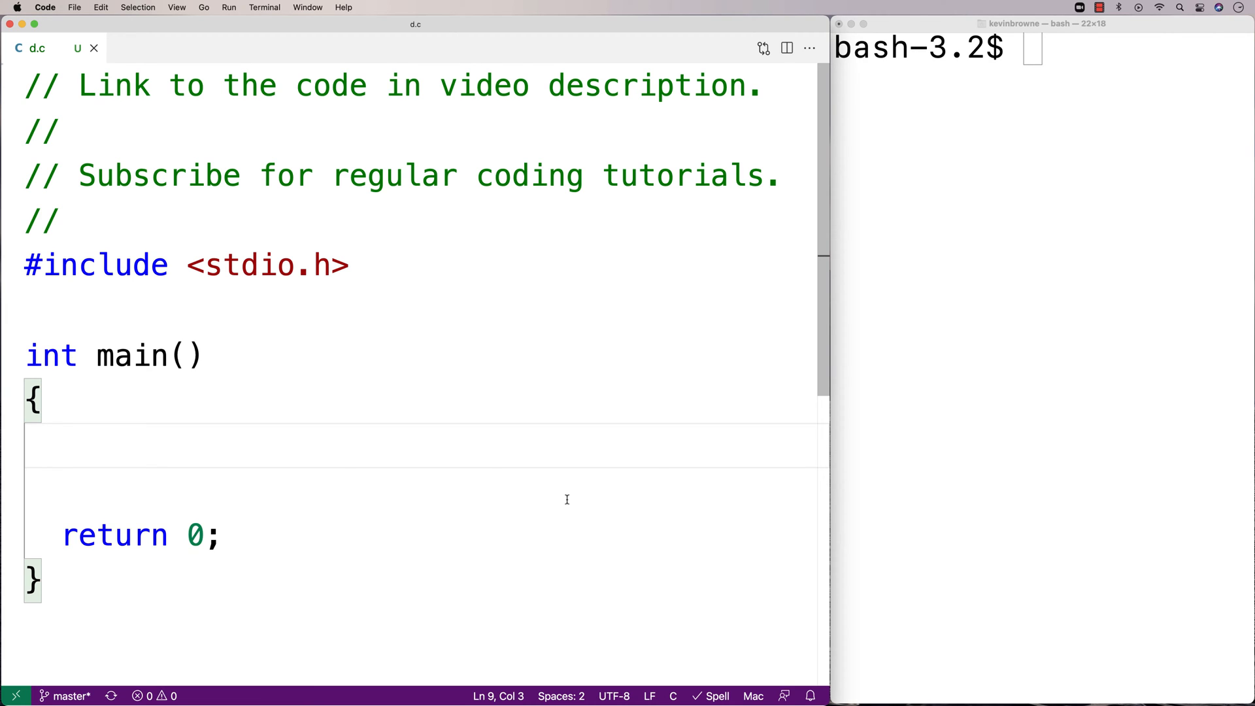
Step: Show file.txt with cat, revealing five numbers whose largest is 201.75
type("cat file.txt")
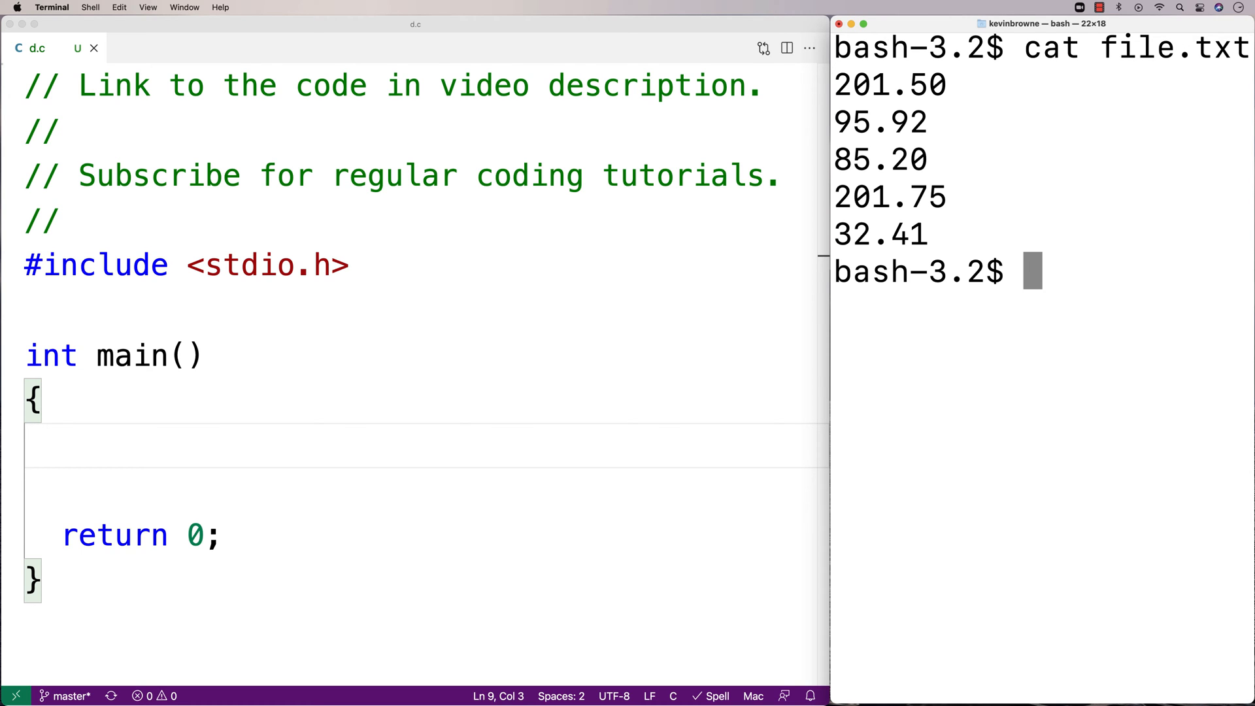
mouse_move(976, 407)
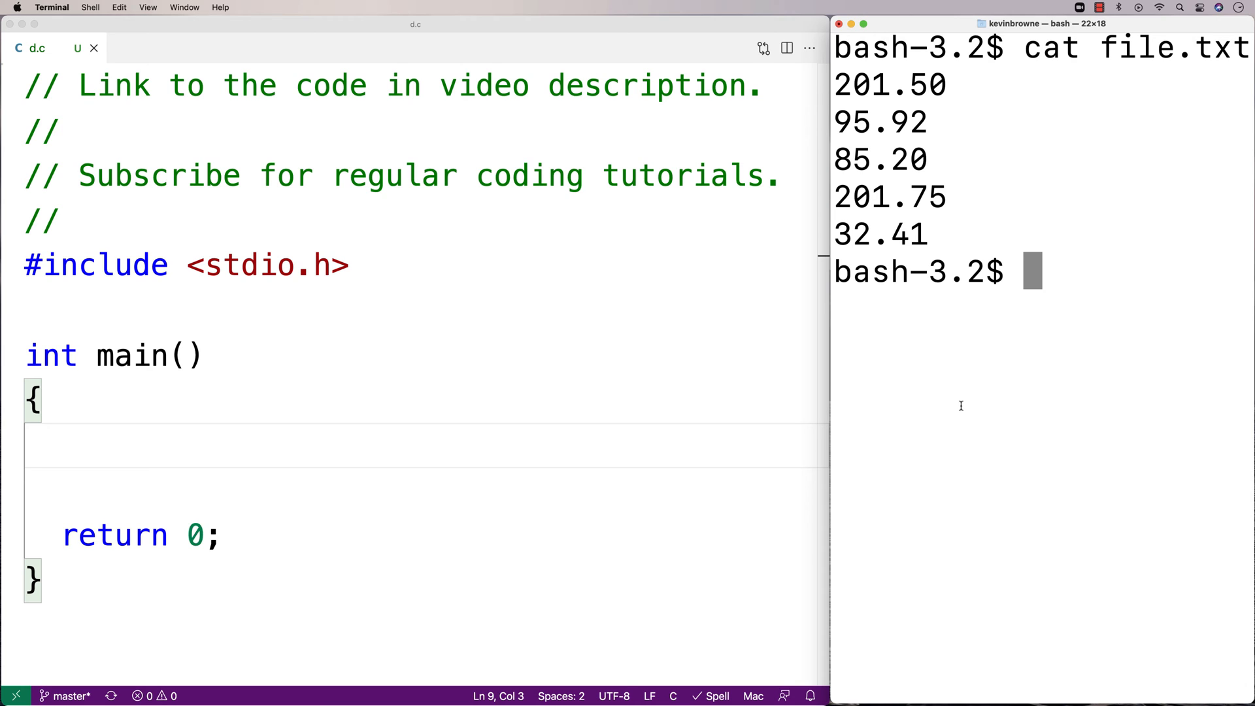
double_click(890, 198)
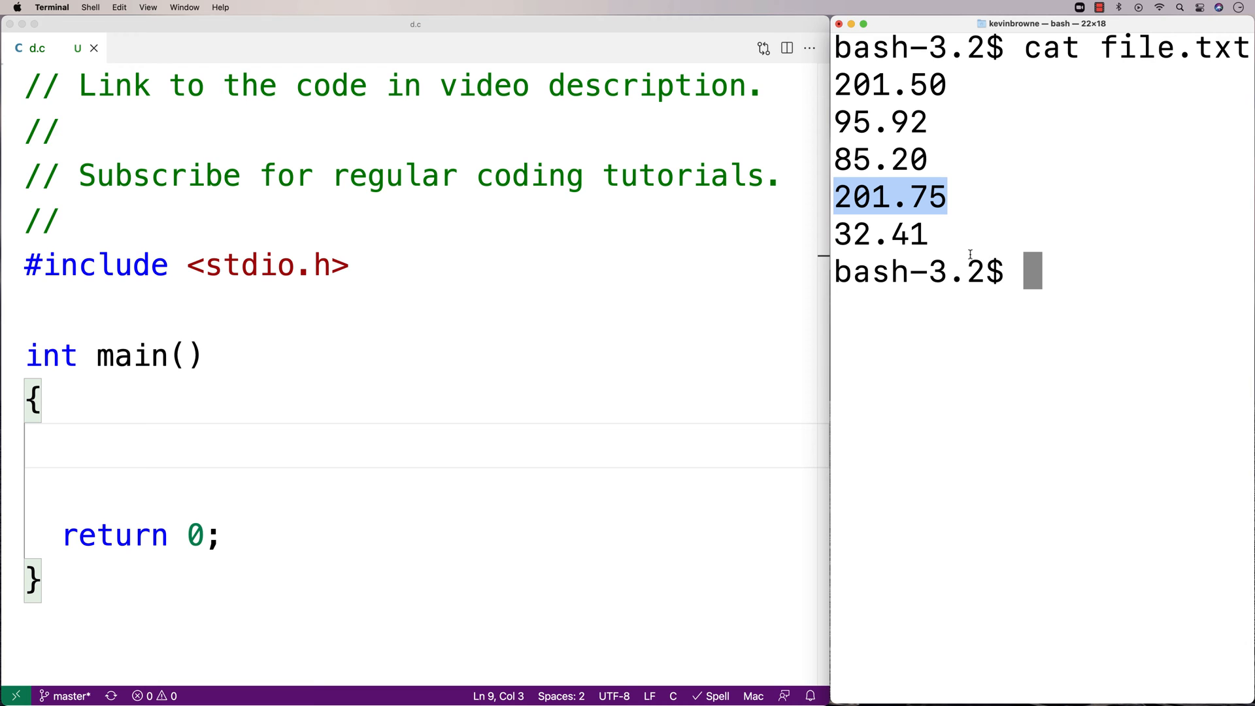
mouse_move(288, 437)
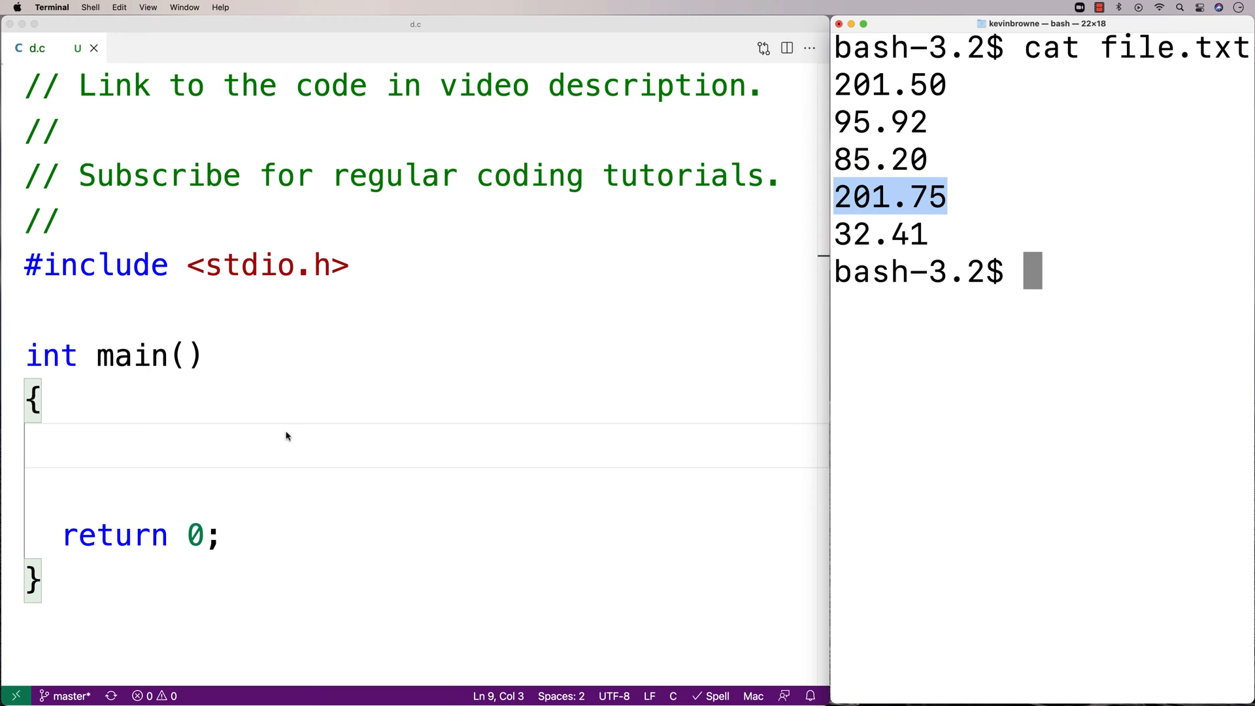
Step: Declare FILE *fh in main and assign fopen("file.txt", "r") to it
left_click(345, 423)
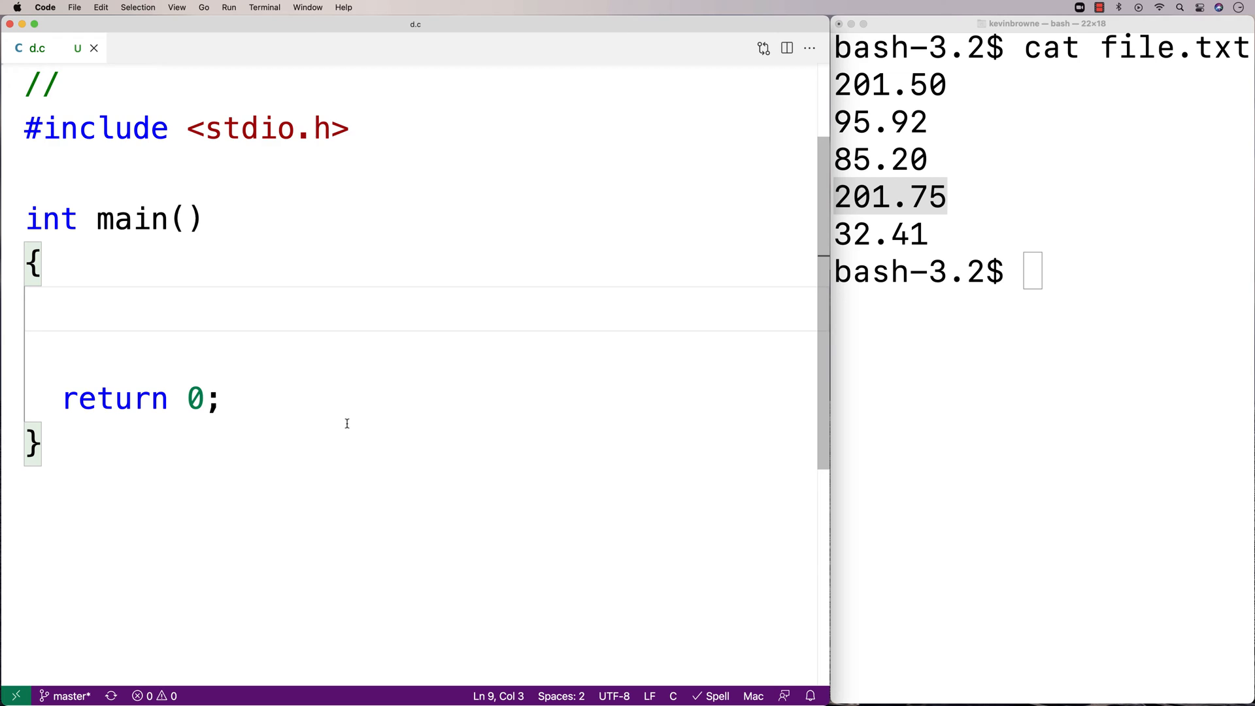
scroll("up", 3)
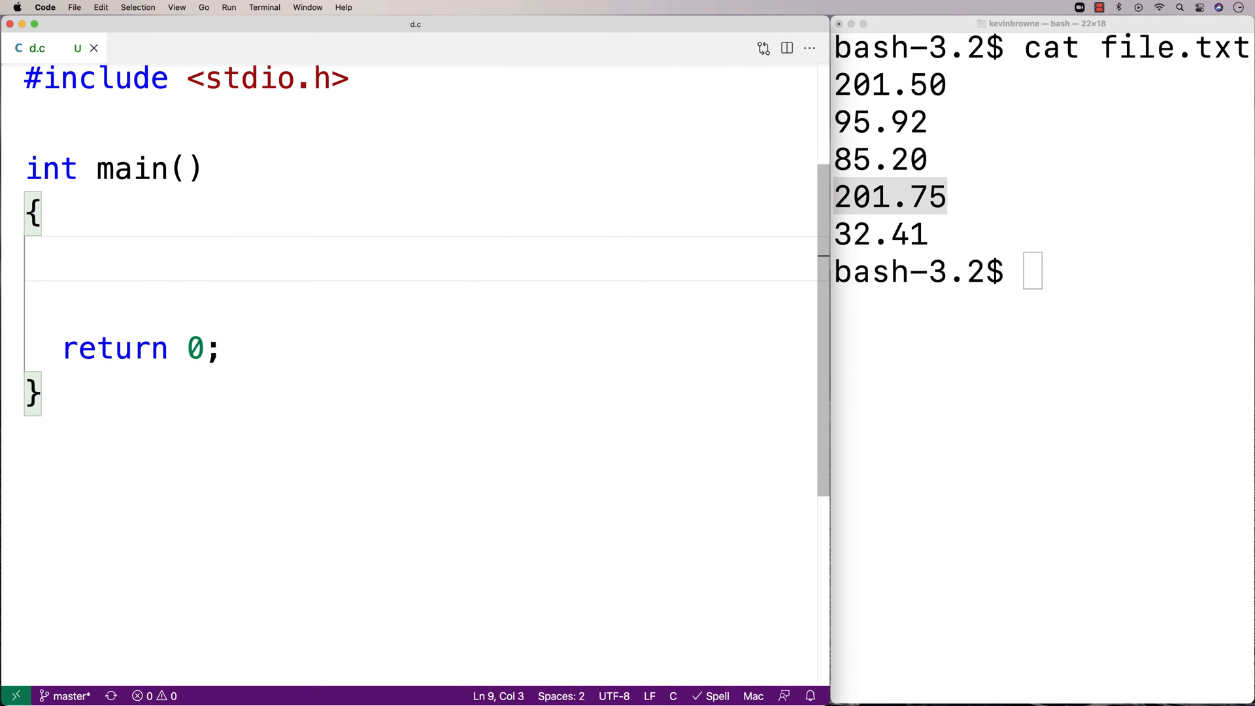
type("FILE *fh;")
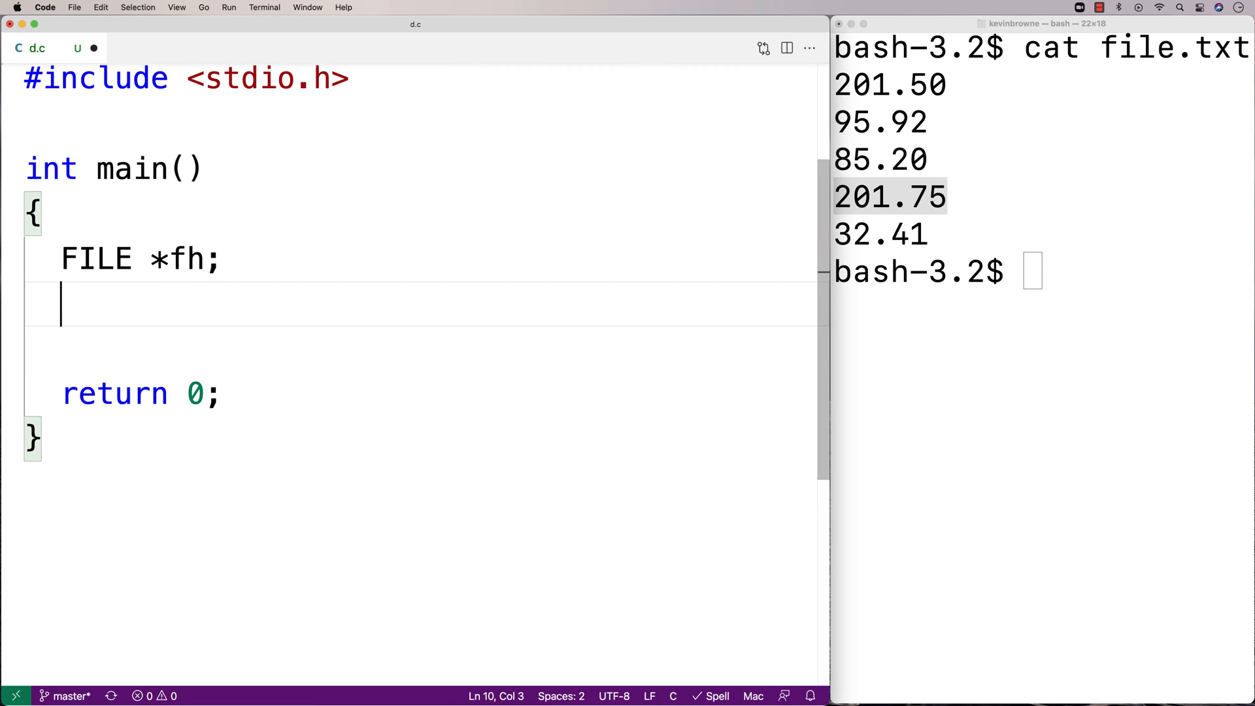
type("fh = fopen(\"file.txt\", \"r")
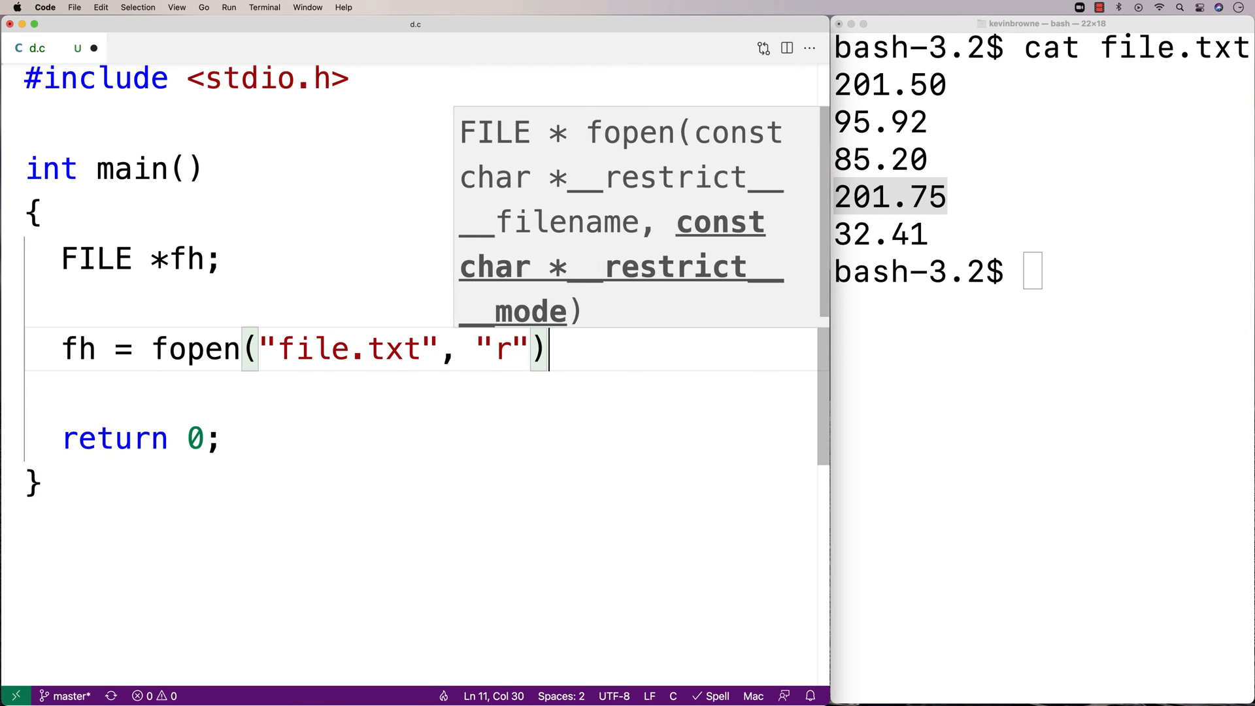
type(";")
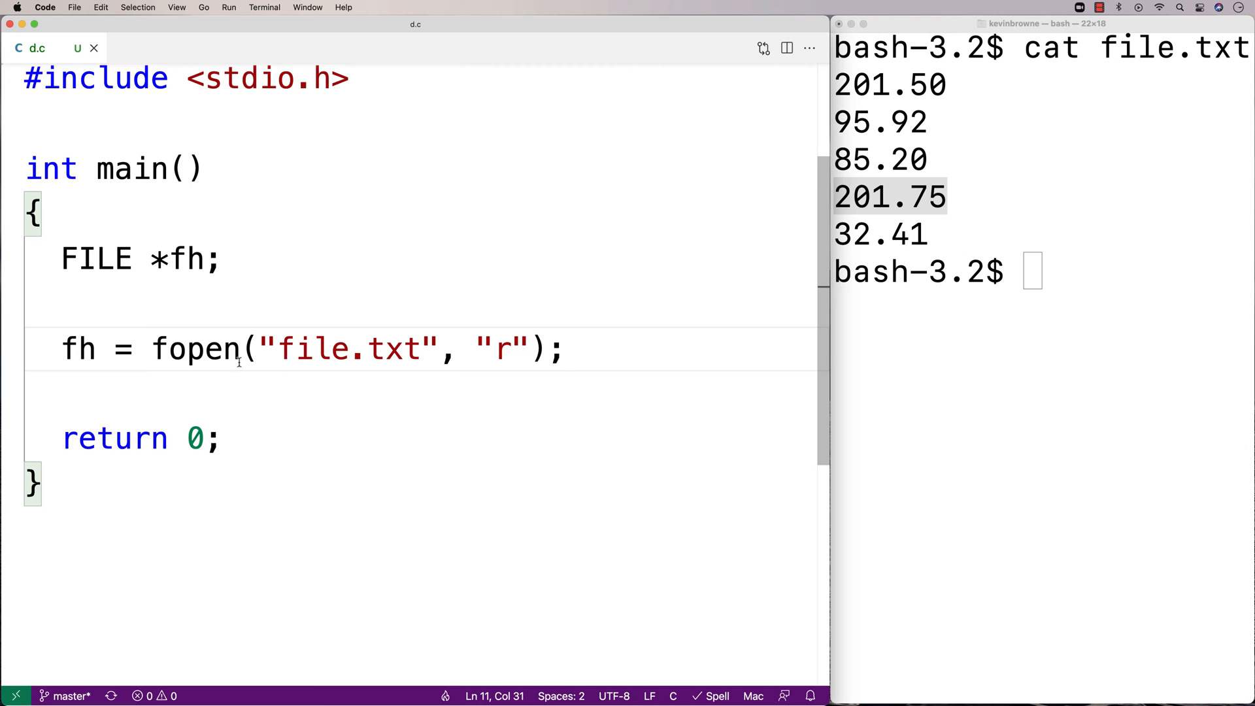
double_click(348, 348)
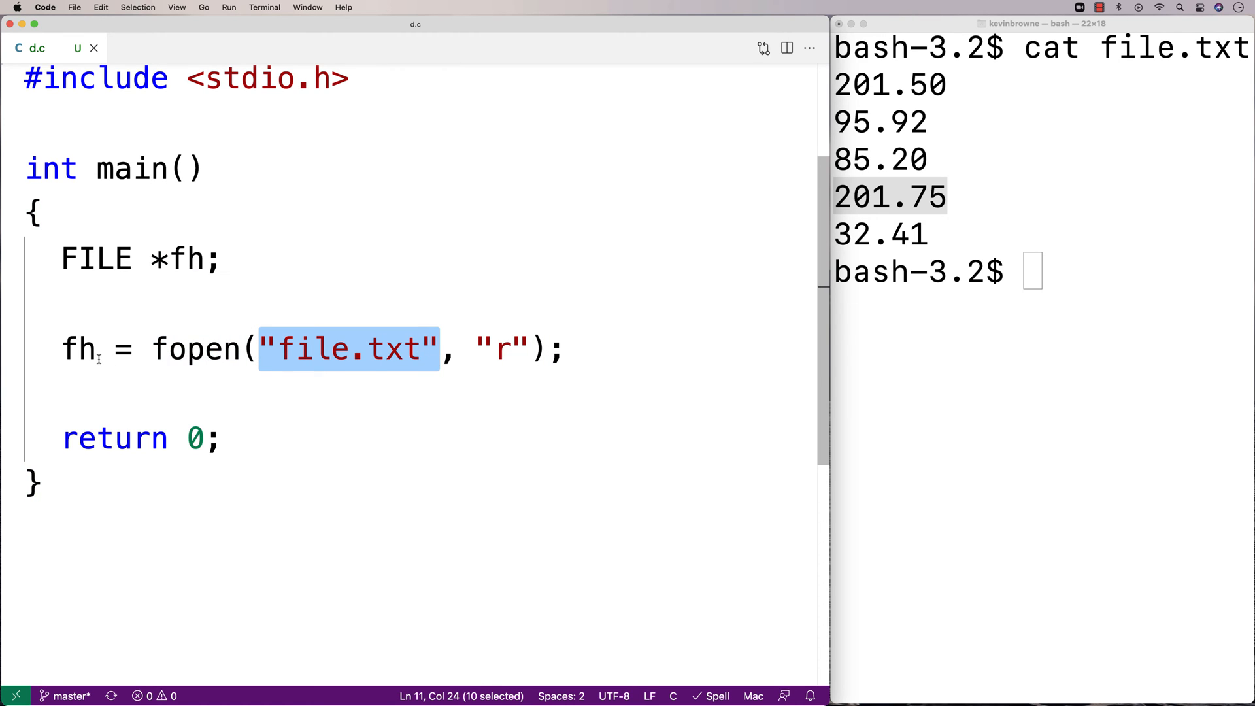
double_click(77, 348)
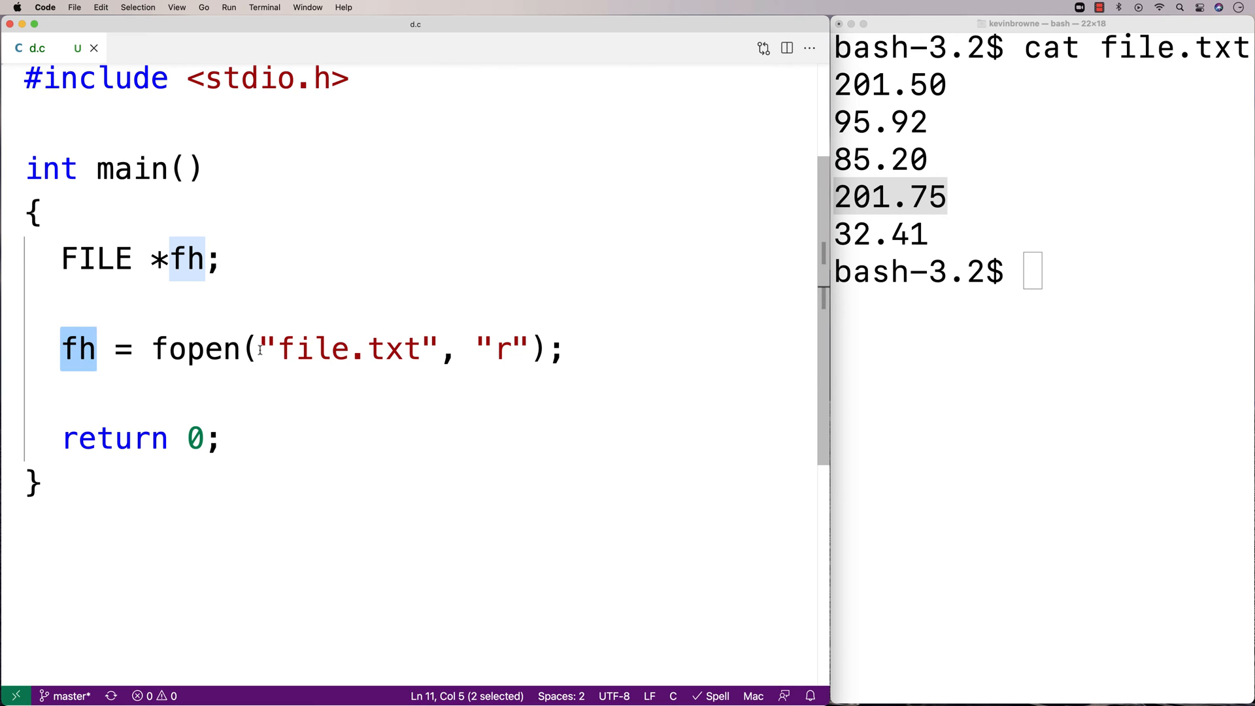
double_click(348, 348)
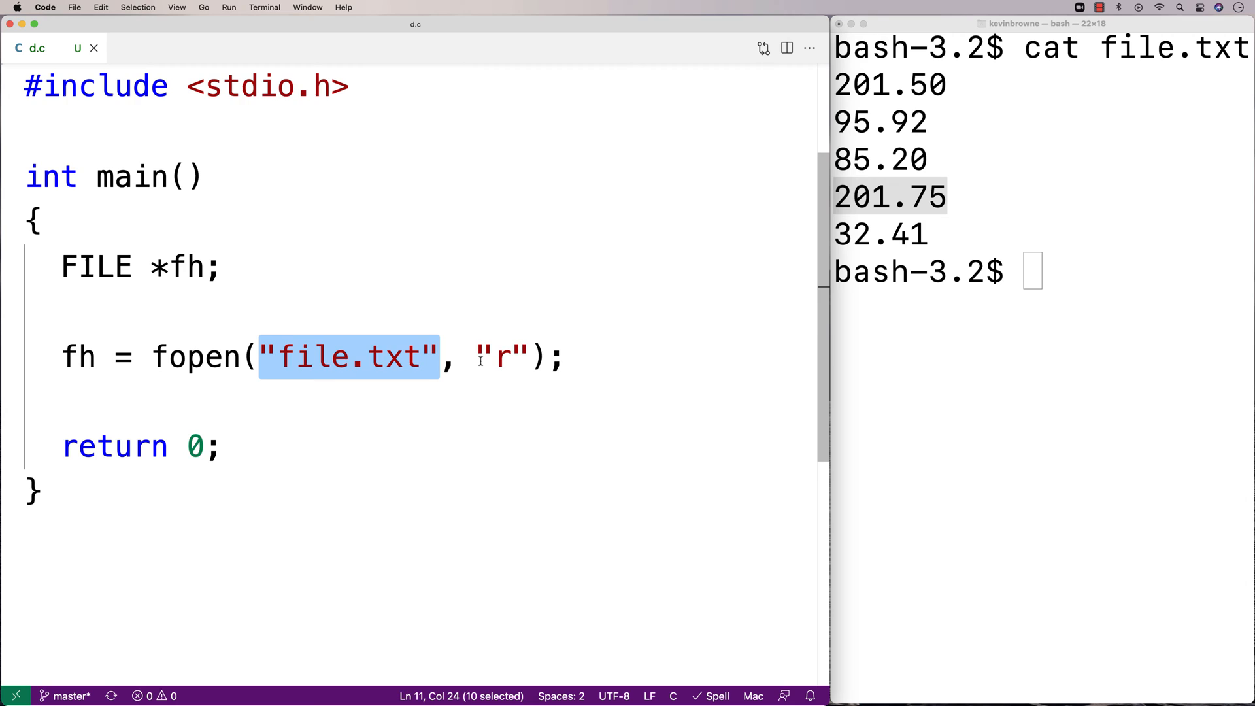
double_click(502, 356)
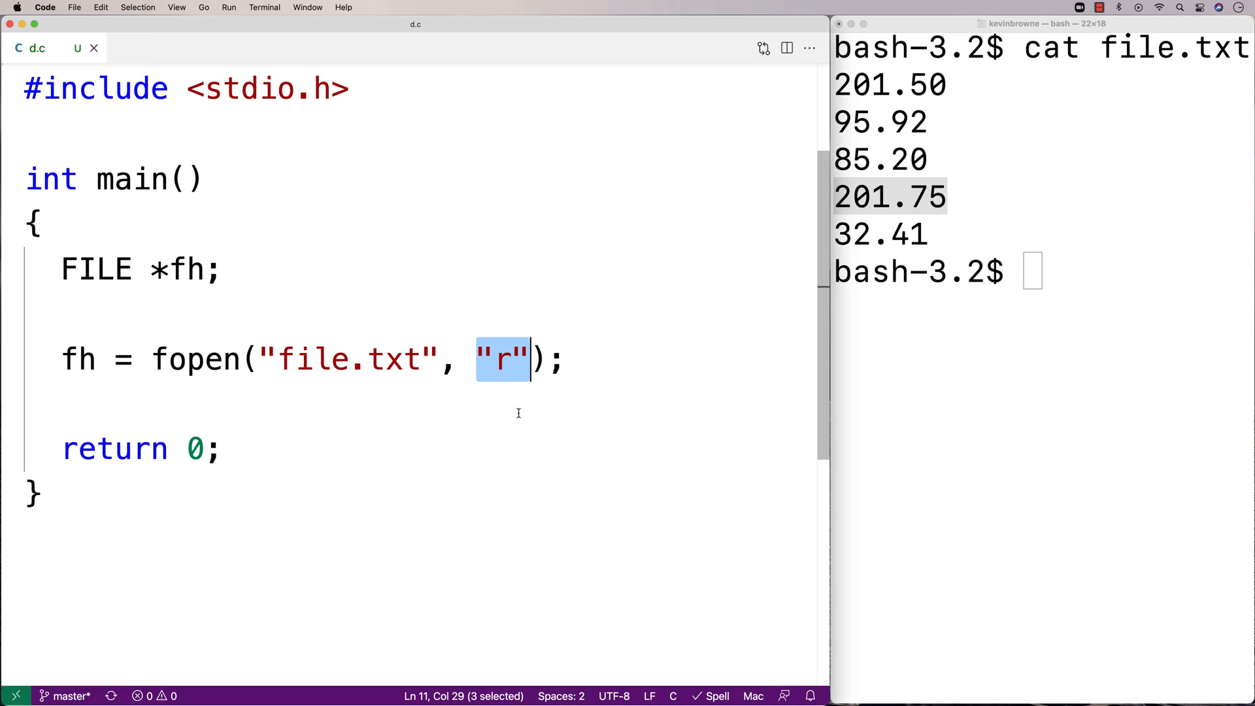
double_click(194, 358)
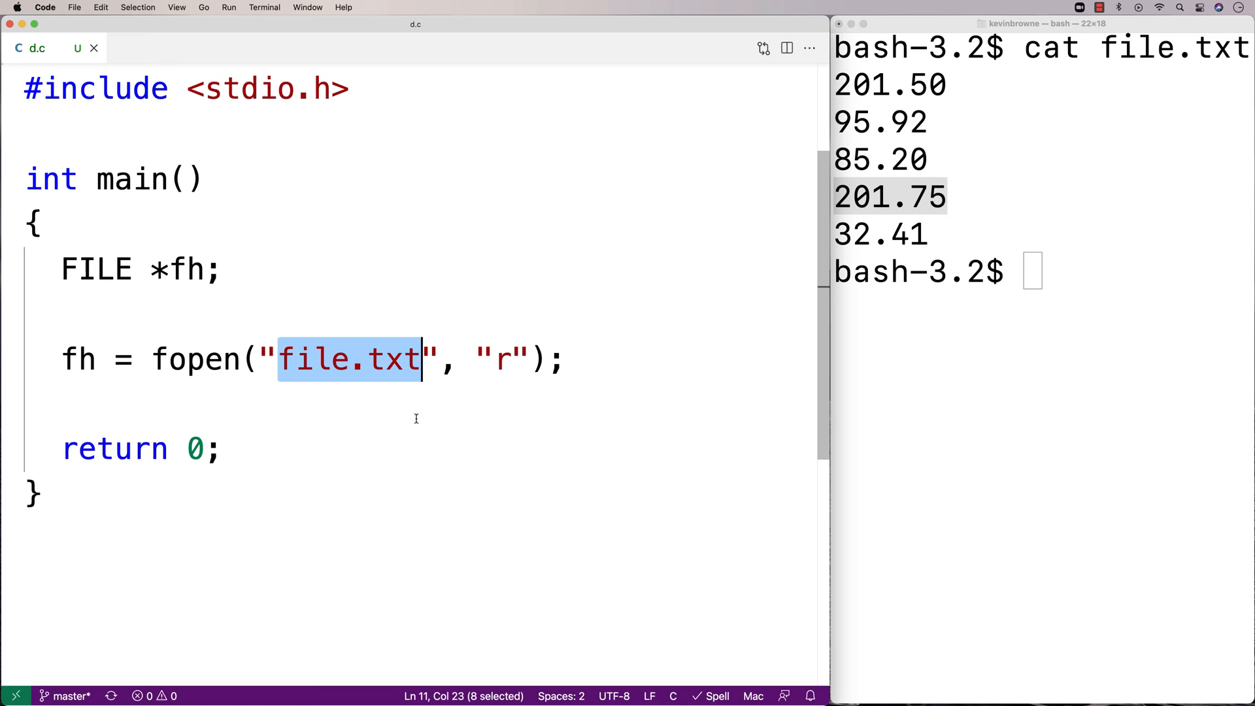
mouse_move(411, 418)
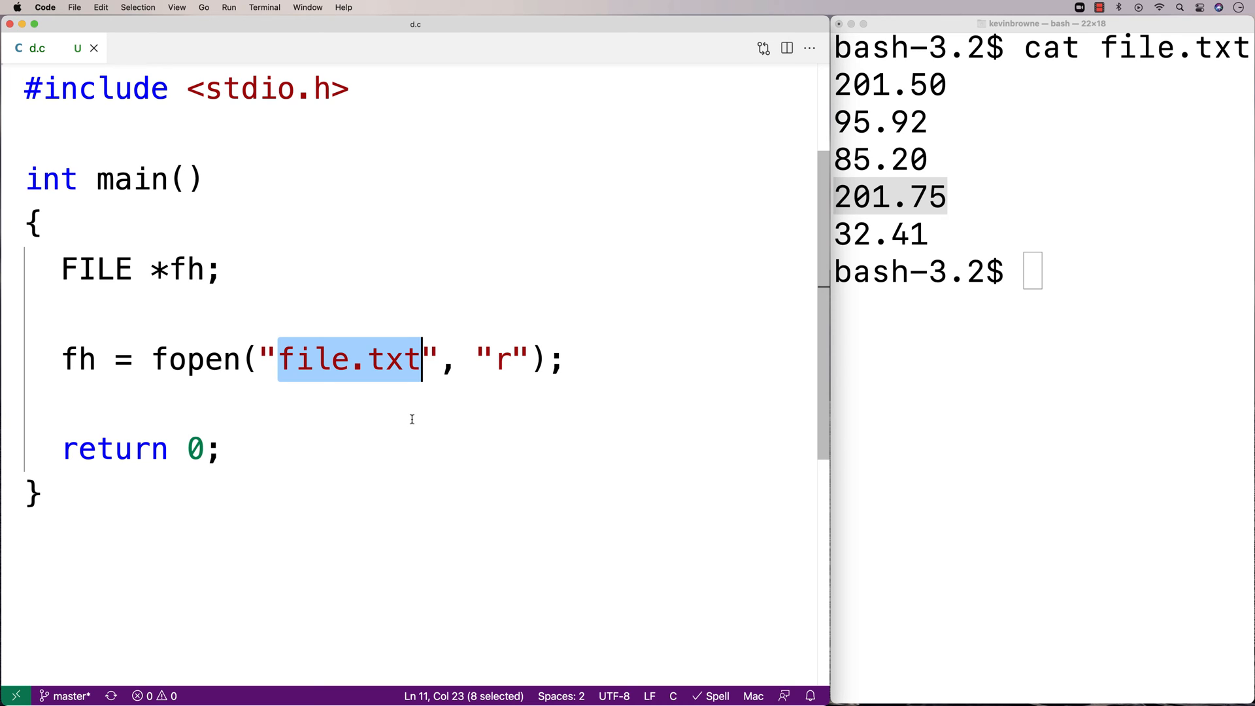
mouse_move(273, 383)
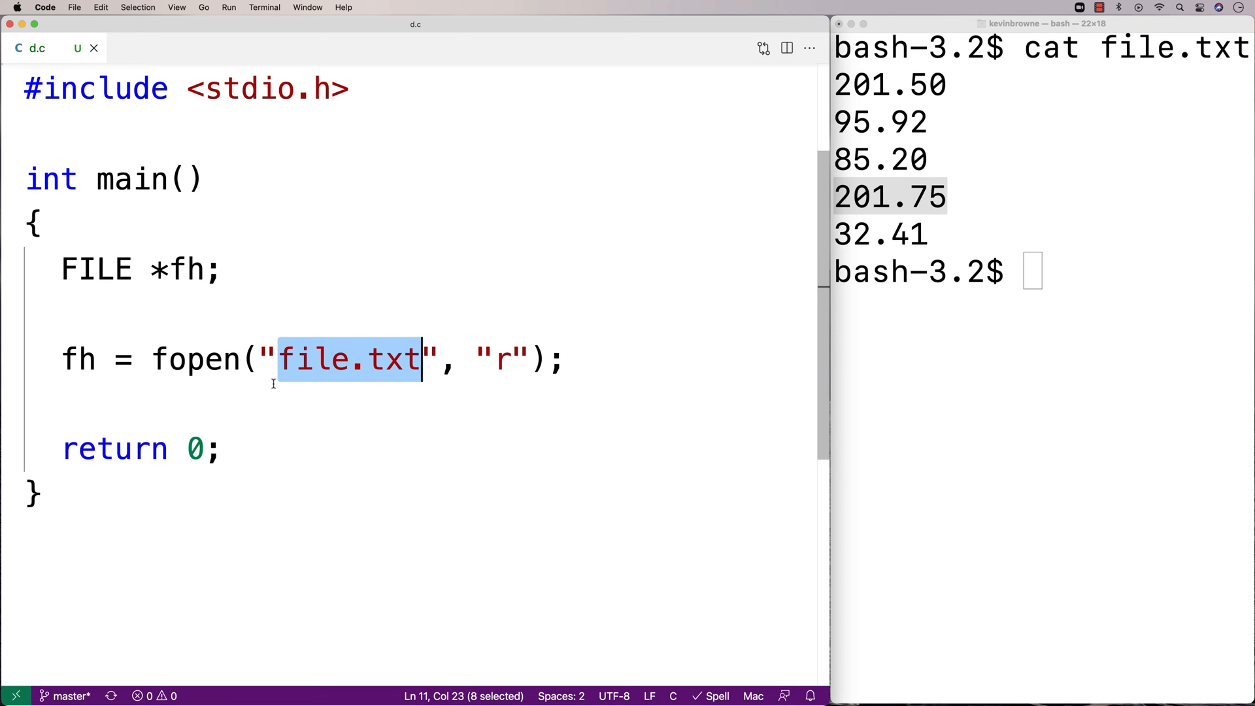
mouse_move(115, 378)
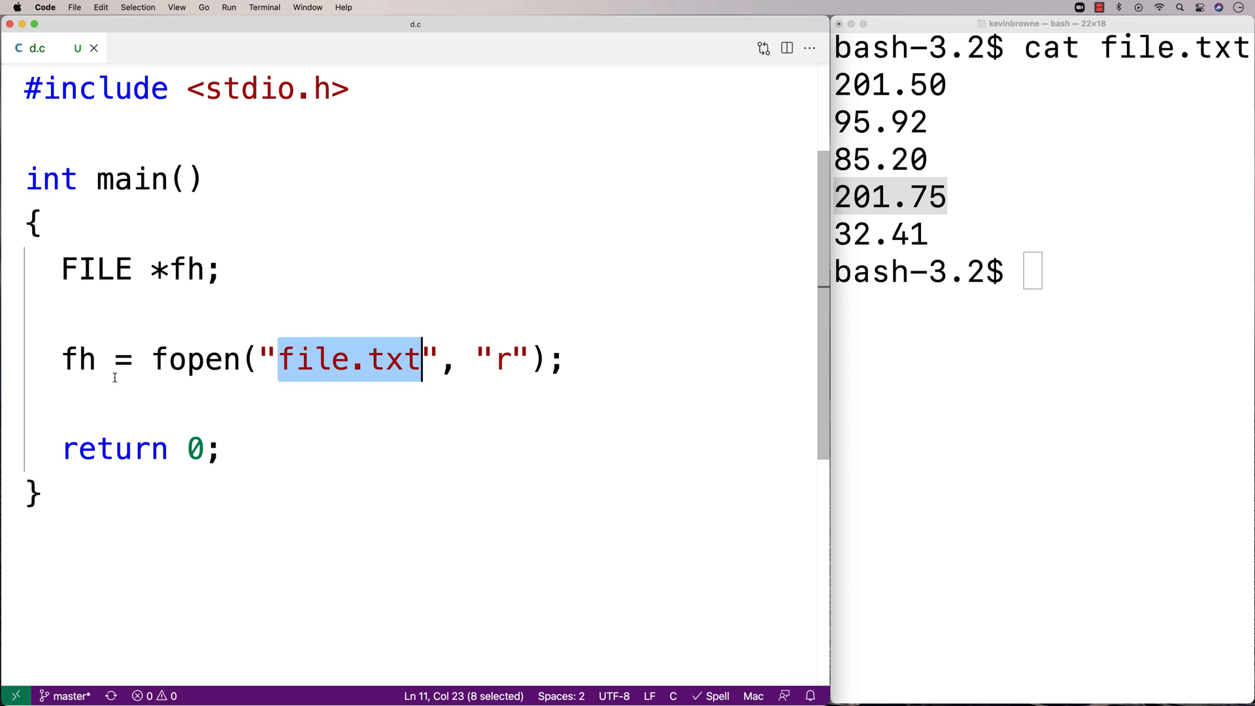
double_click(77, 359)
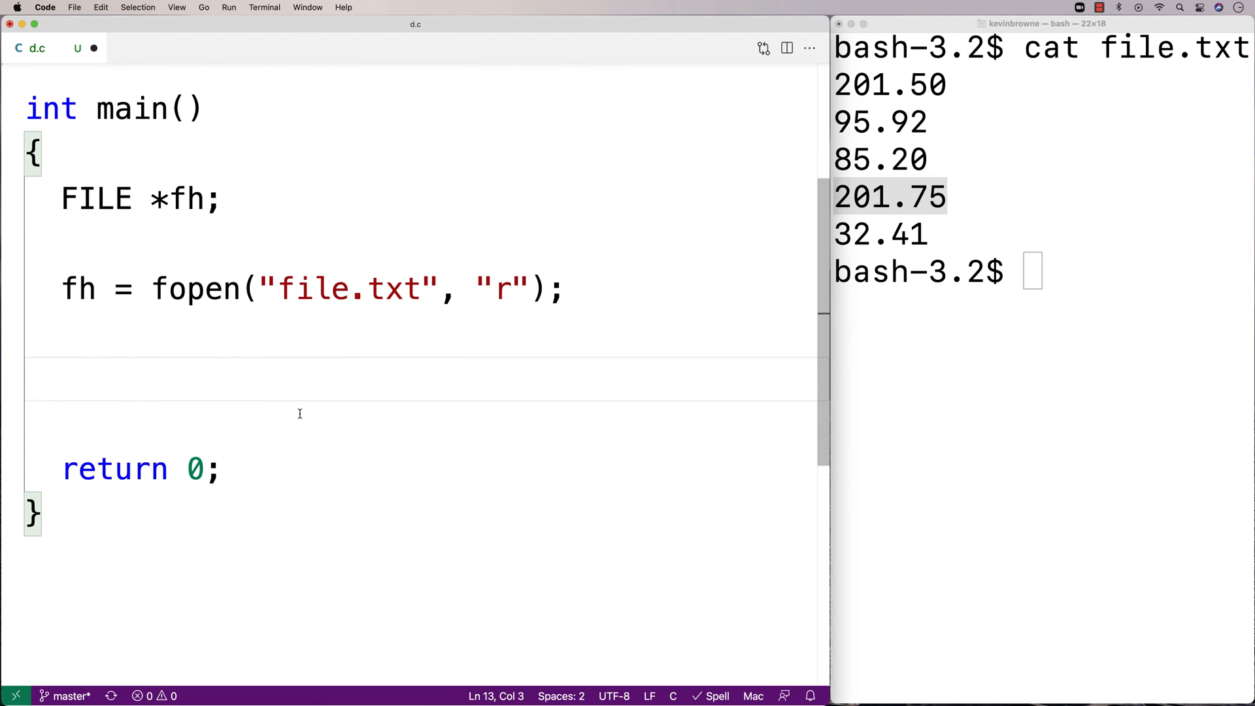
Step: Add an if (fh == NULL) block printing "Error opening file.\n" and returning 1
type("if (fh ==")
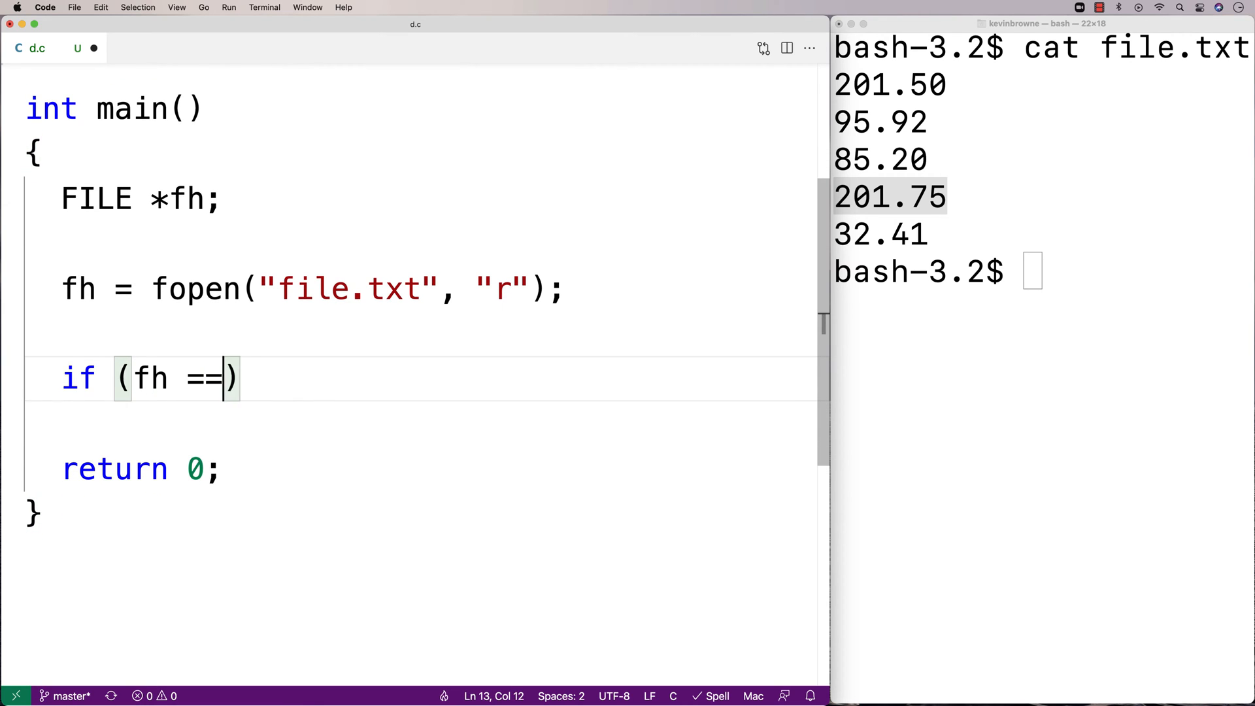
type("NULL)")
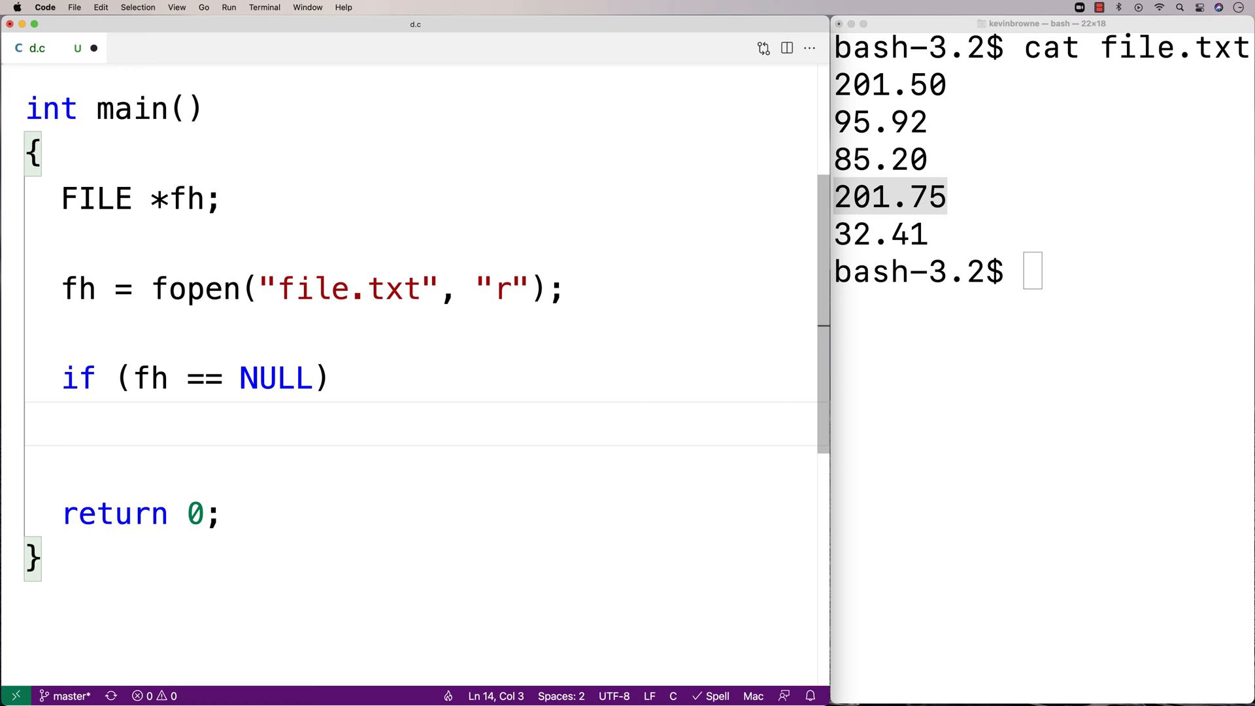
type("{")
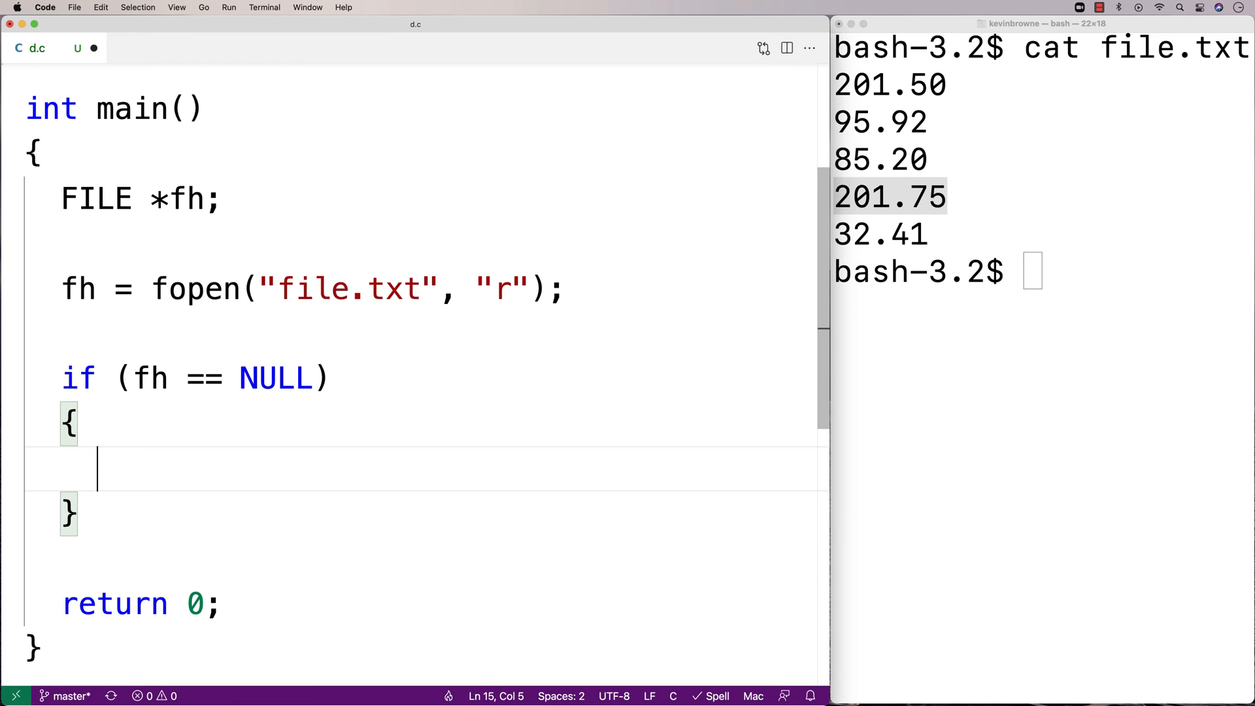
type("printf(\"Error\")")
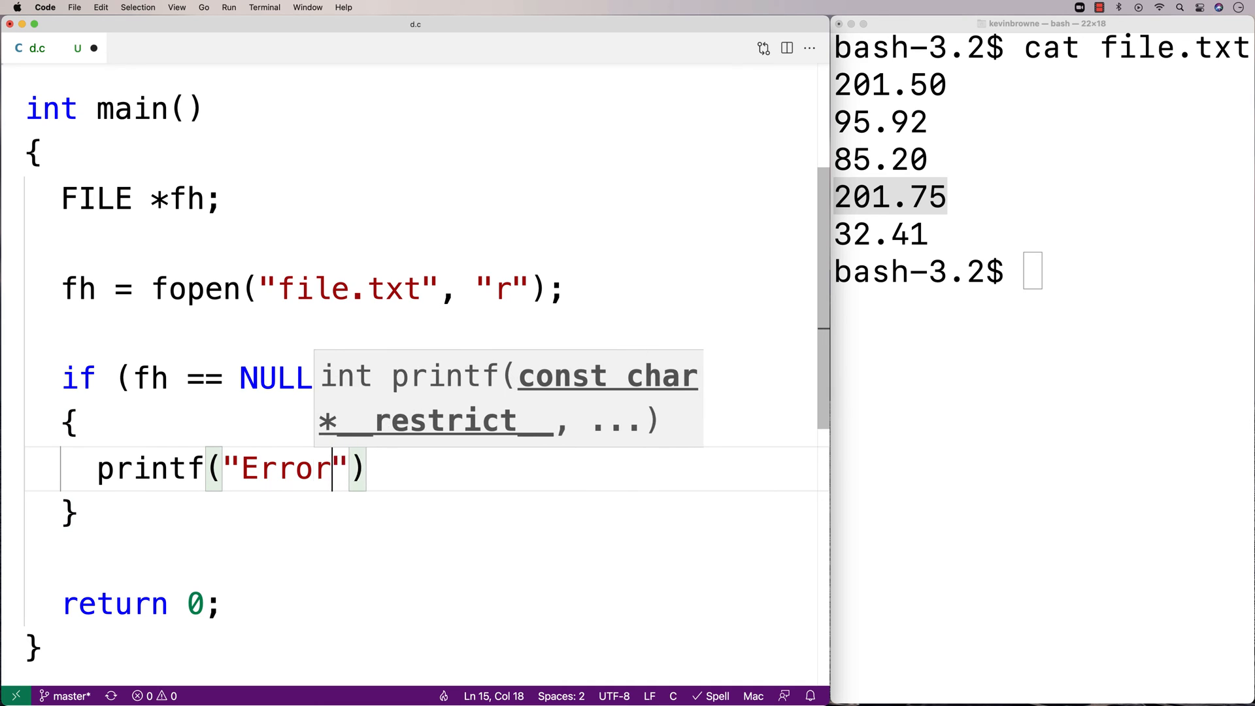
type("opening file.\\n")
type("return 1;")
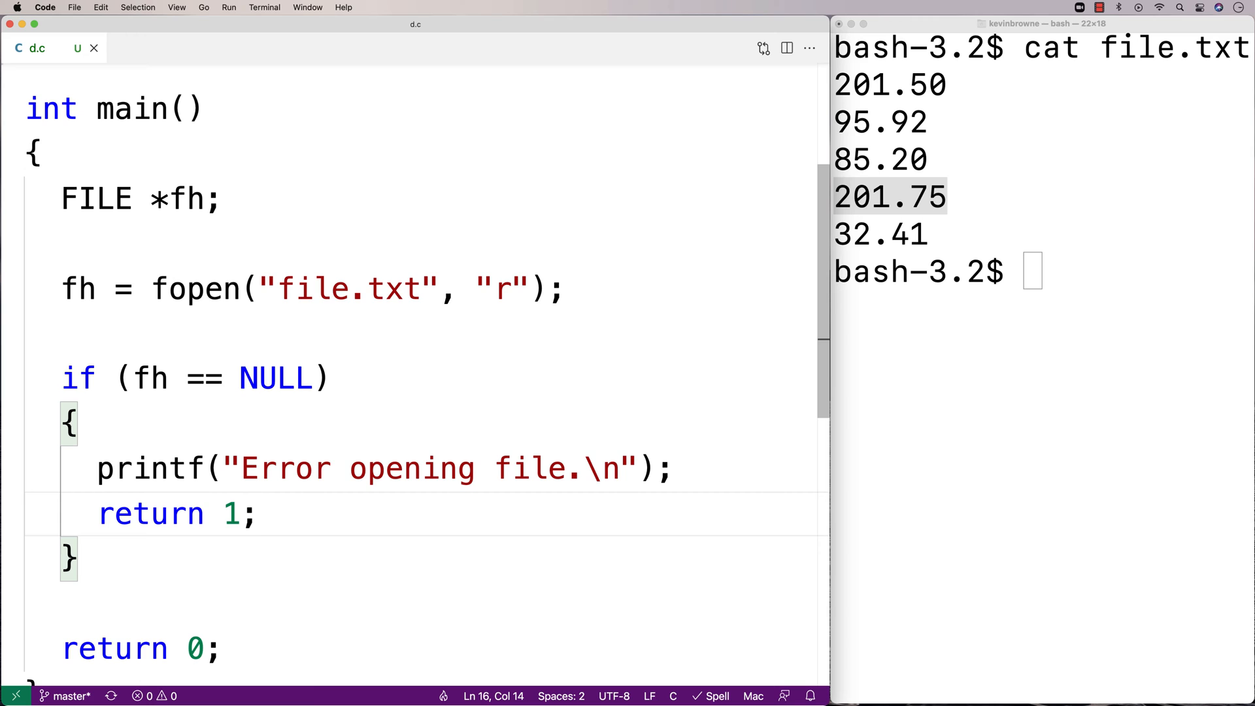
left_click(188, 514)
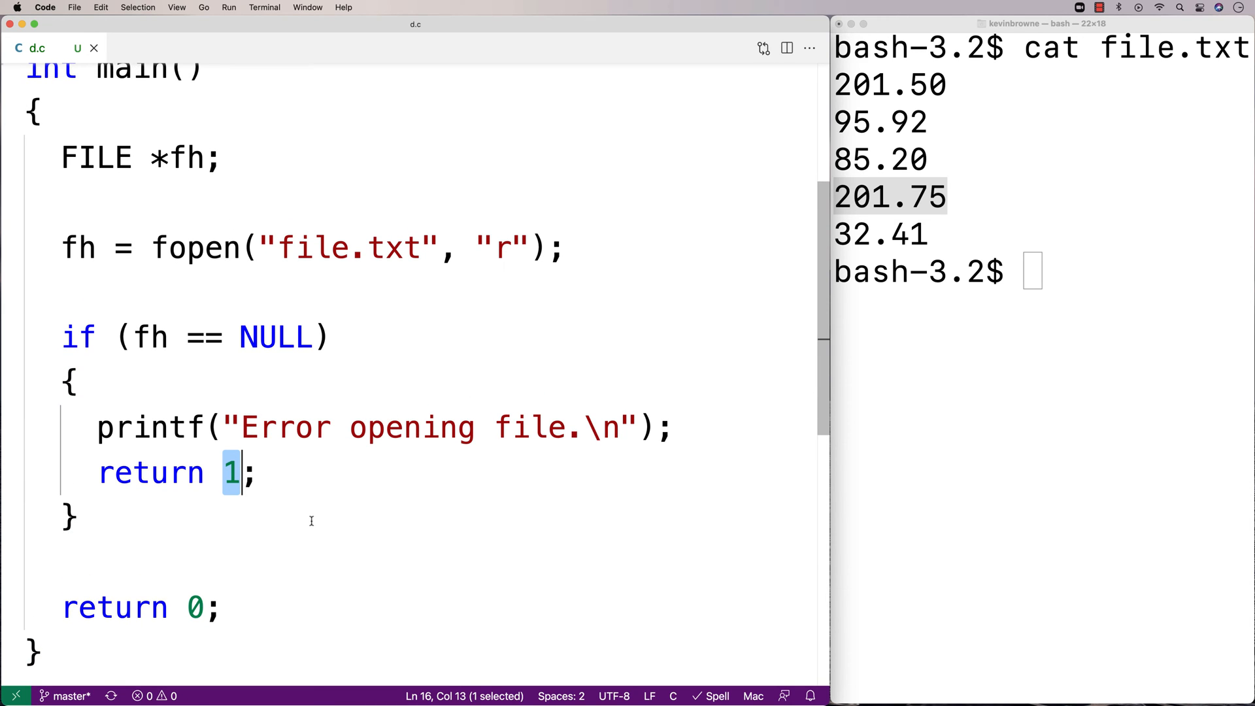
mouse_move(974, 459)
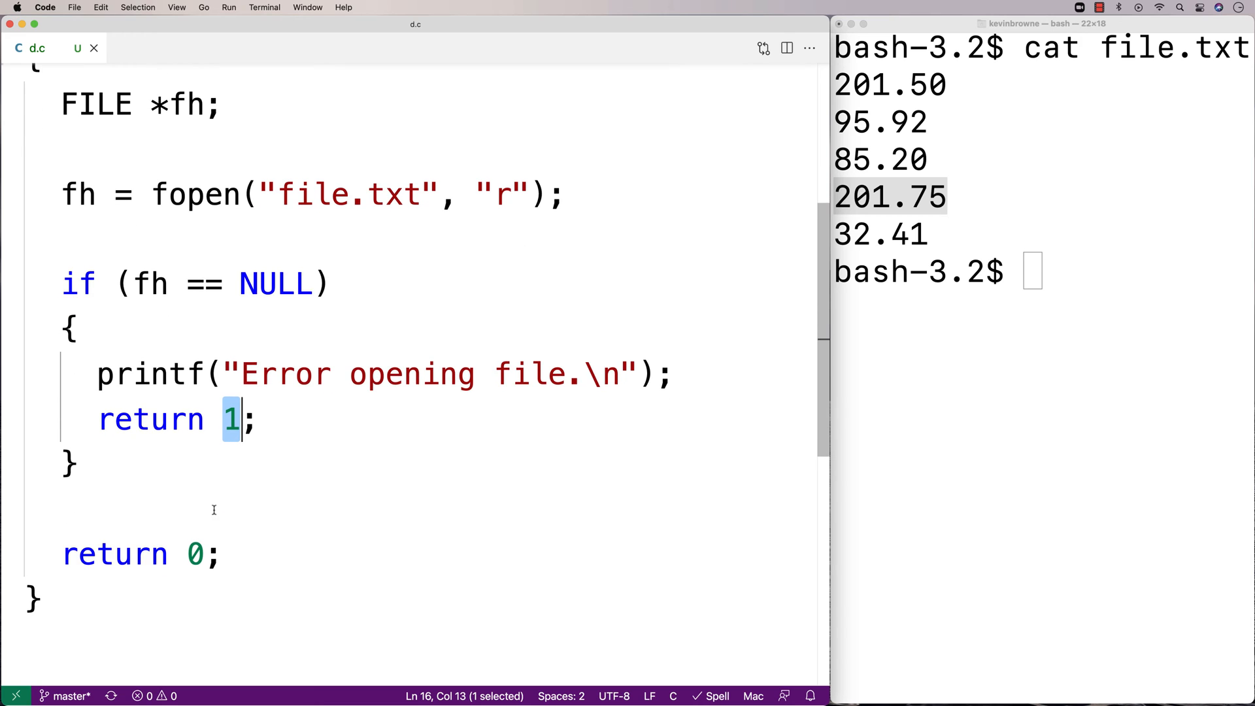
double_click(149, 283)
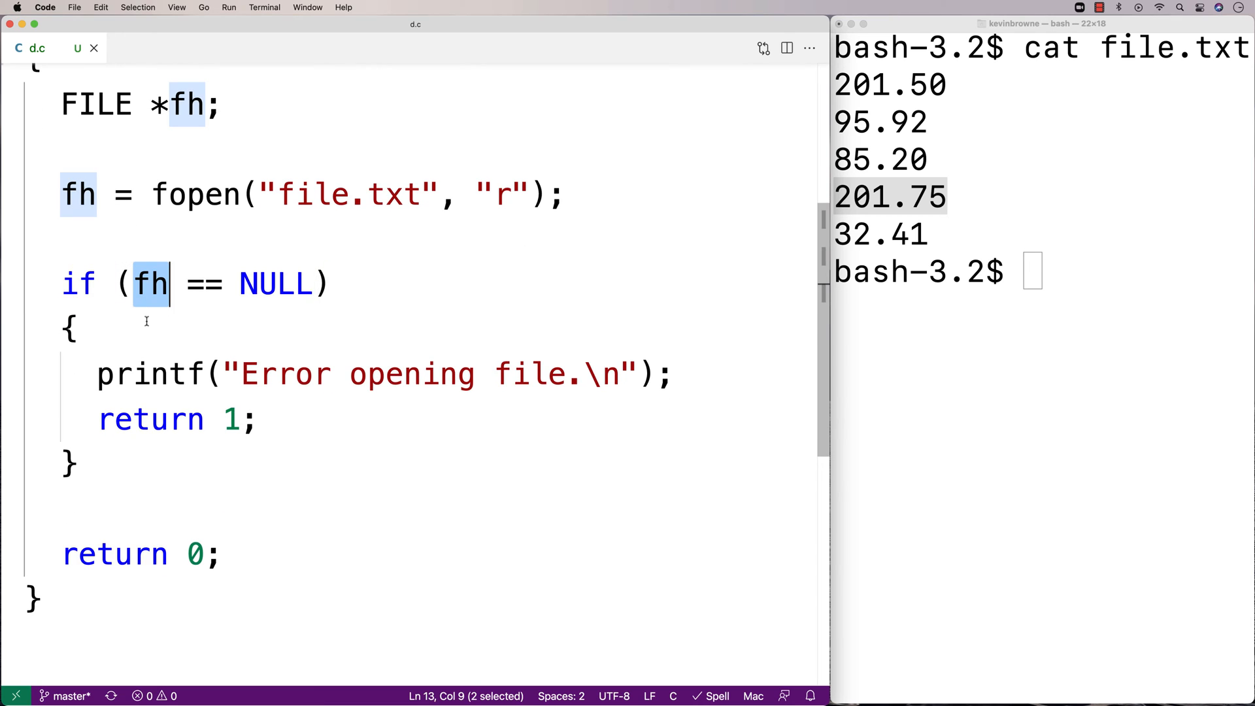
mouse_move(170, 459)
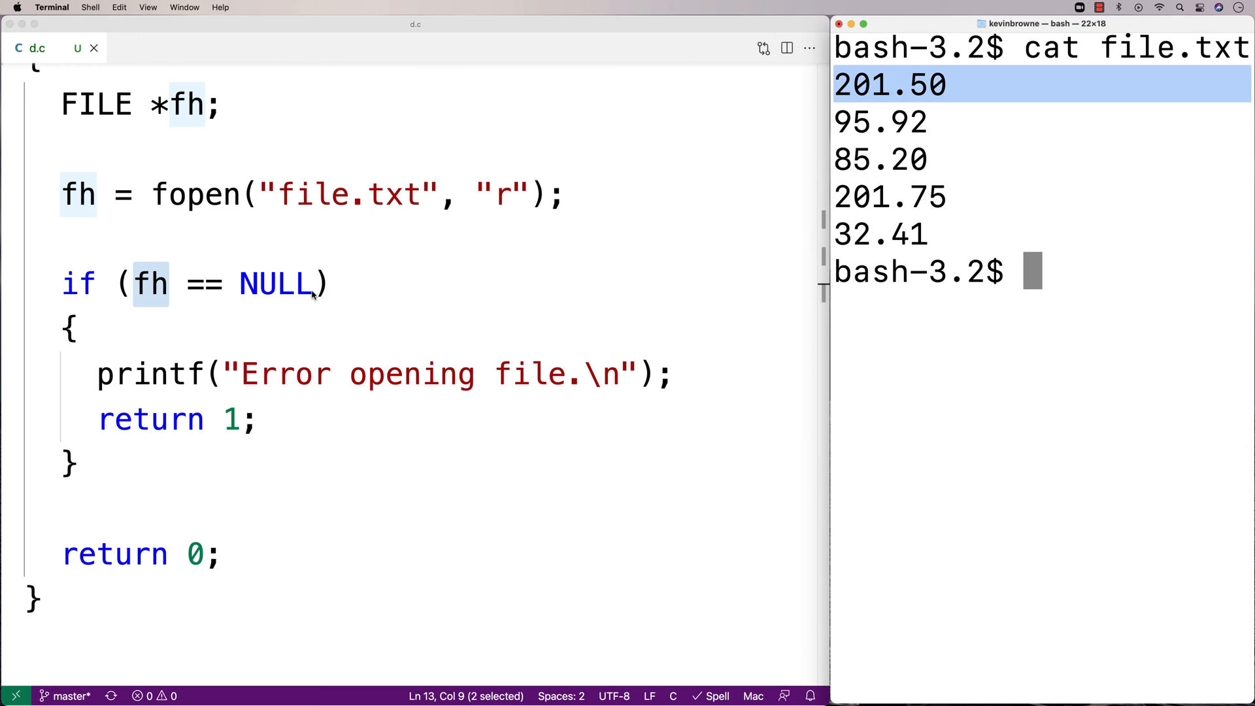
scroll("up", 3)
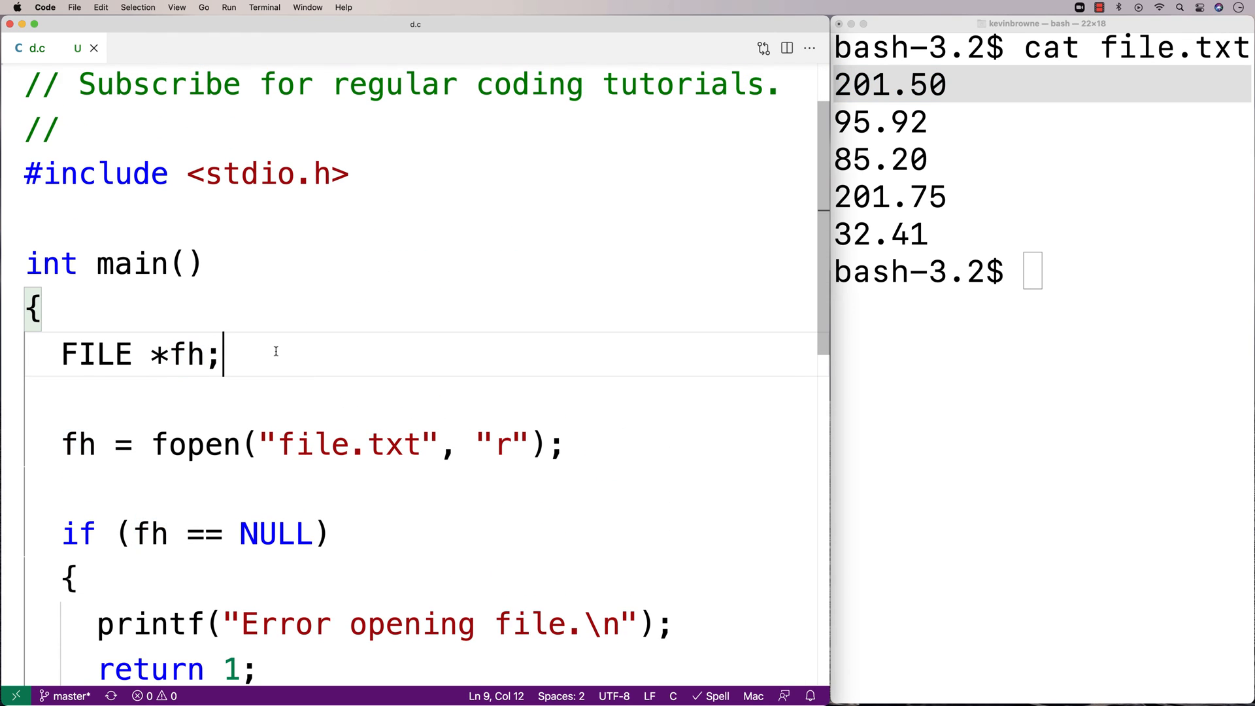
Step: Start a char buffer[] declaration and define BSIZE as 1024 below the include
type("char buf")
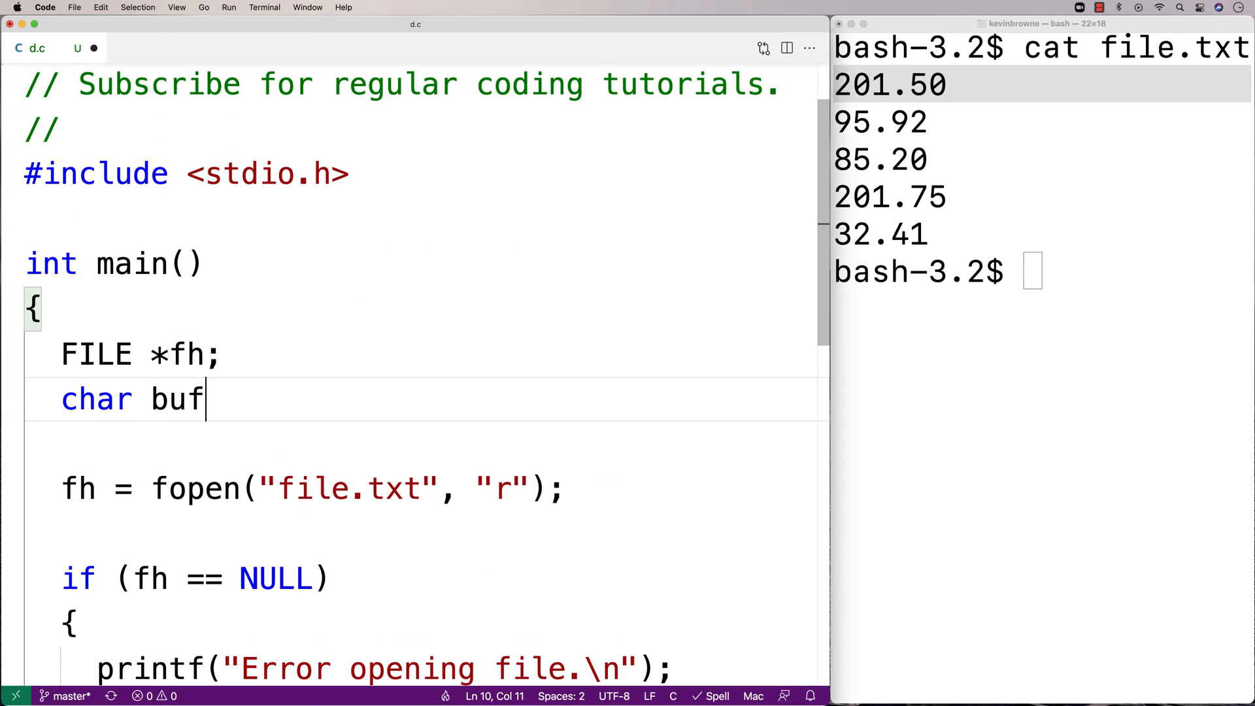
type("fer")
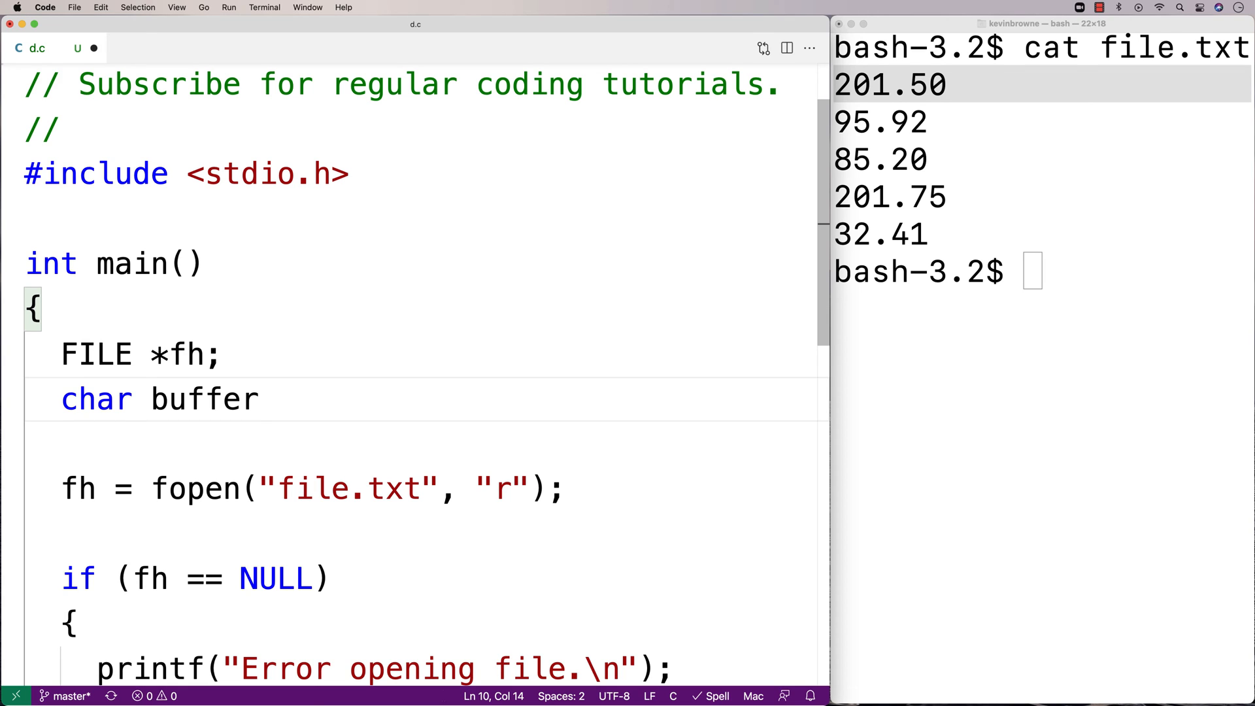
type("[]")
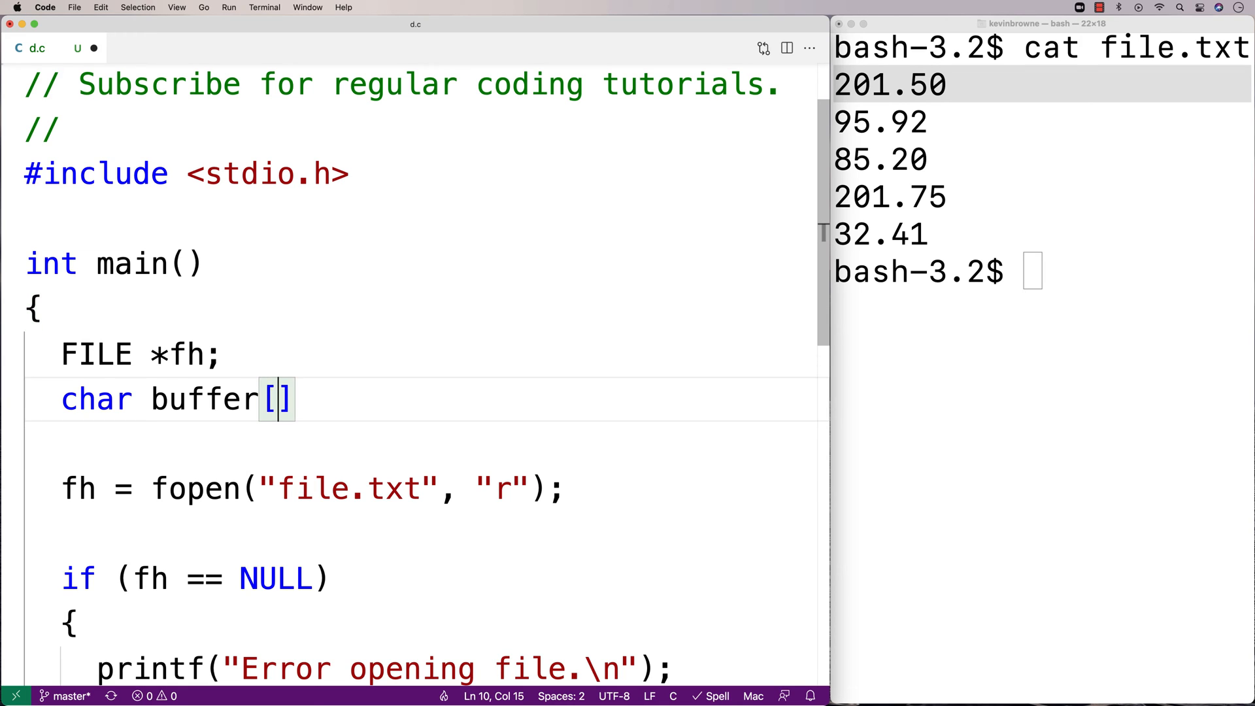
key("Return")
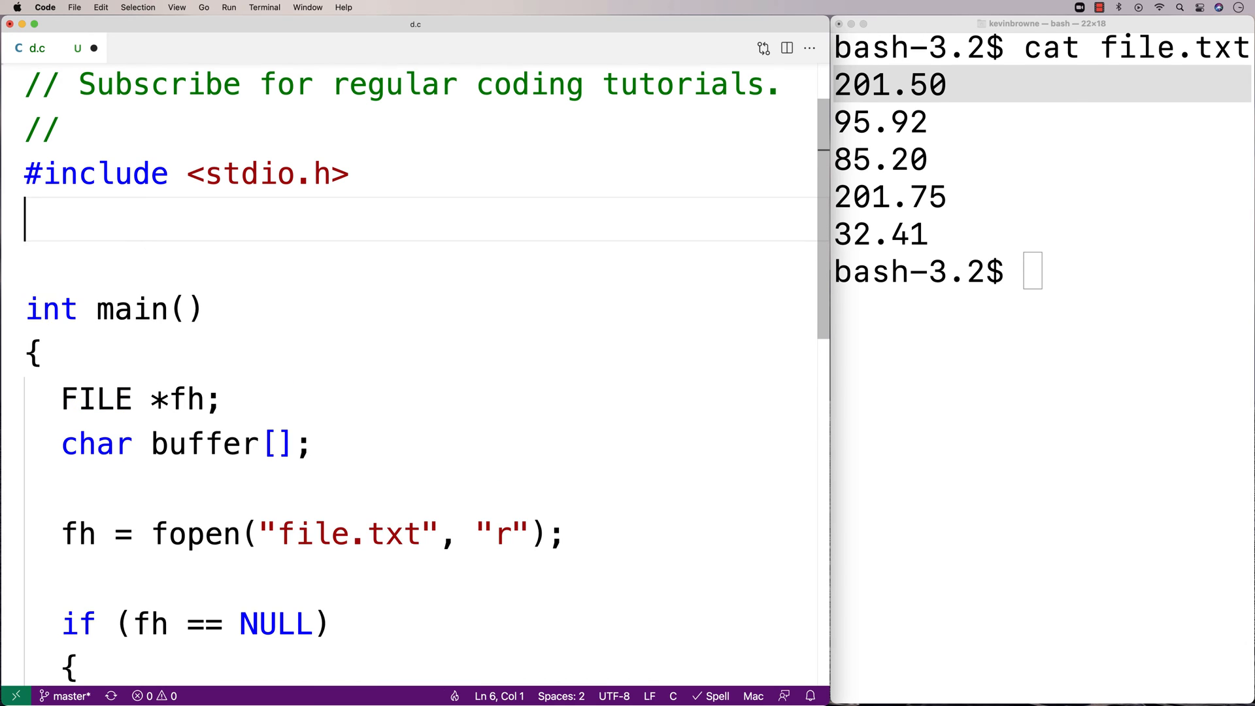
type("#define")
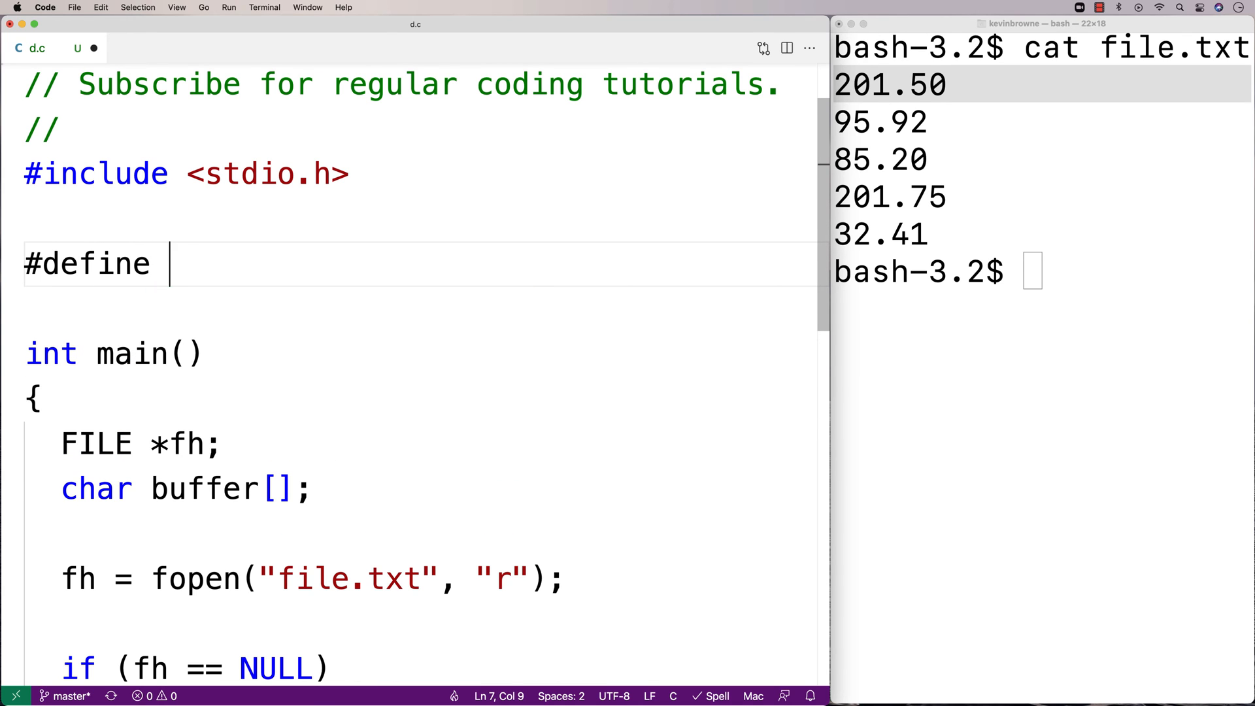
type("BSIZE 1")
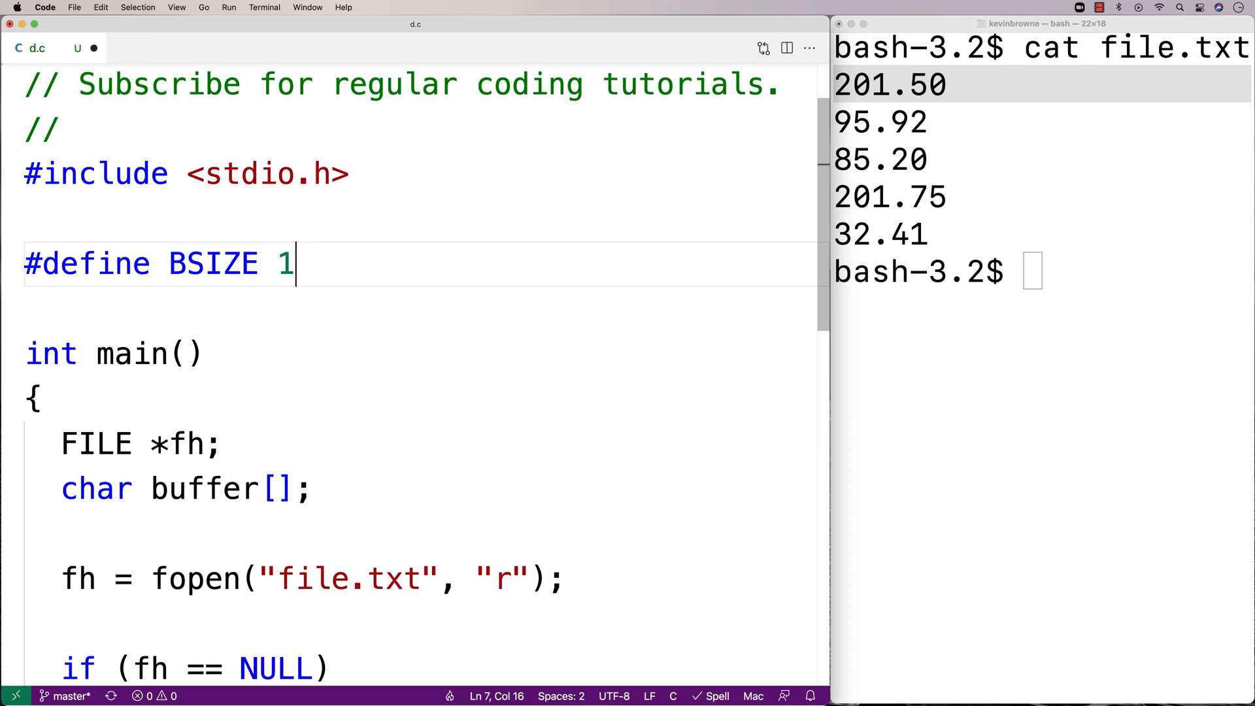
type("024")
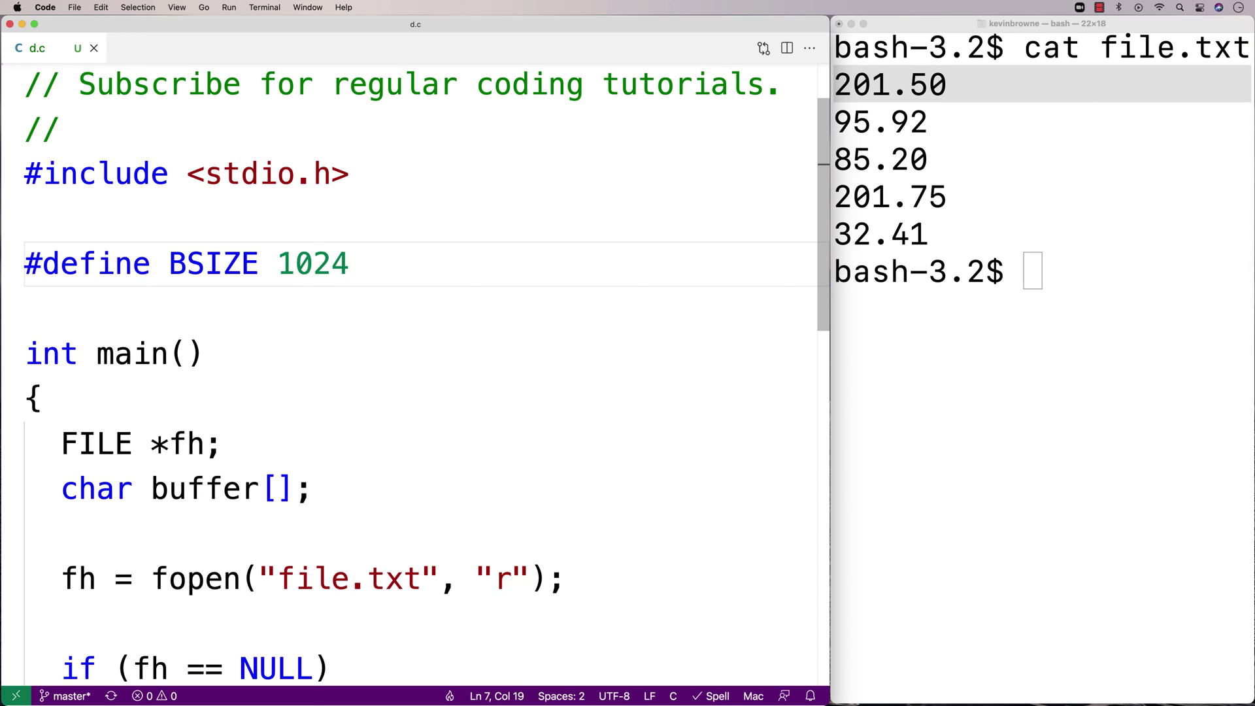
double_click(313, 263)
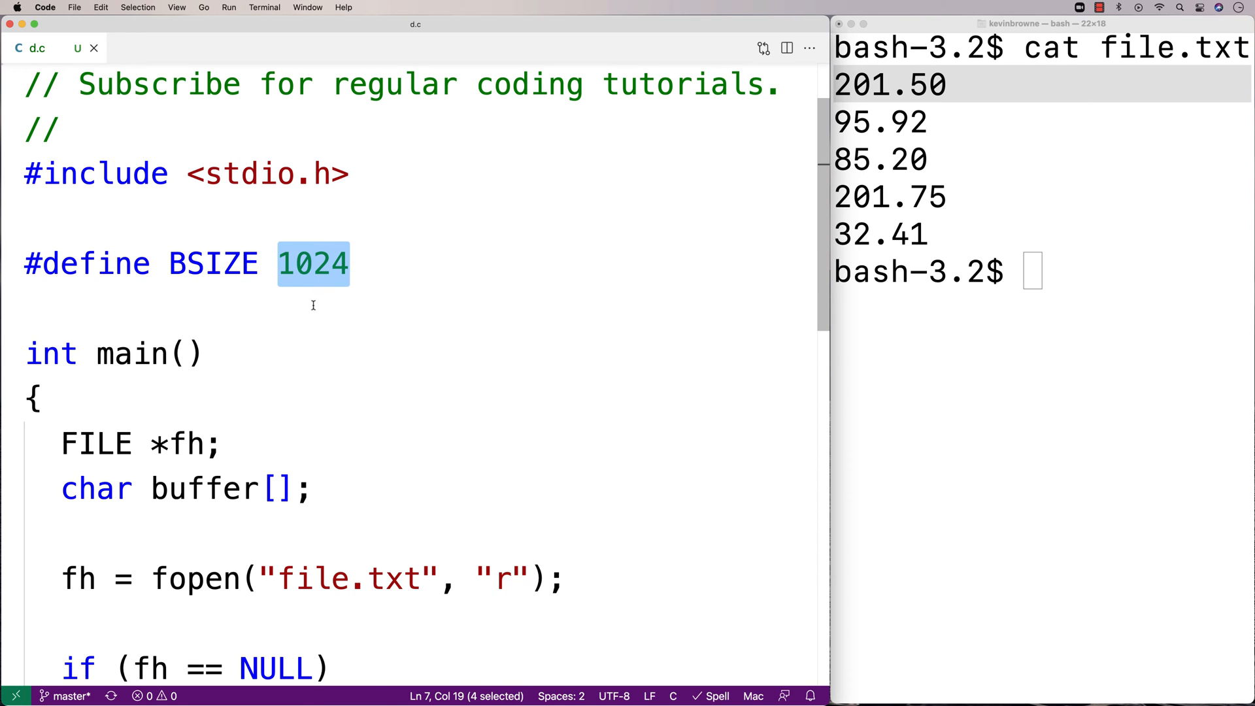
mouse_move(212, 474)
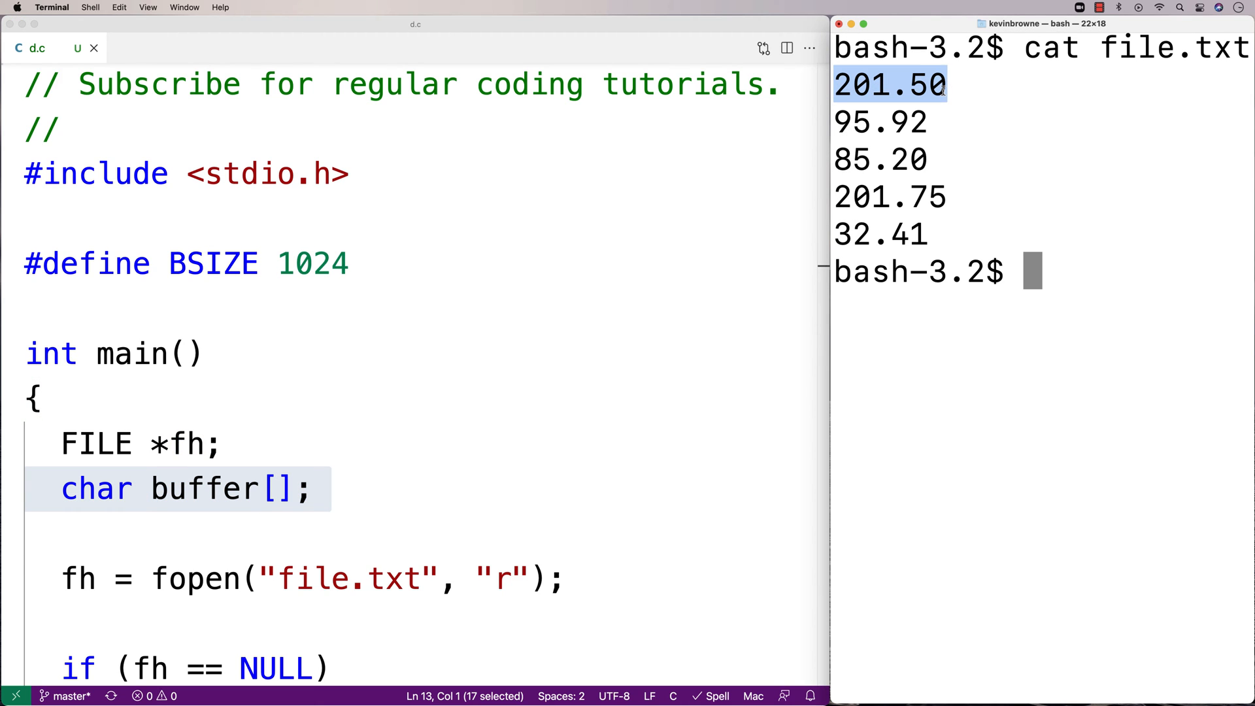
double_click(213, 262)
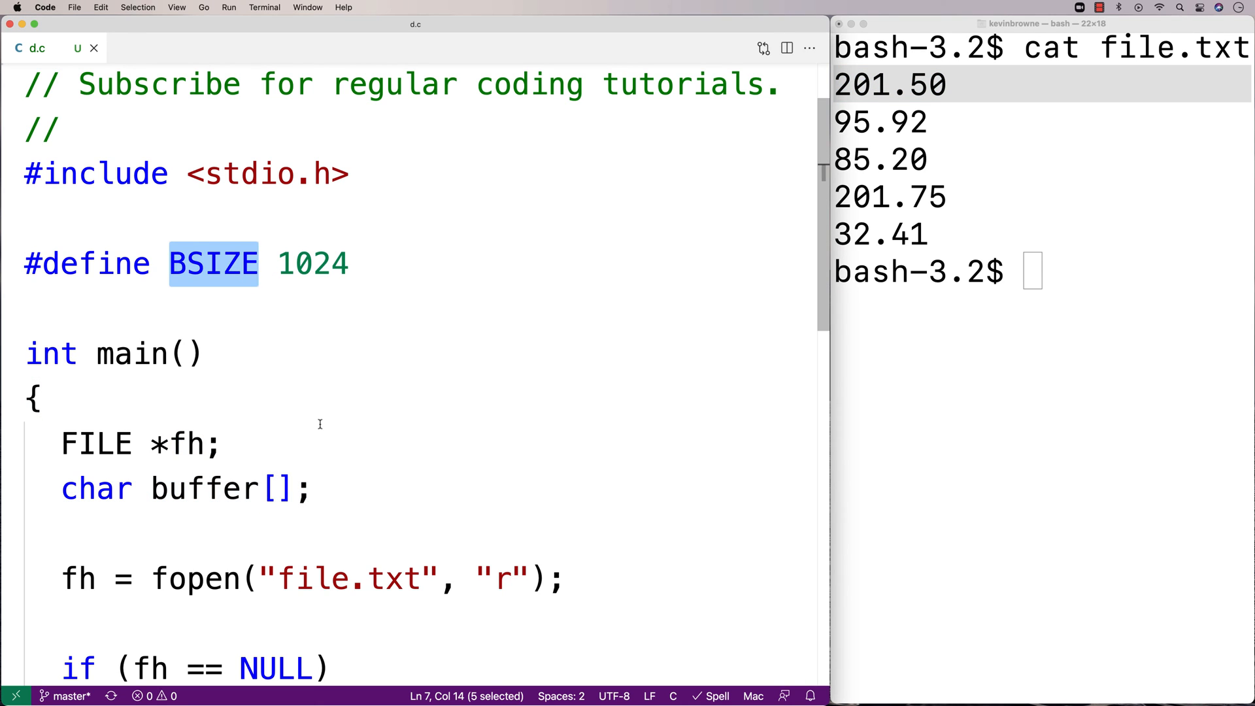
Step: Size the buffer array with BSIZE, giving char buffer[BSIZE];
left_click(280, 488)
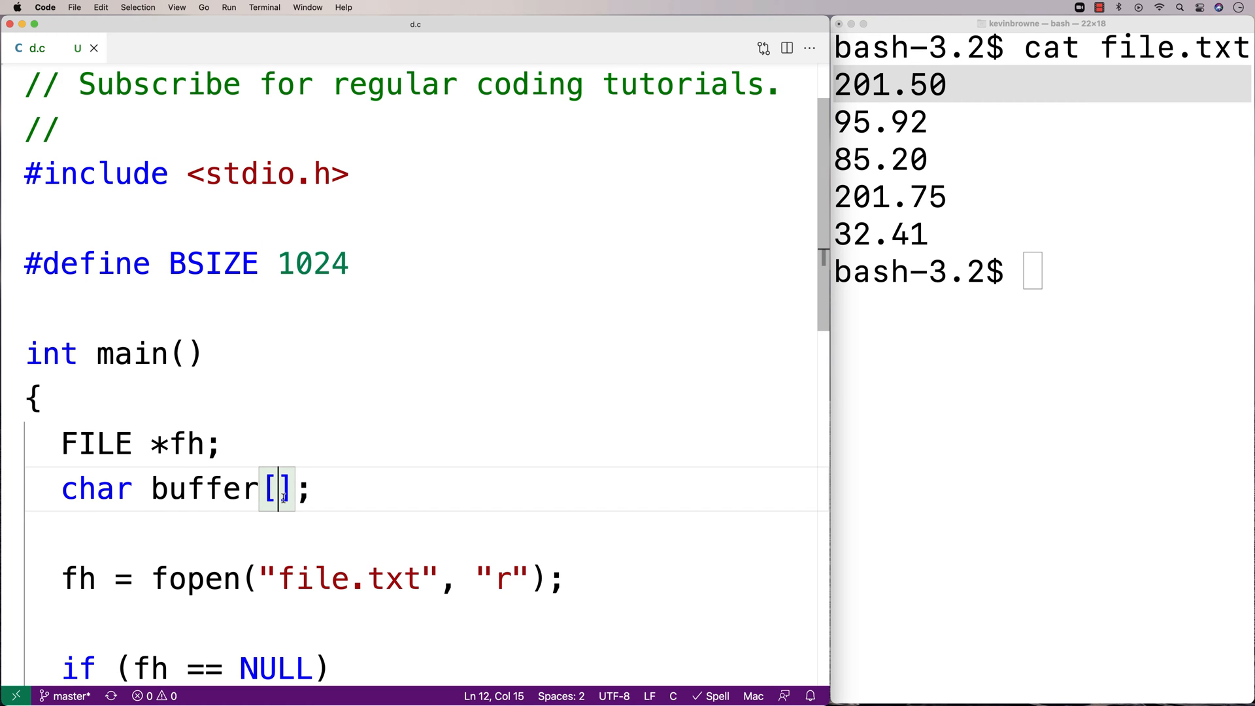
type("BSIZE")
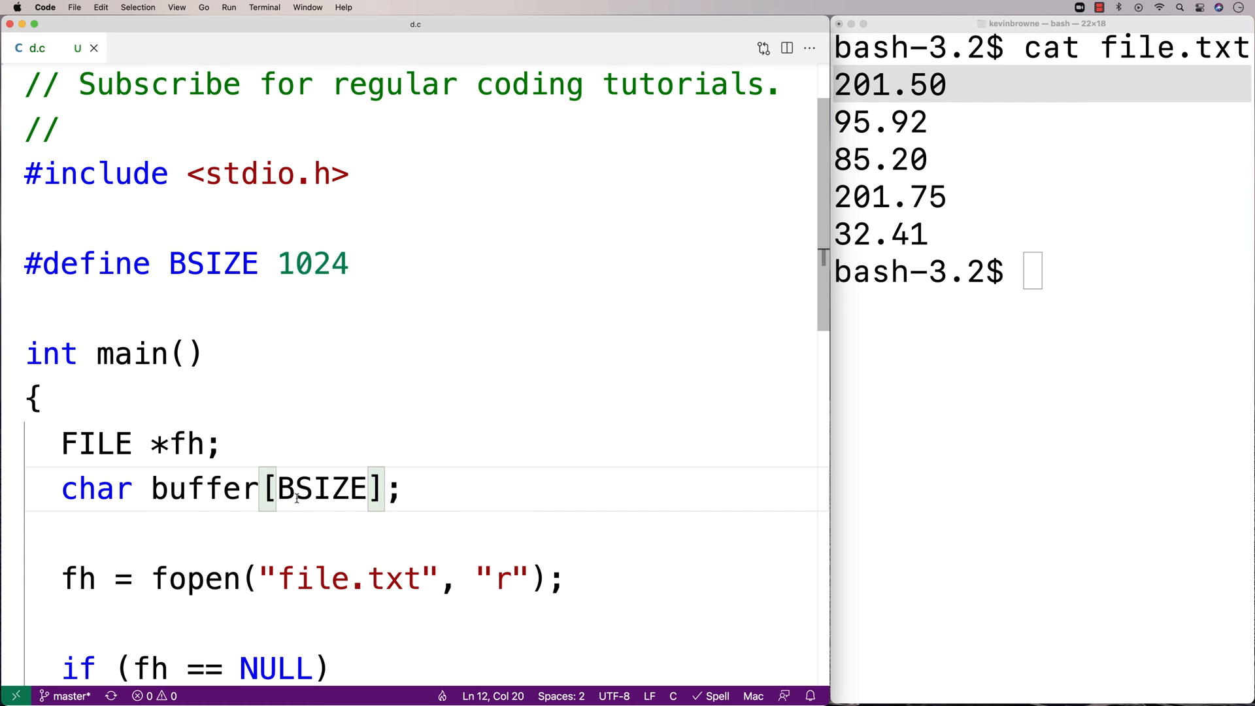
scroll("down", 3)
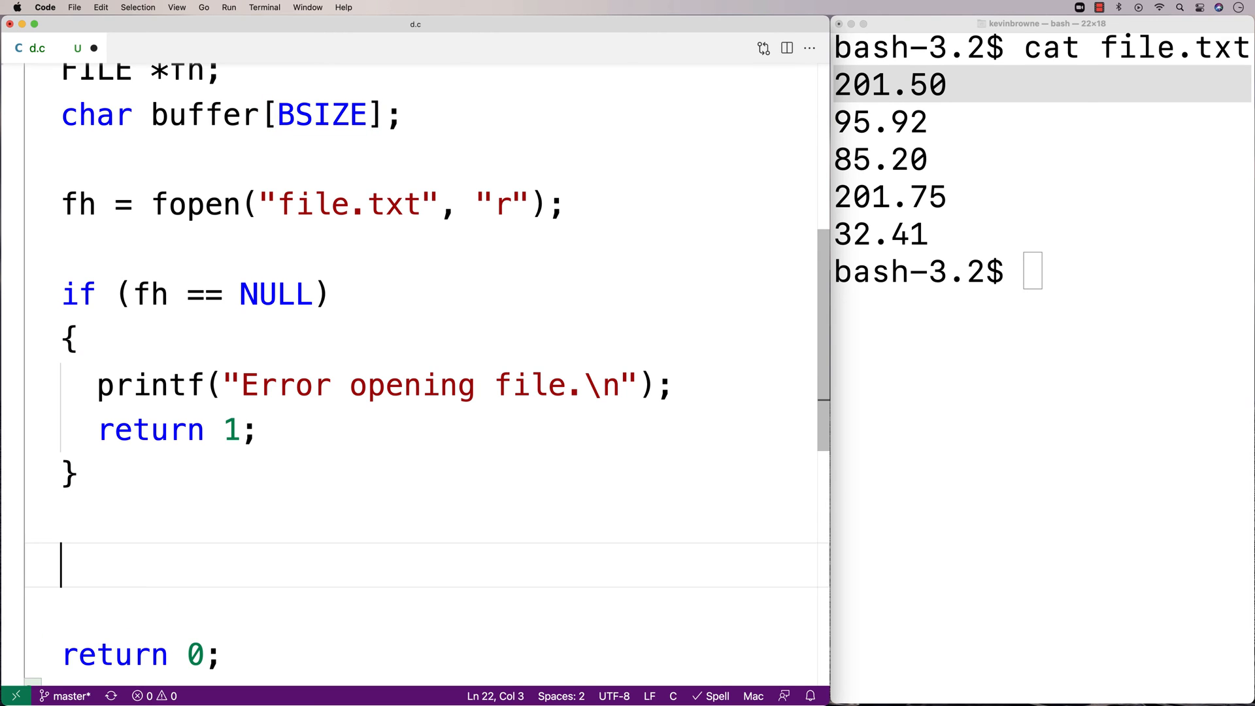
Step: Write the loop header while (fgets(buffer,BSIZE,fh)) to read file.txt line by line
type("while")
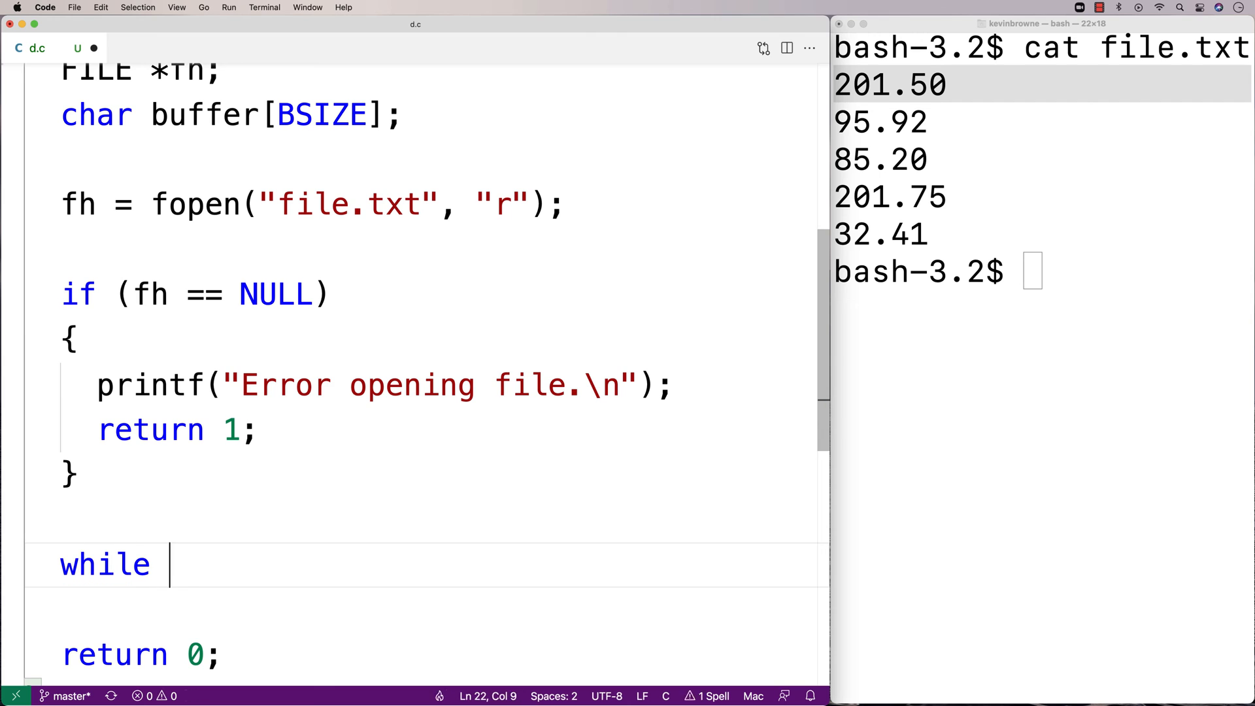
type("(fgets(buffer,BSIZE,fh")
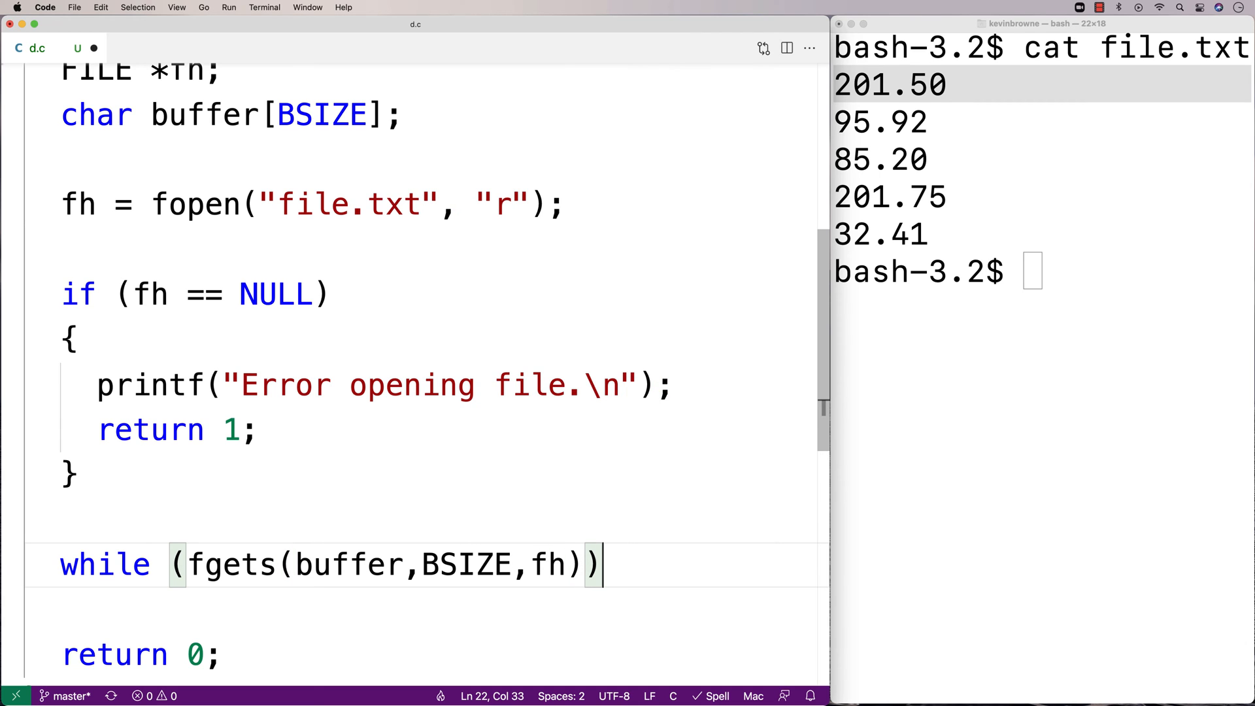
double_click(232, 565)
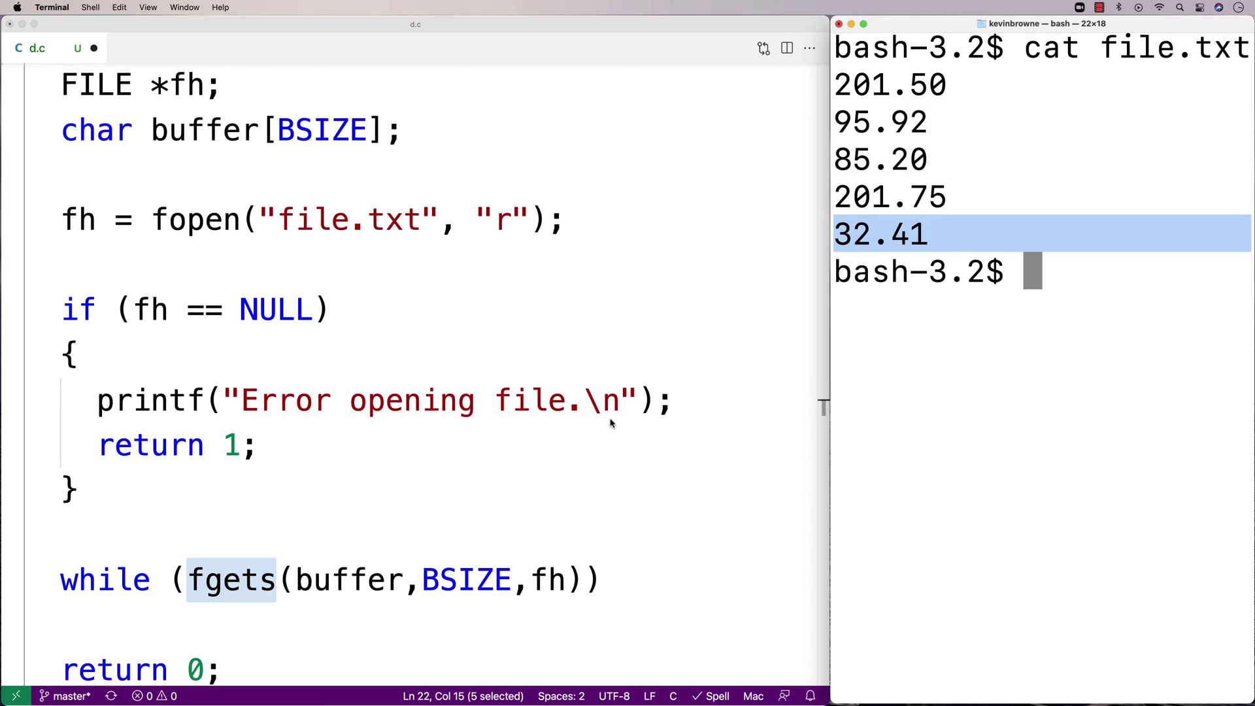
double_click(350, 579)
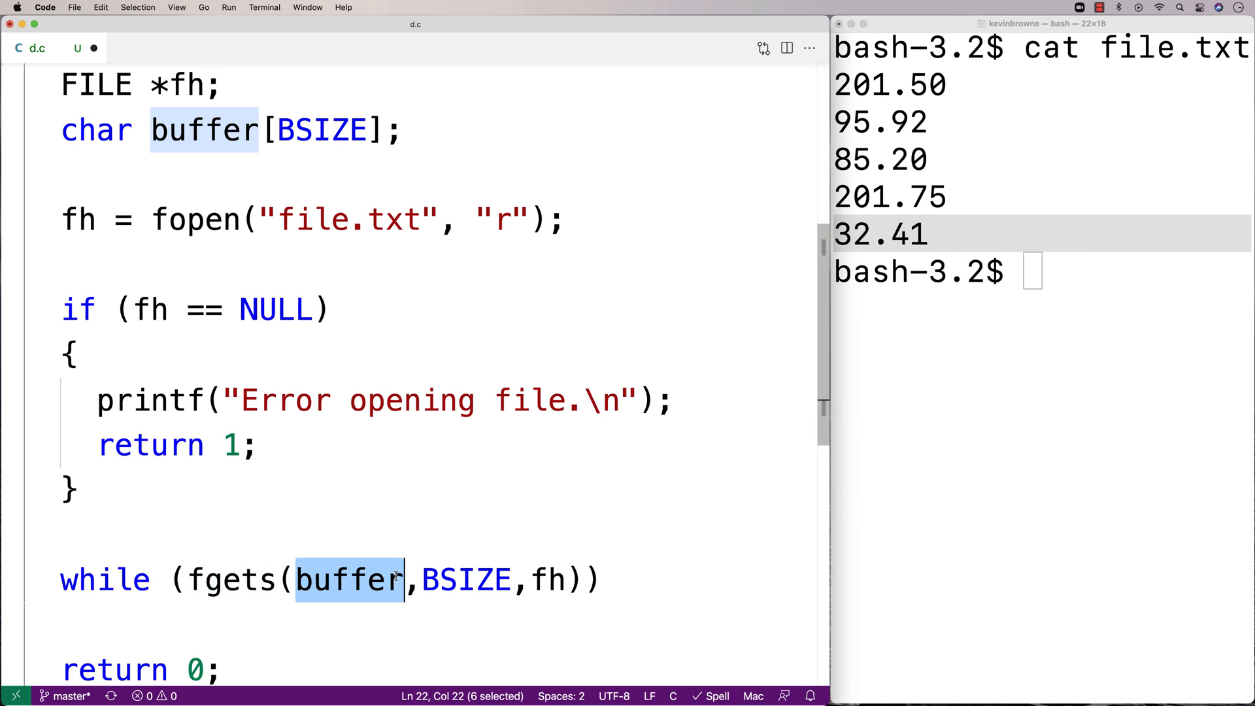
mouse_move(440, 625)
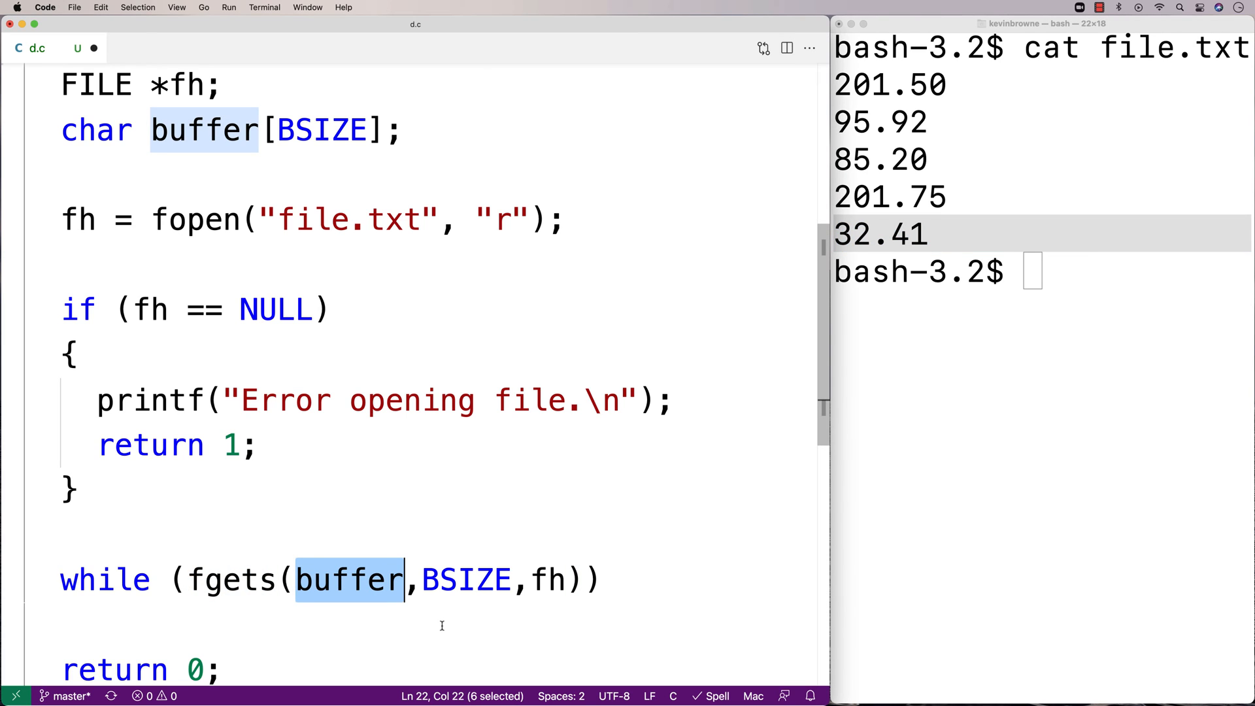
double_click(465, 579)
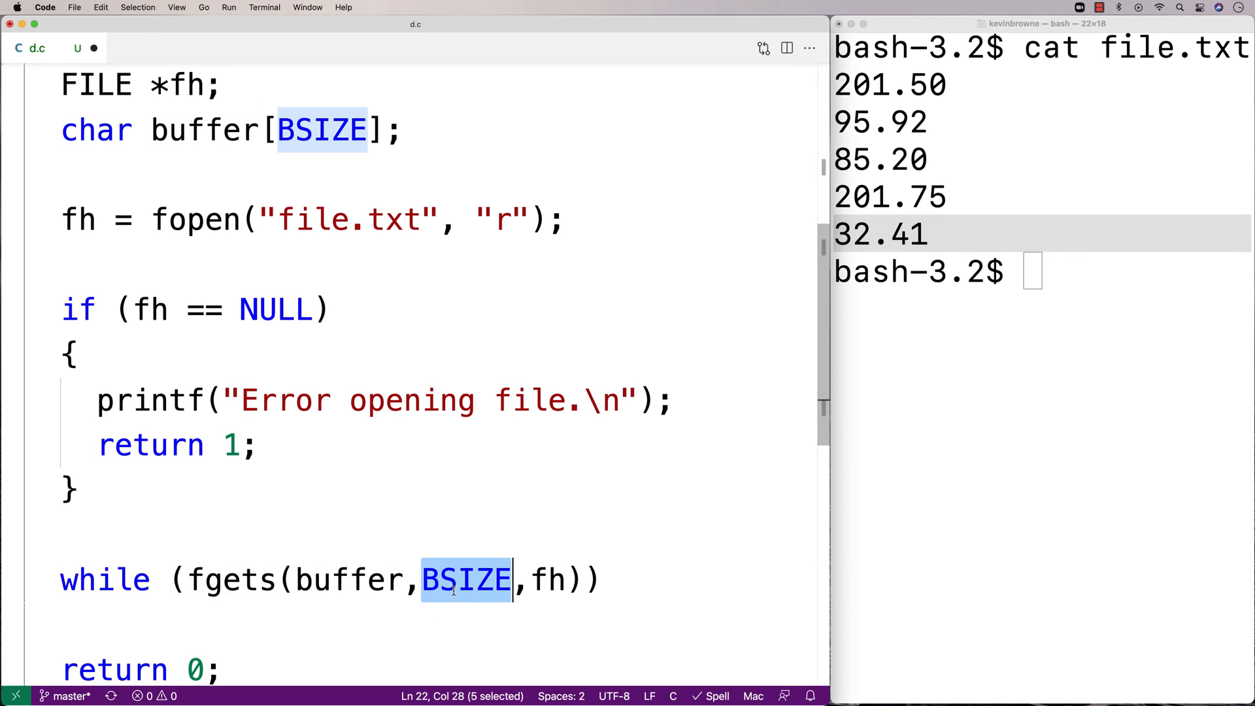
mouse_move(523, 618)
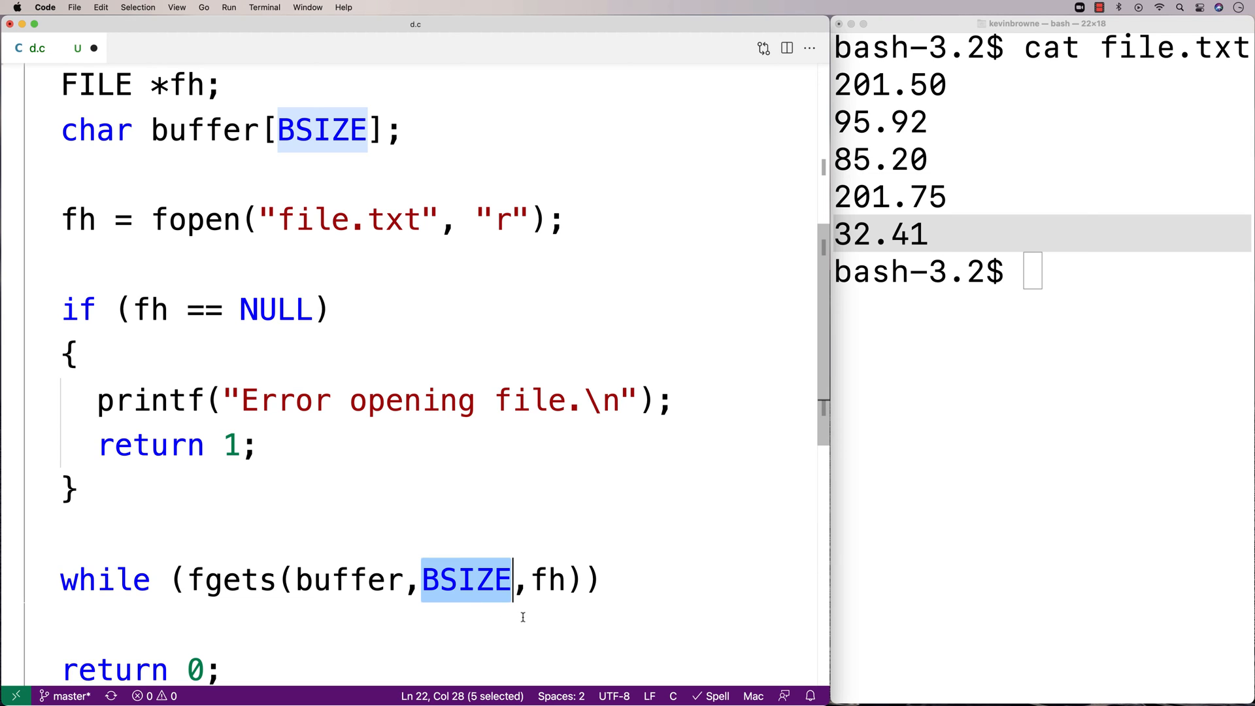
double_click(544, 579)
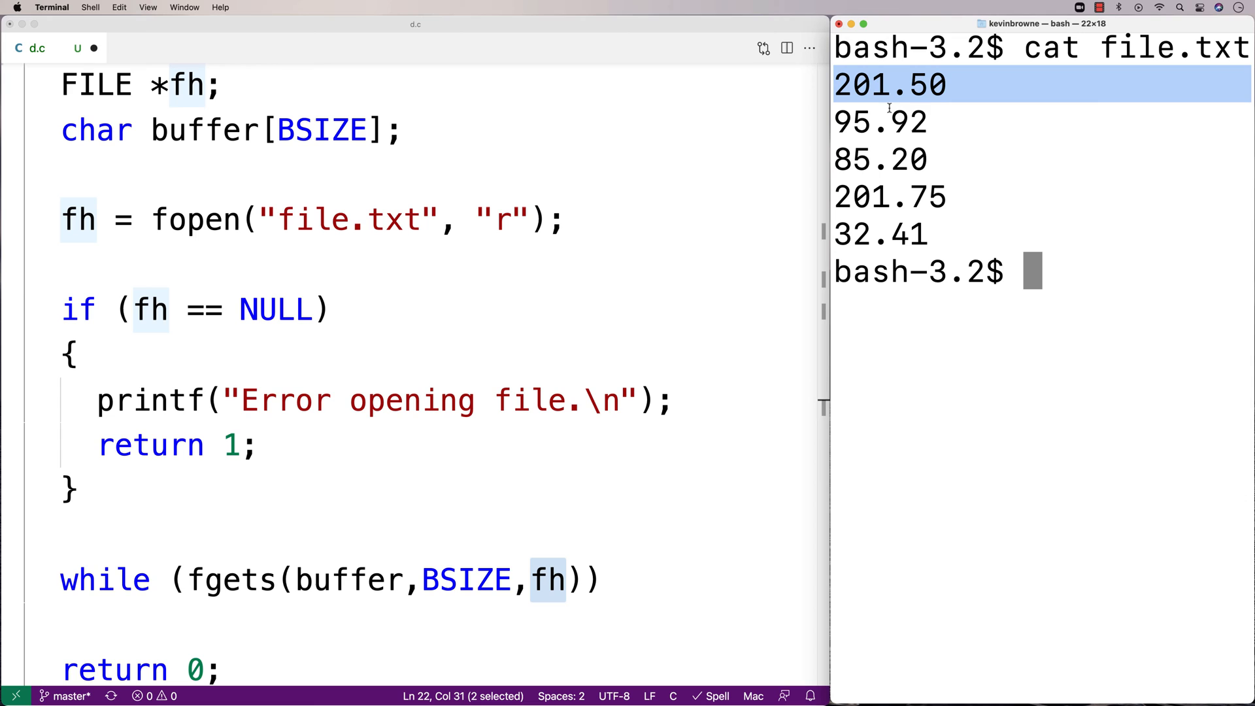
left_click(880, 120)
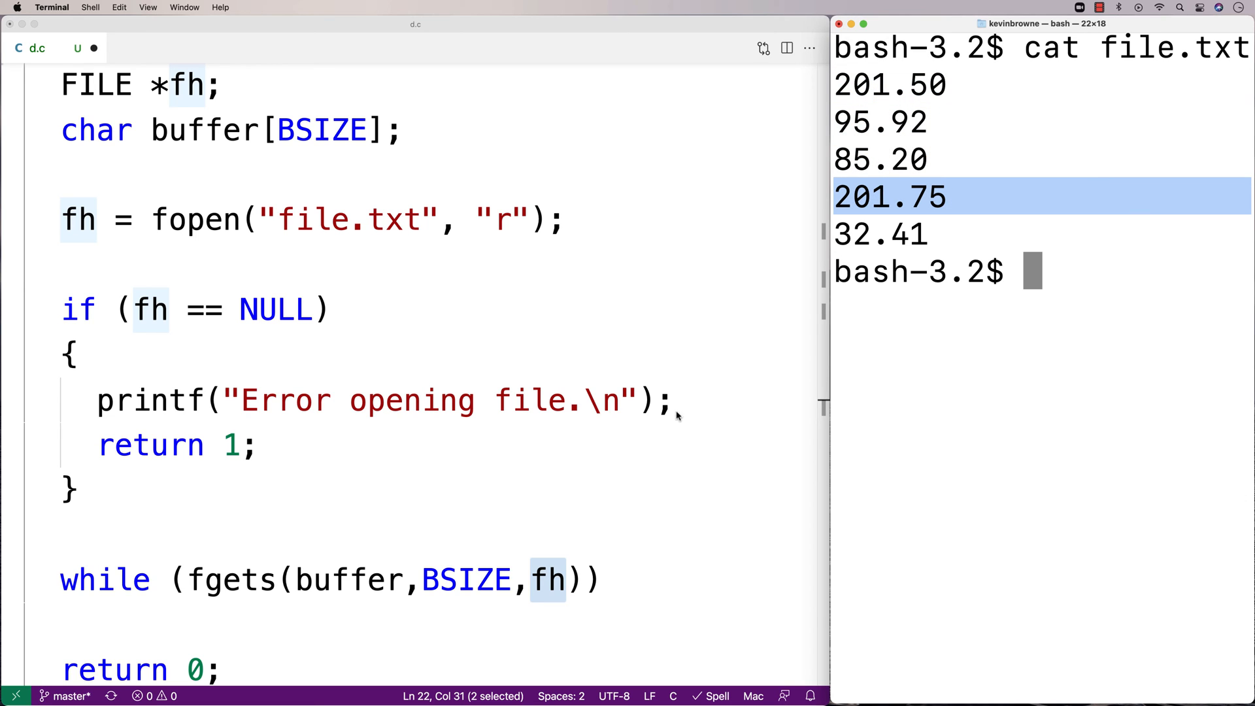
mouse_move(370, 604)
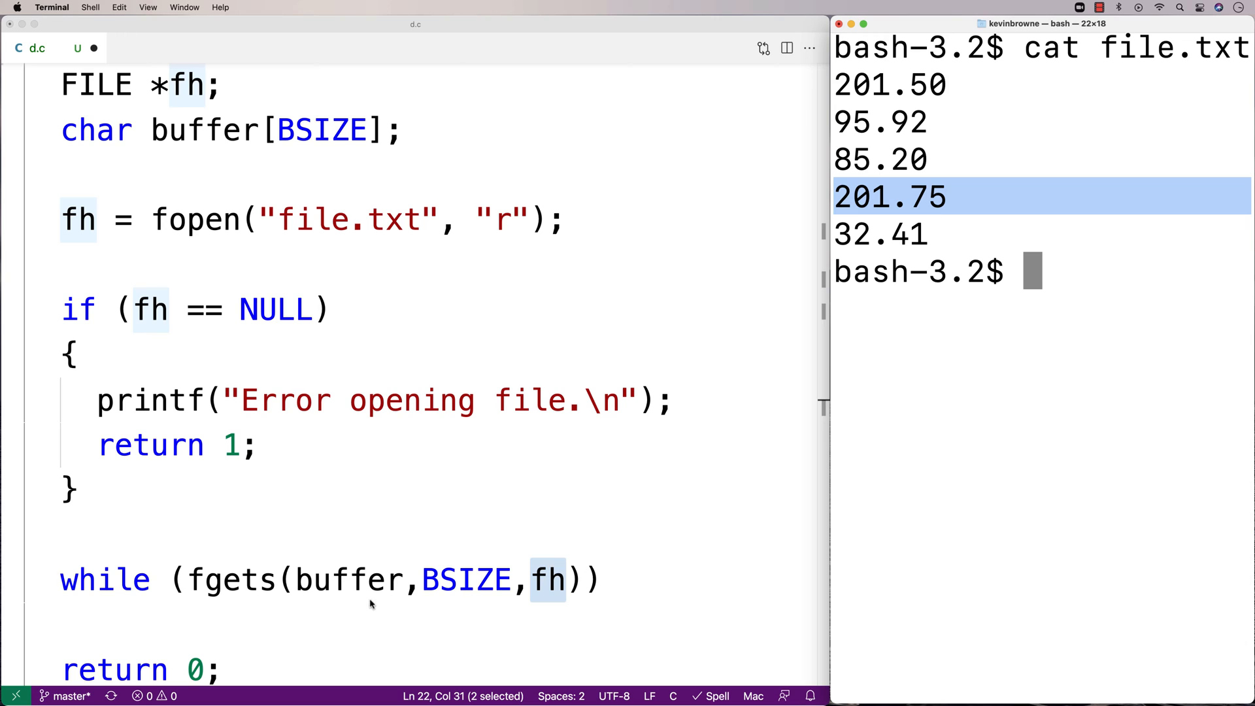
mouse_move(331, 608)
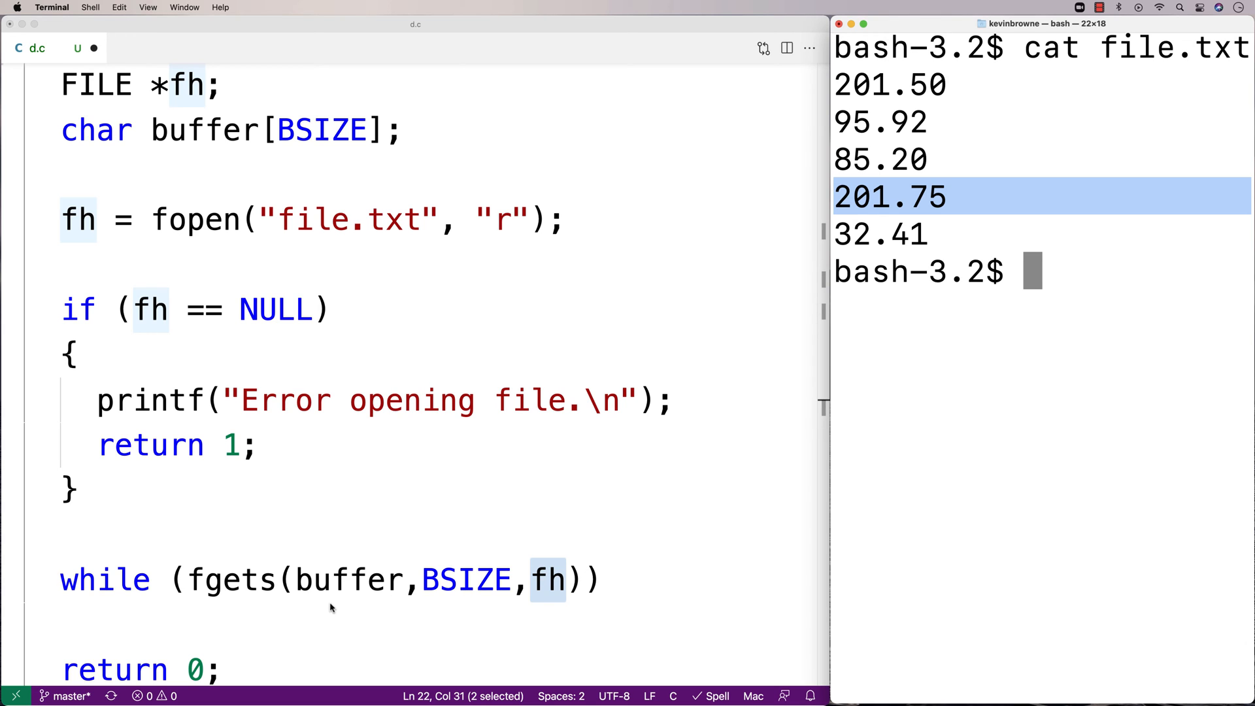
double_click(231, 579)
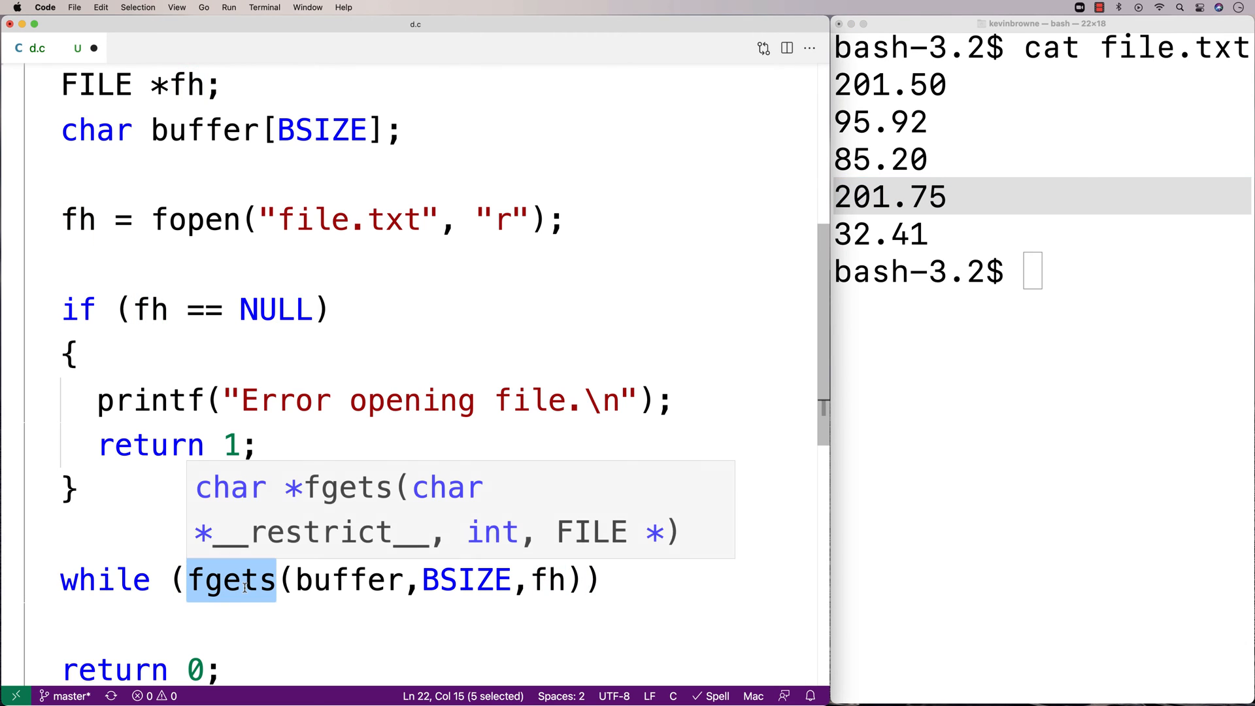
mouse_move(328, 618)
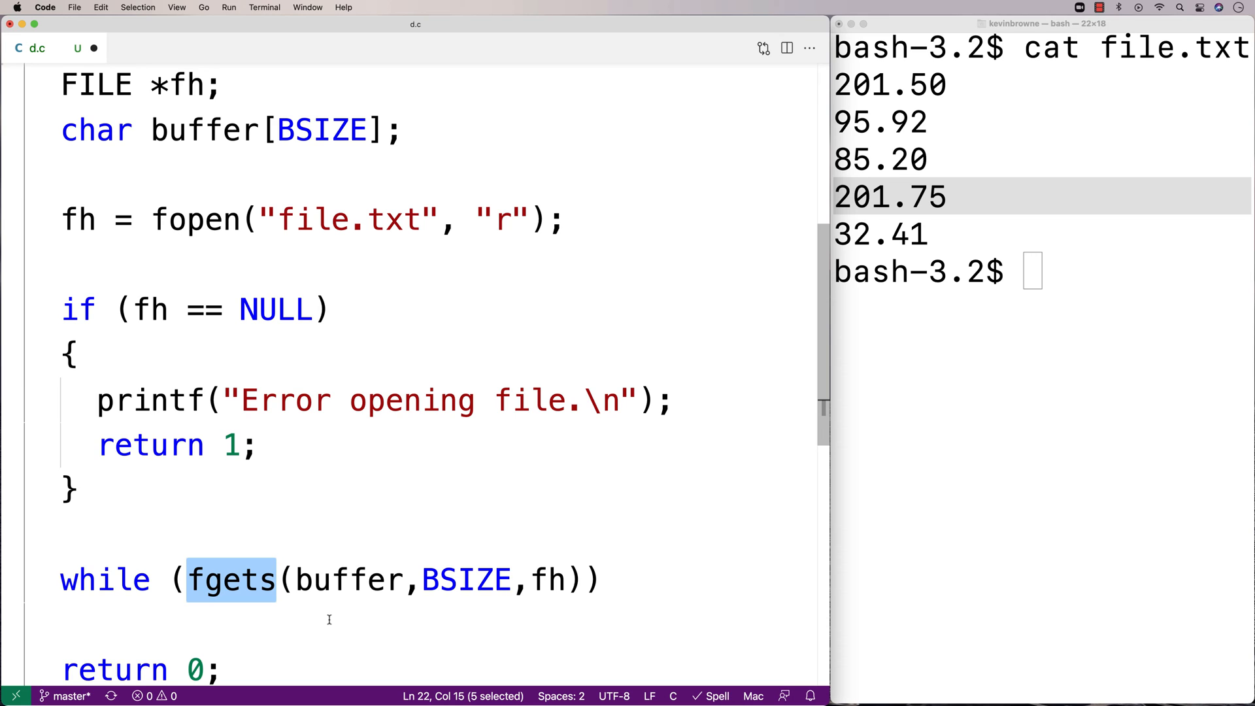
mouse_move(324, 619)
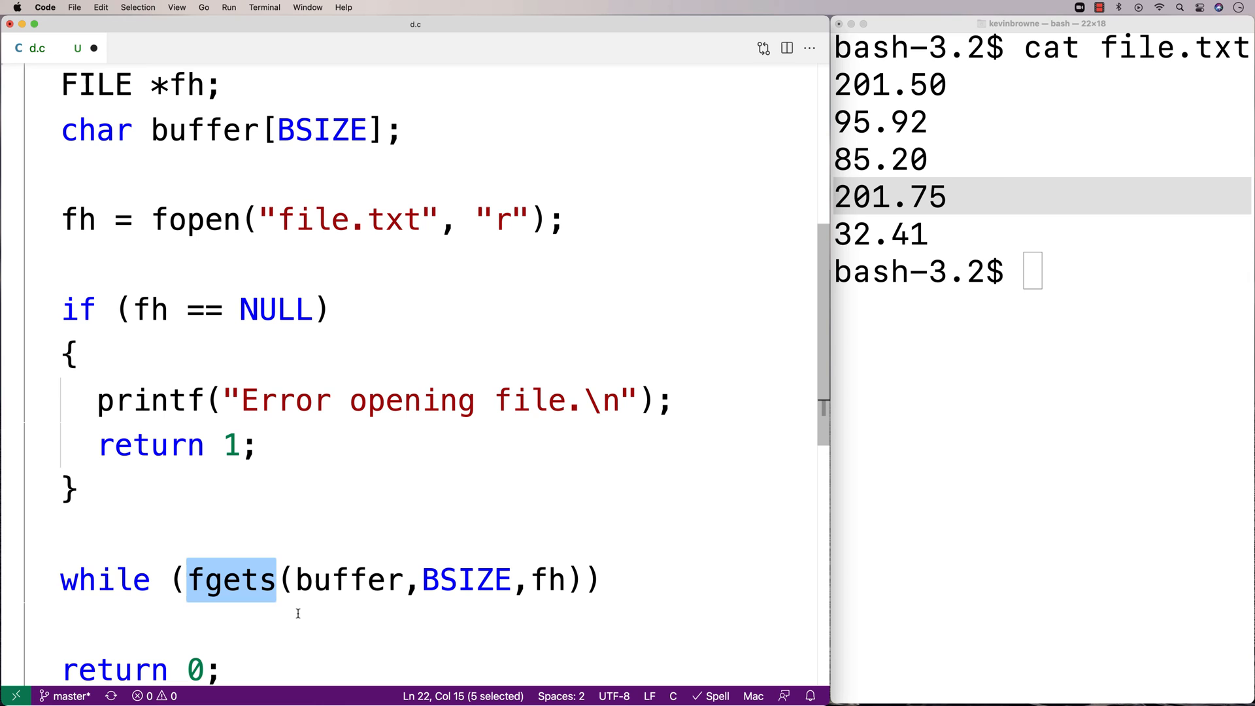
mouse_move(359, 583)
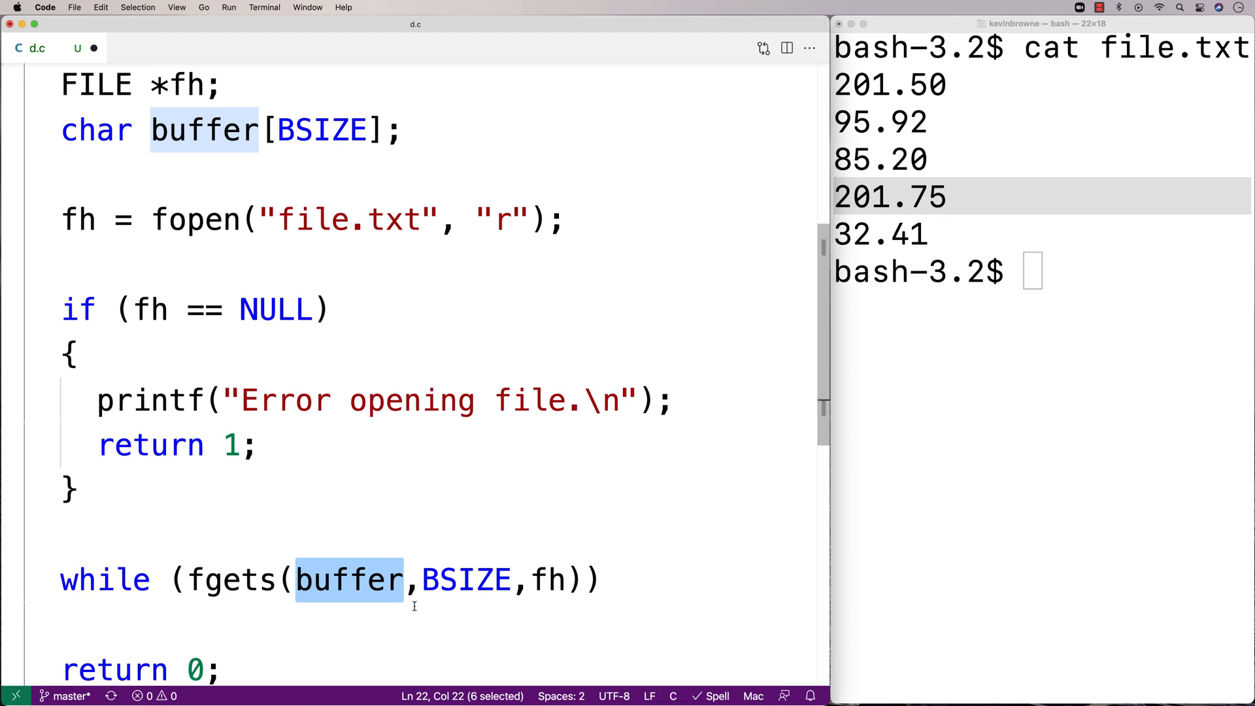
scroll("down", 3)
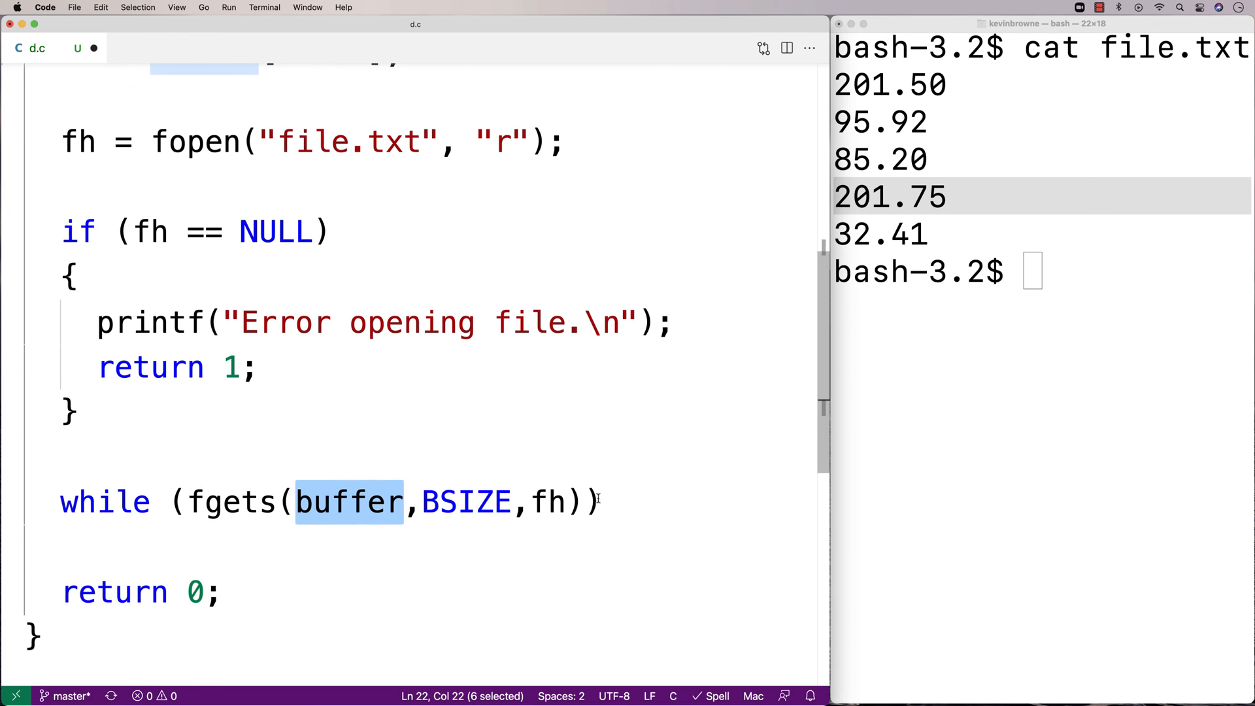
Step: Finish the condition as fgets(buffer,BSIZE,fh) != NULL with an empty brace body
type("!_")
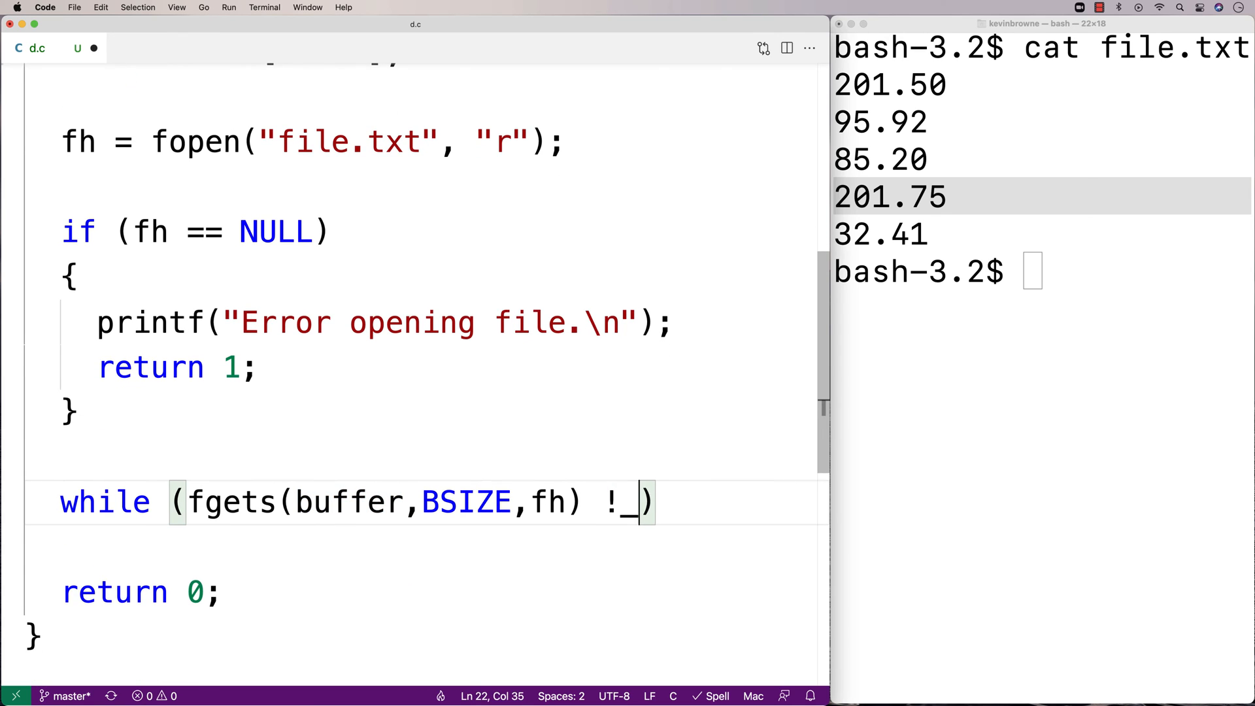
type("= NULL")
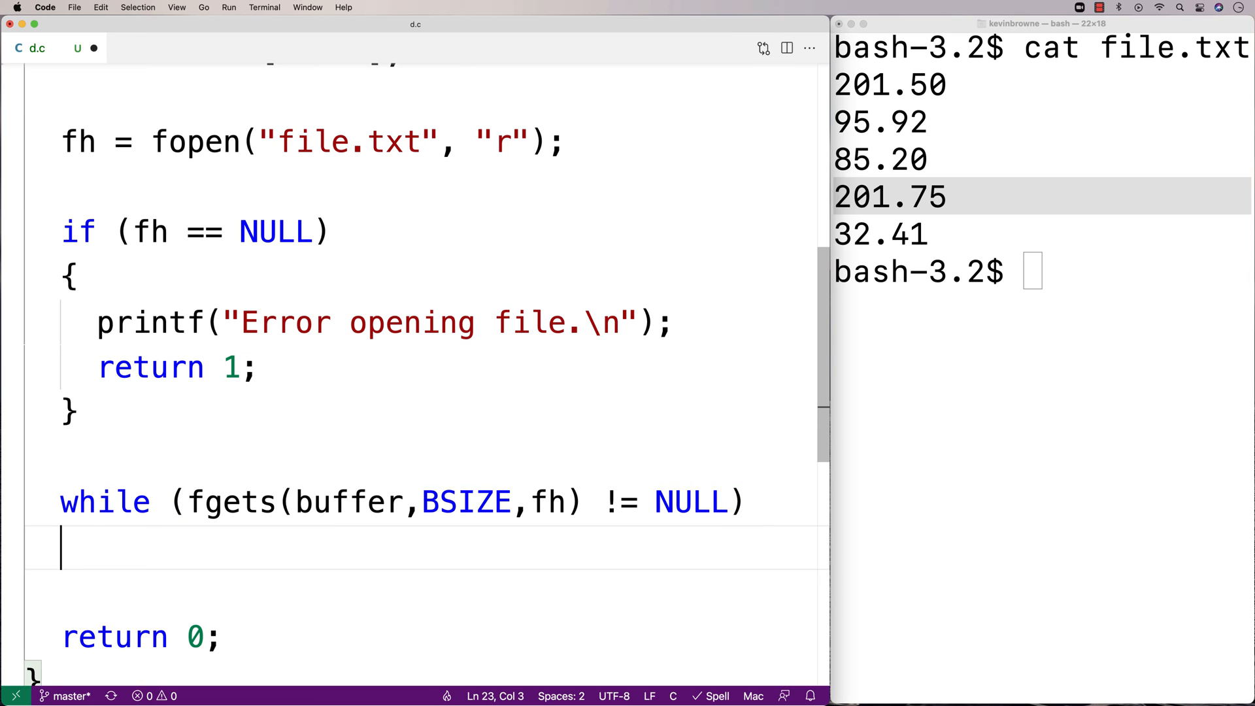
type("{")
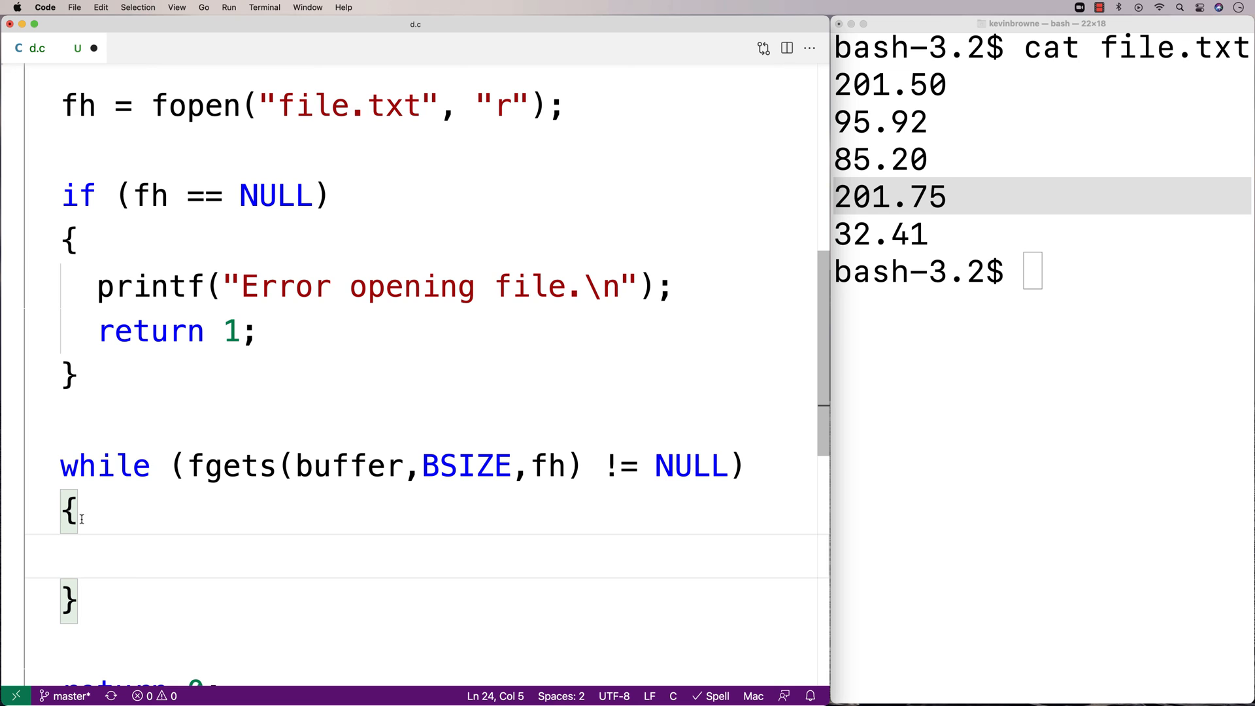
mouse_move(467, 467)
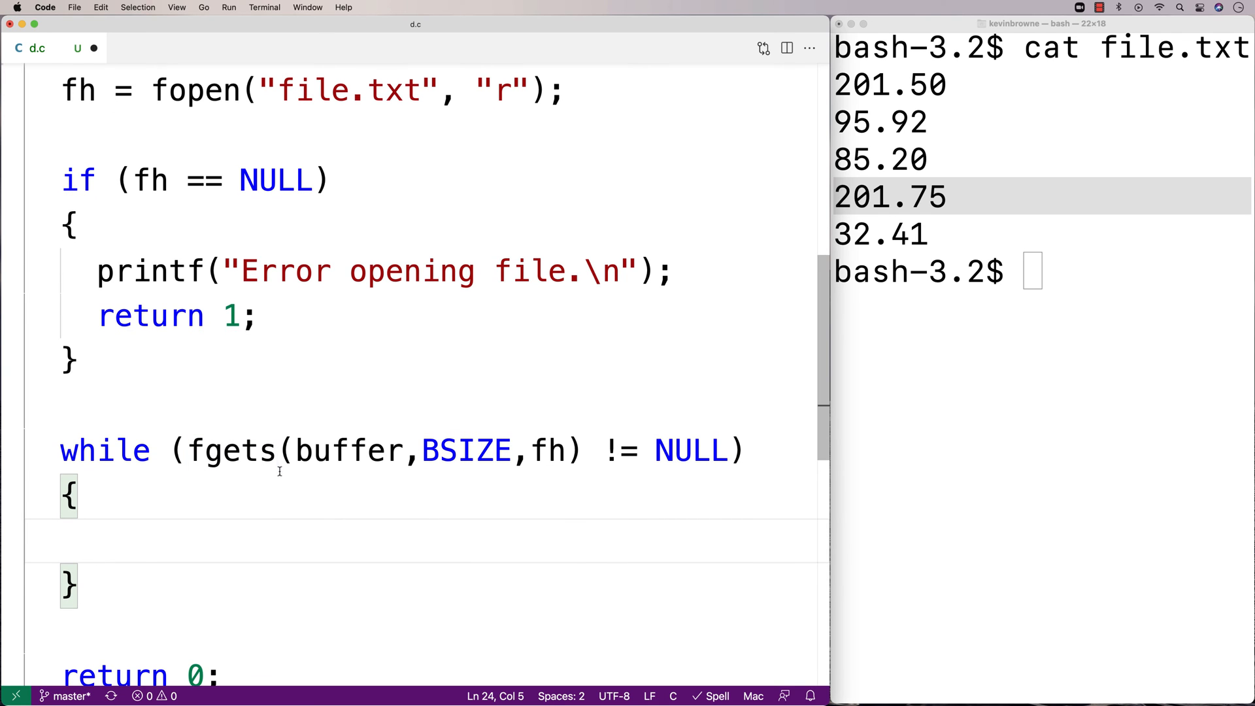
double_click(351, 450)
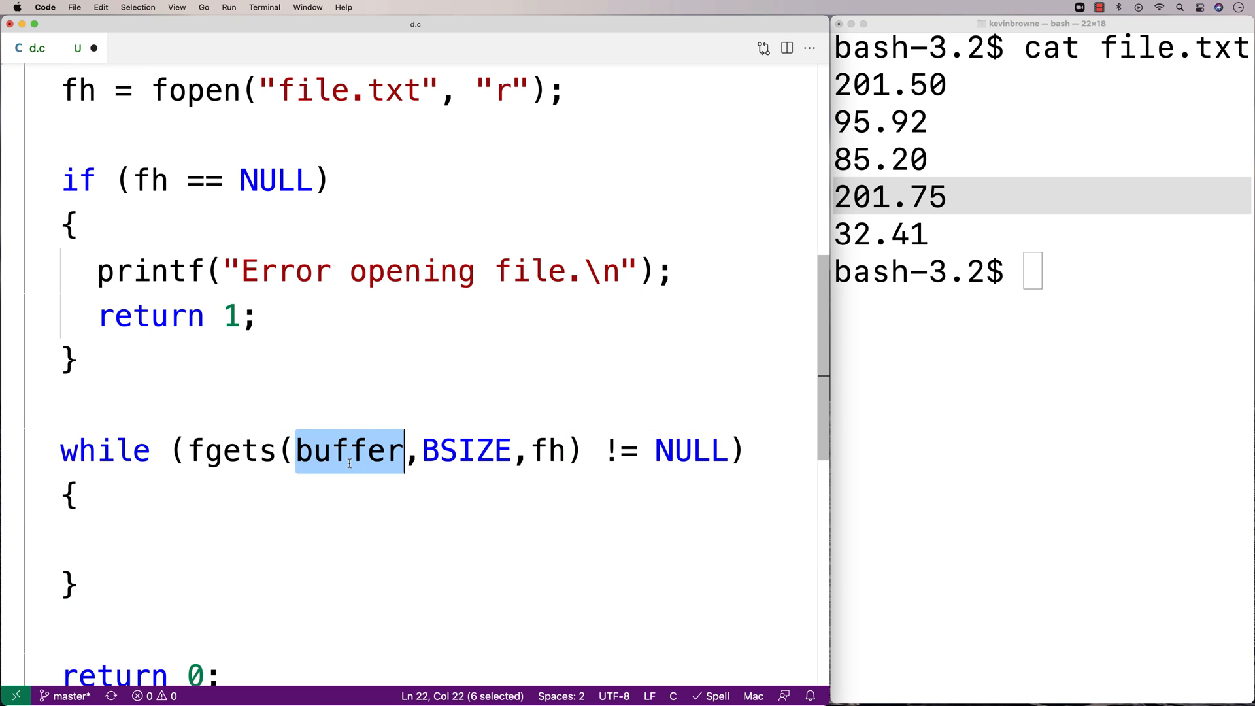
mouse_move(872, 110)
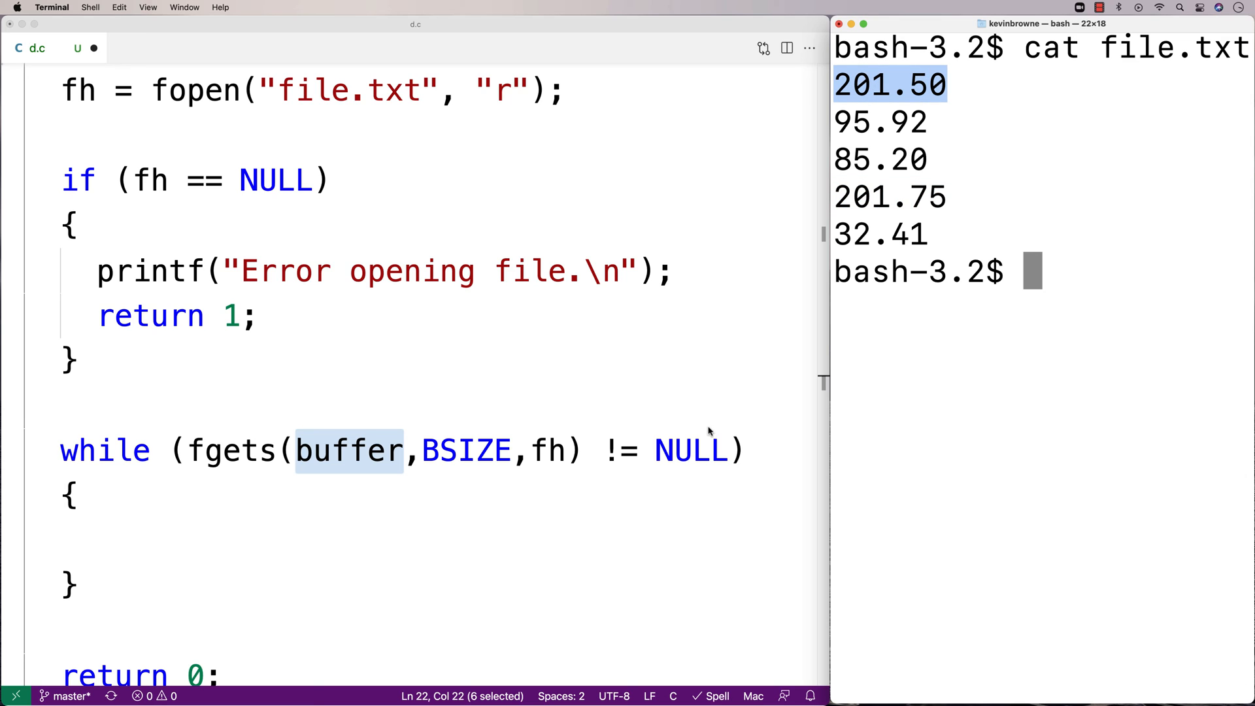
mouse_move(572, 519)
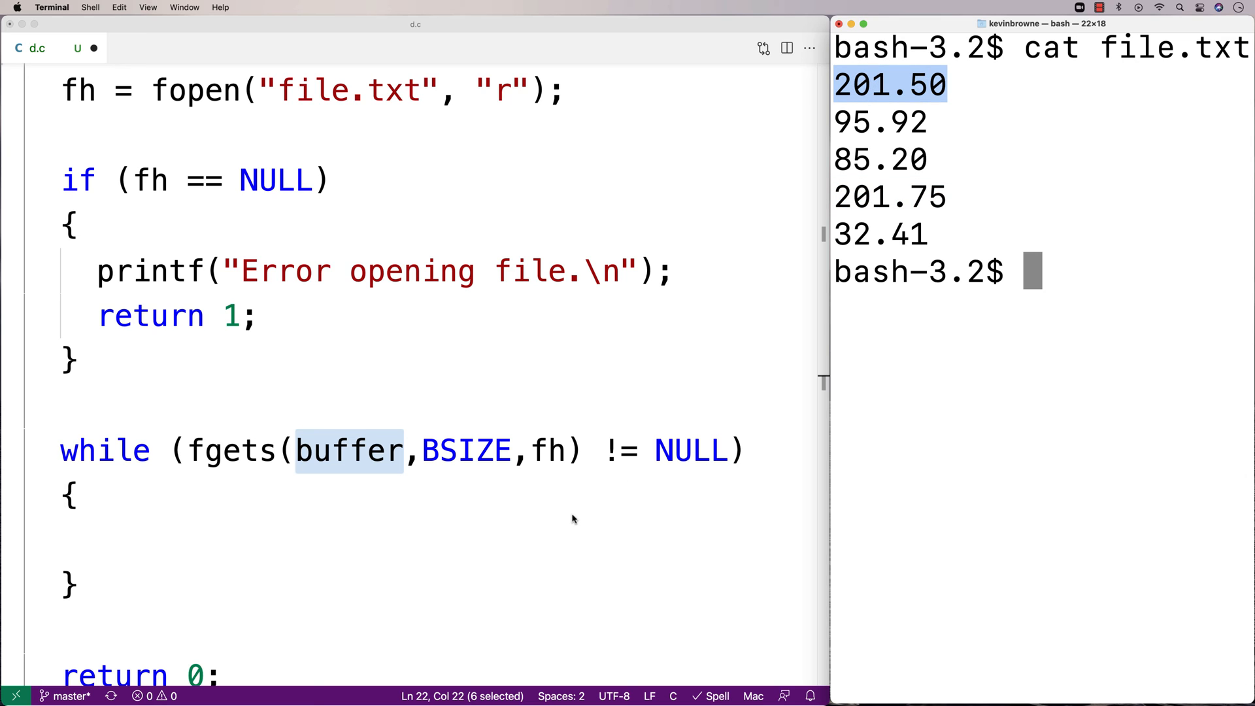
mouse_move(550, 536)
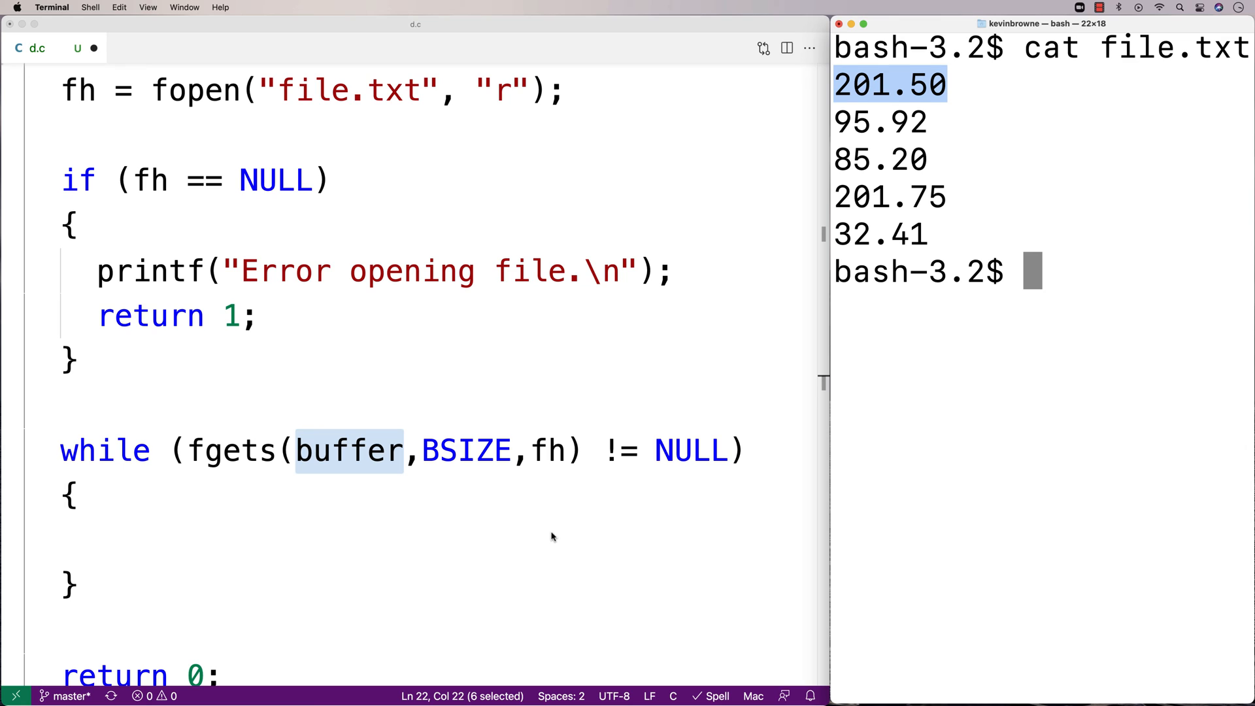
mouse_move(542, 540)
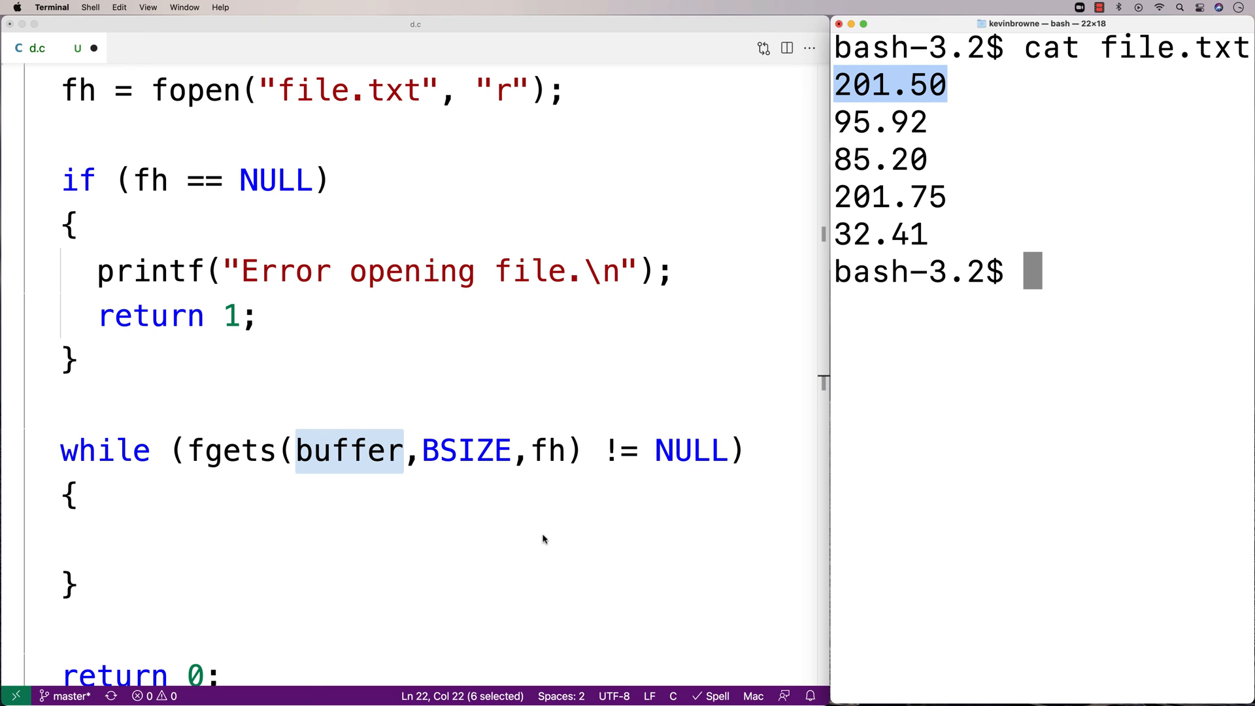
mouse_move(536, 528)
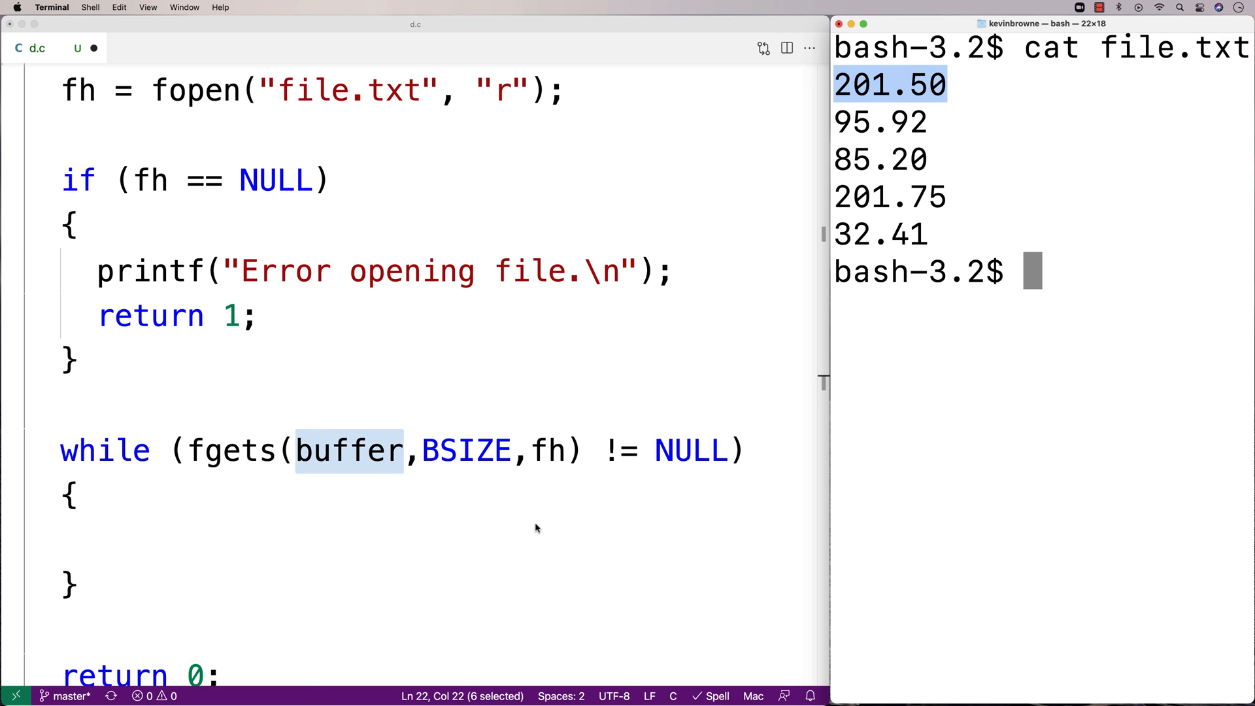
mouse_move(494, 512)
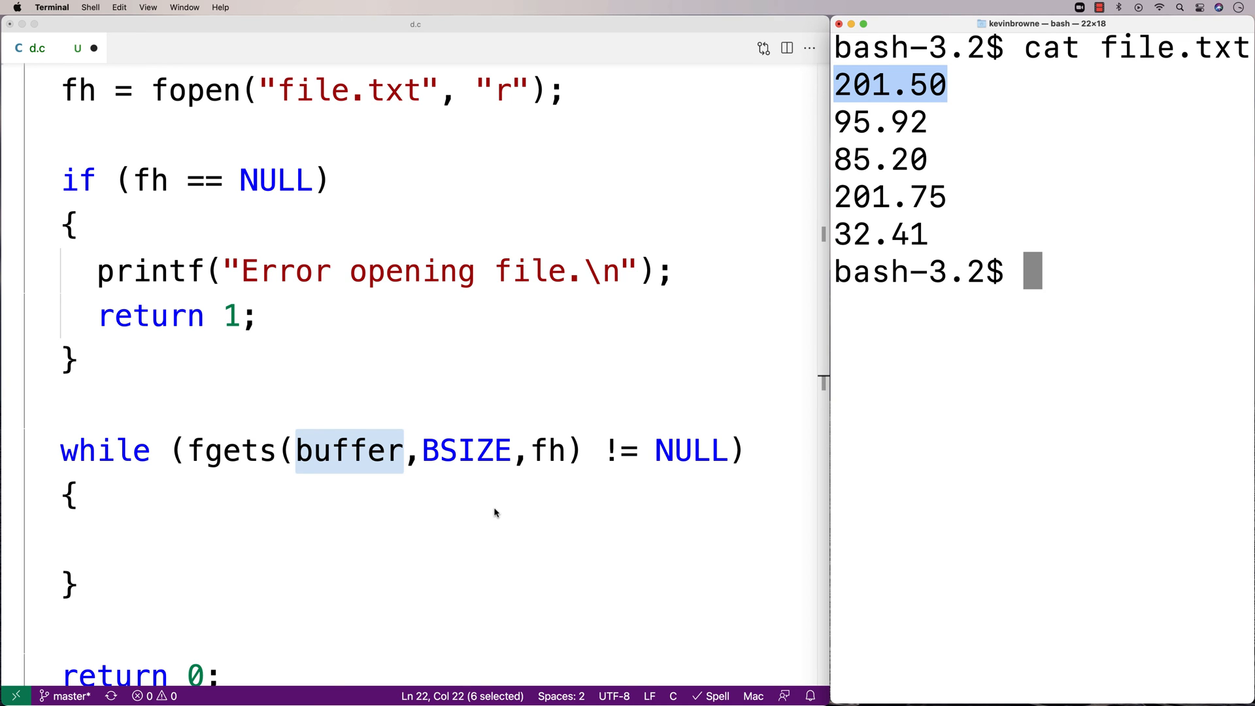
Step: Add #include <stdlib.h> beneath #include <stdio.h>
scroll("up", 3)
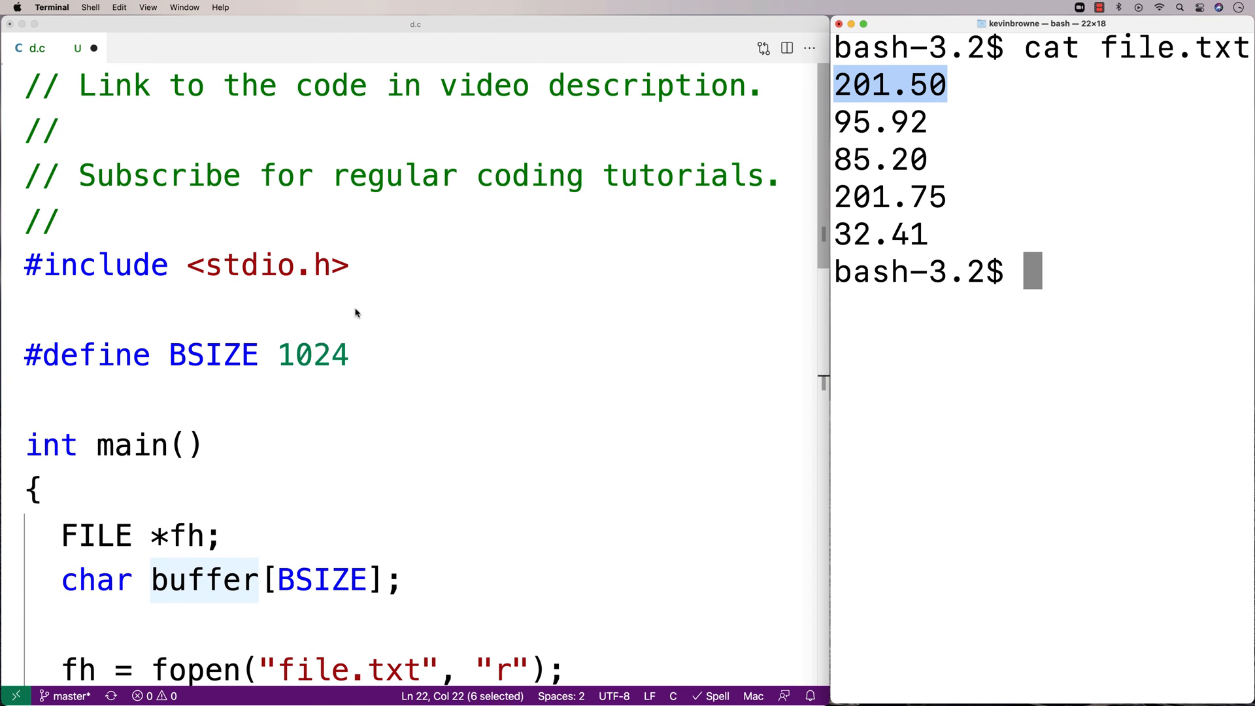
type("#include")
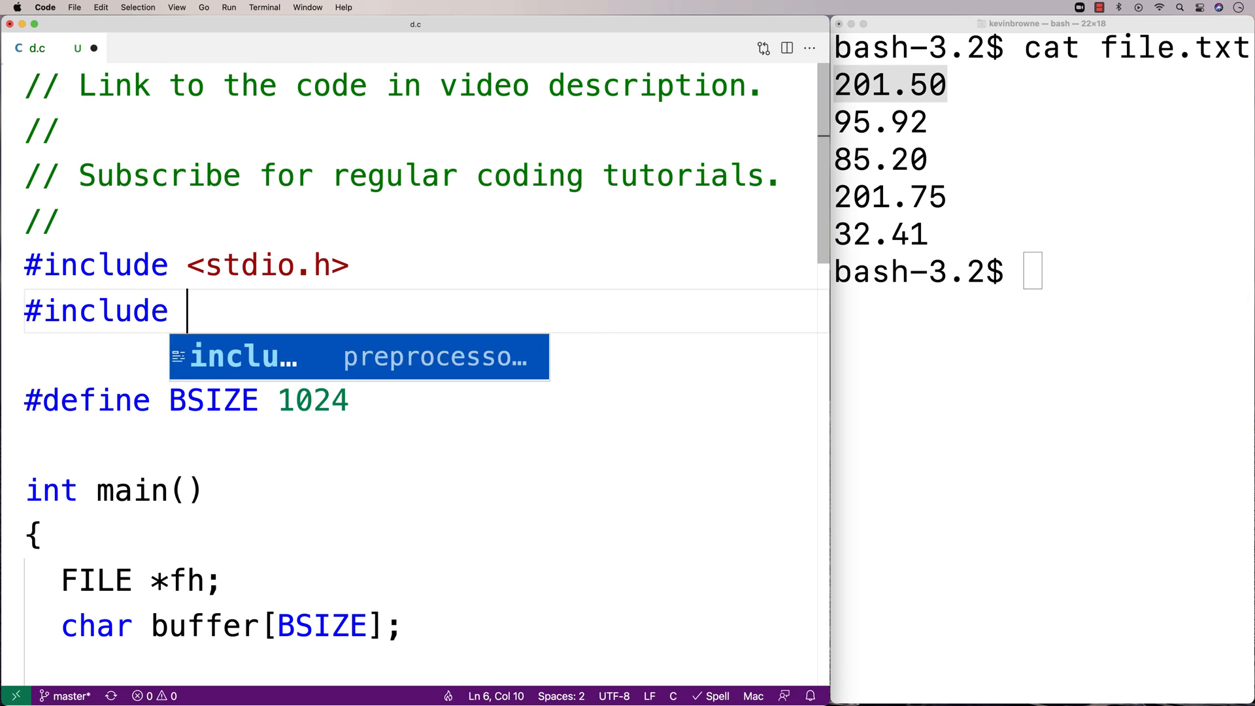
type("<stdlib.h>")
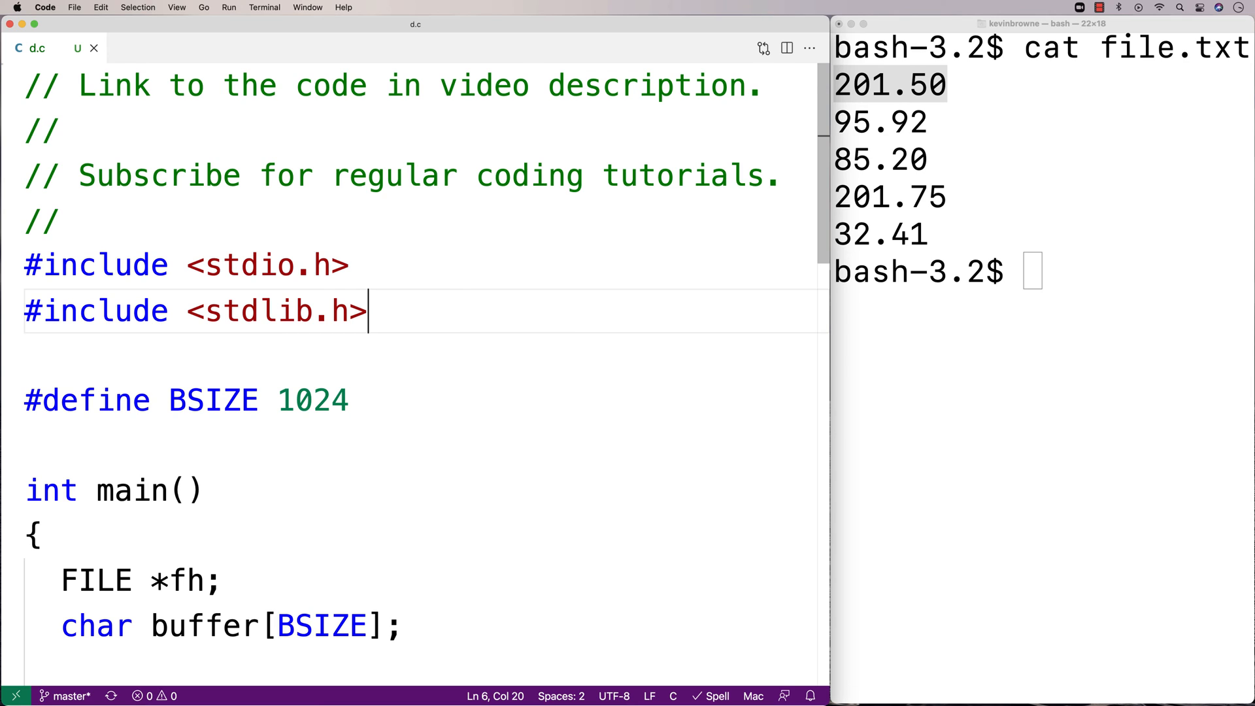
Step: Declare double current, max; and int numbers = 0; under the buffer declaration
scroll("down", 3)
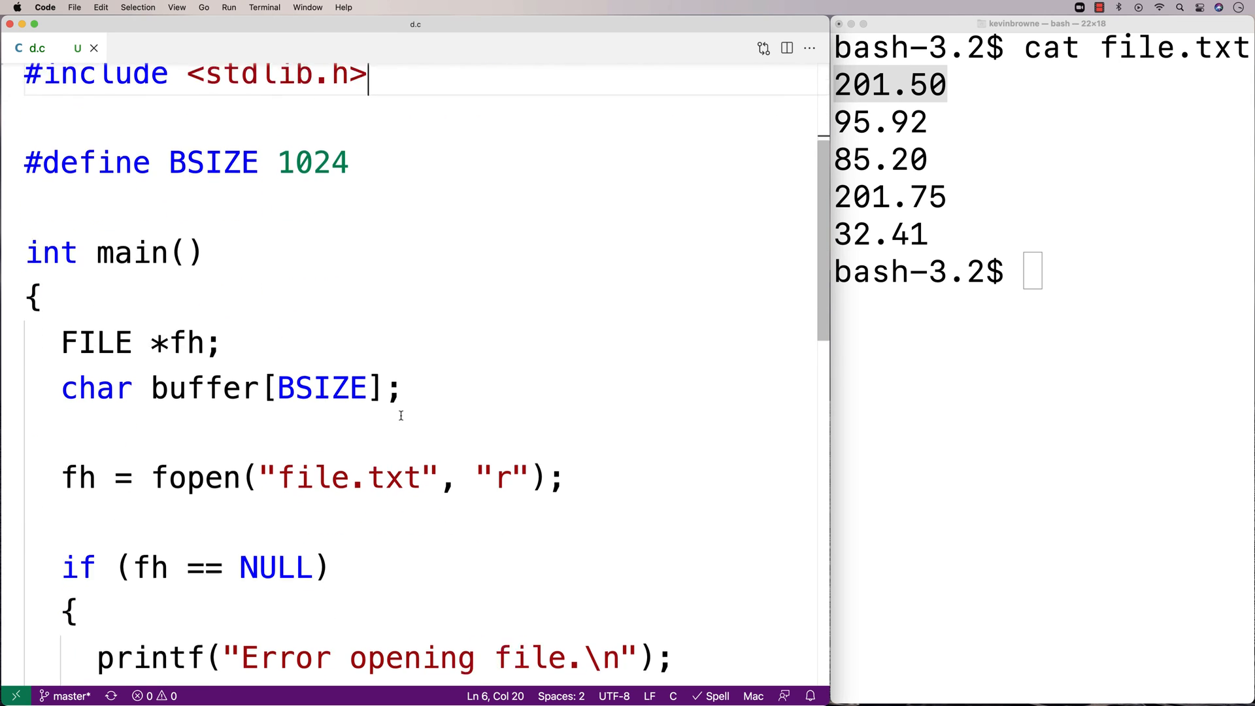
scroll("down", 3)
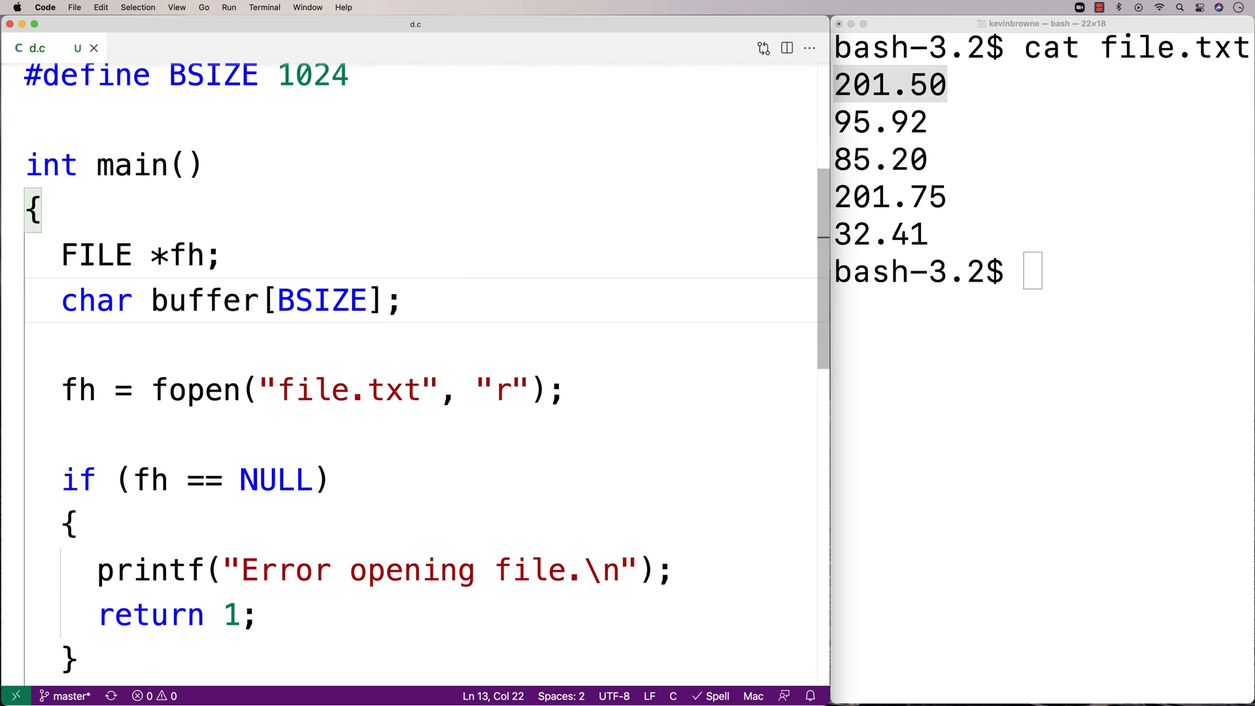
type("double current,")
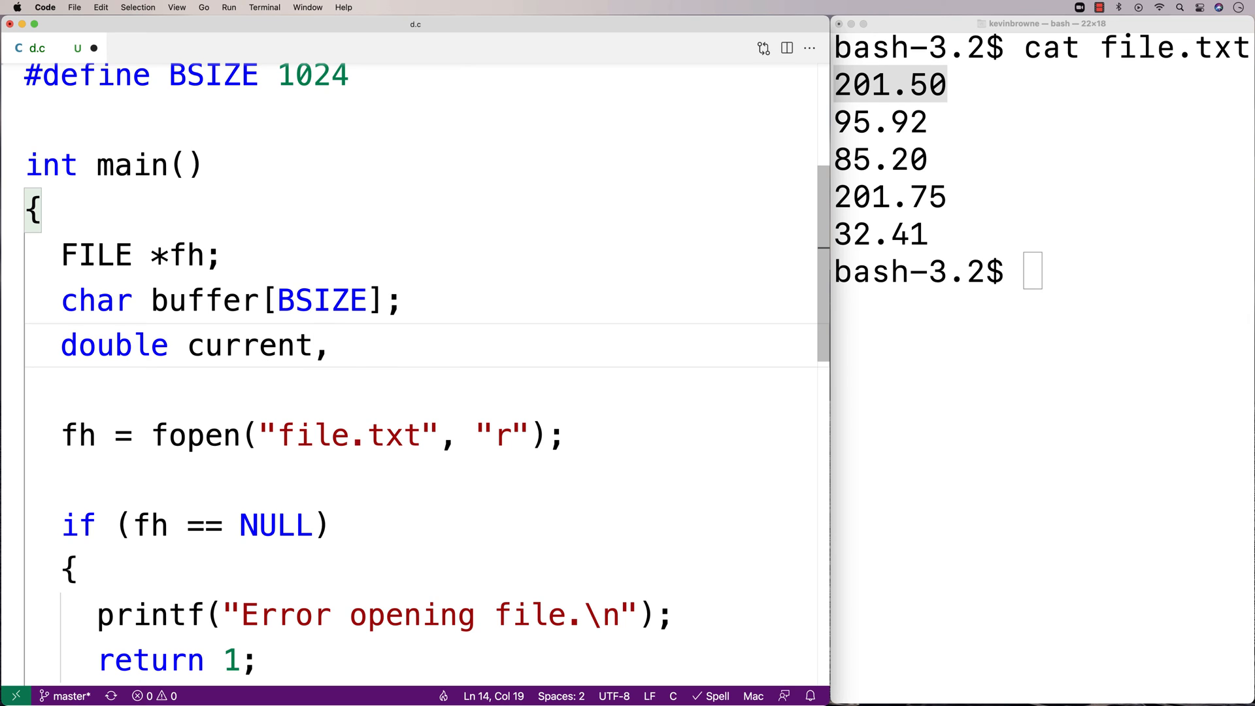
type("max;")
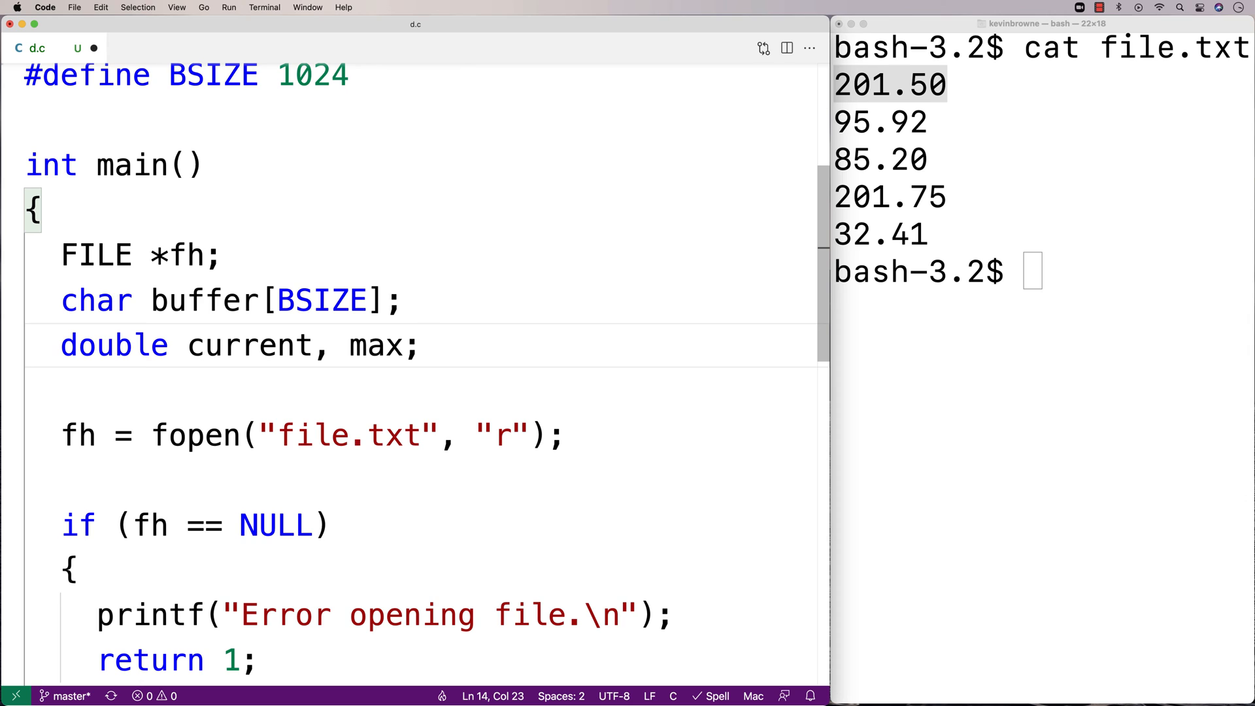
type("int num")
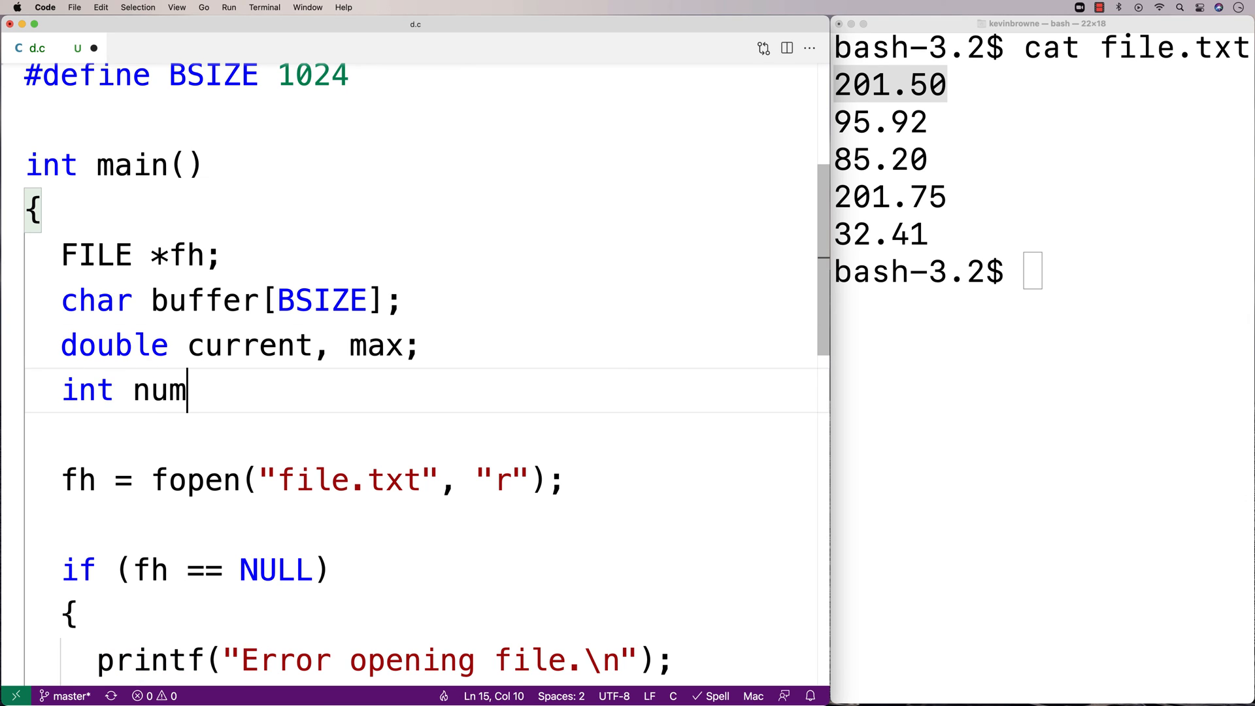
type("bers = 0;")
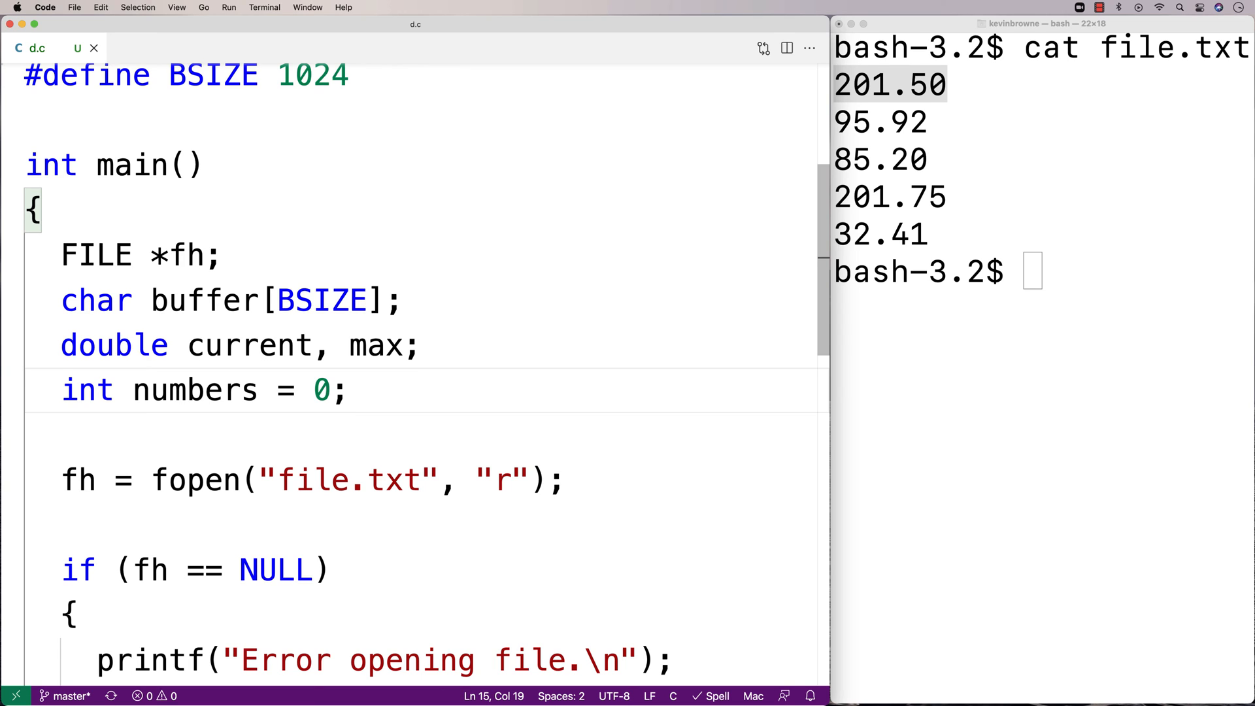
mouse_move(467, 316)
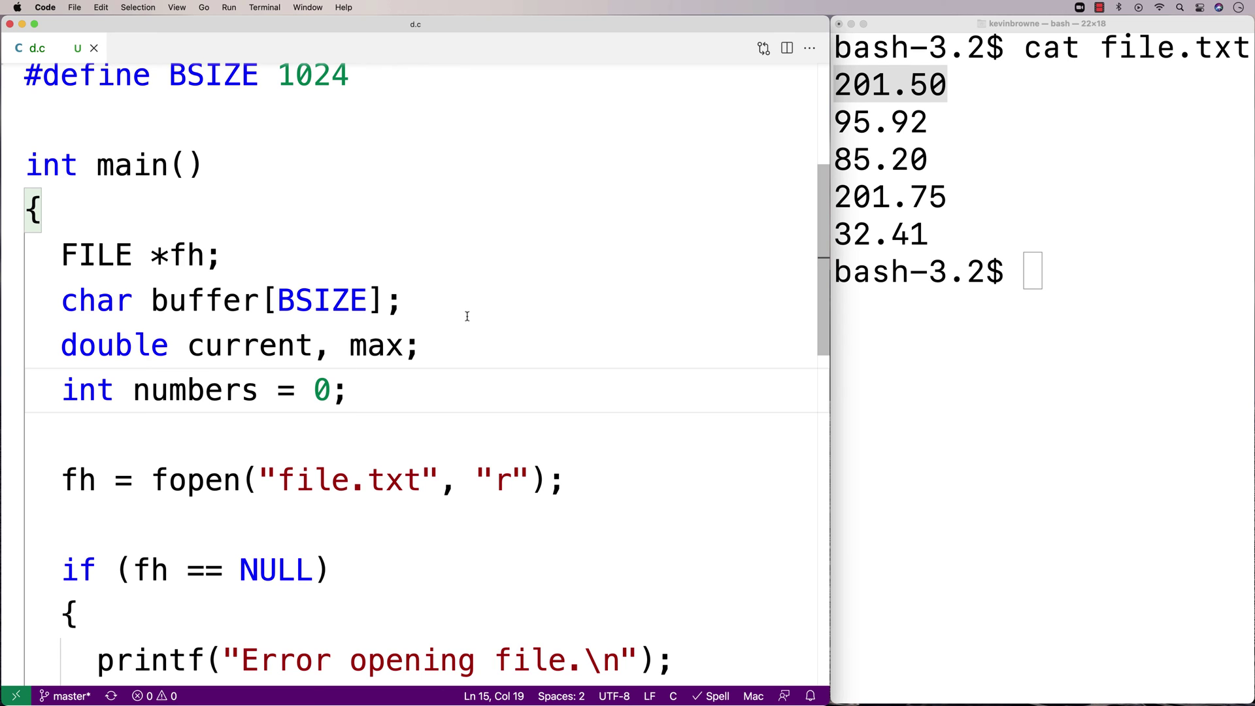
left_click(905, 90)
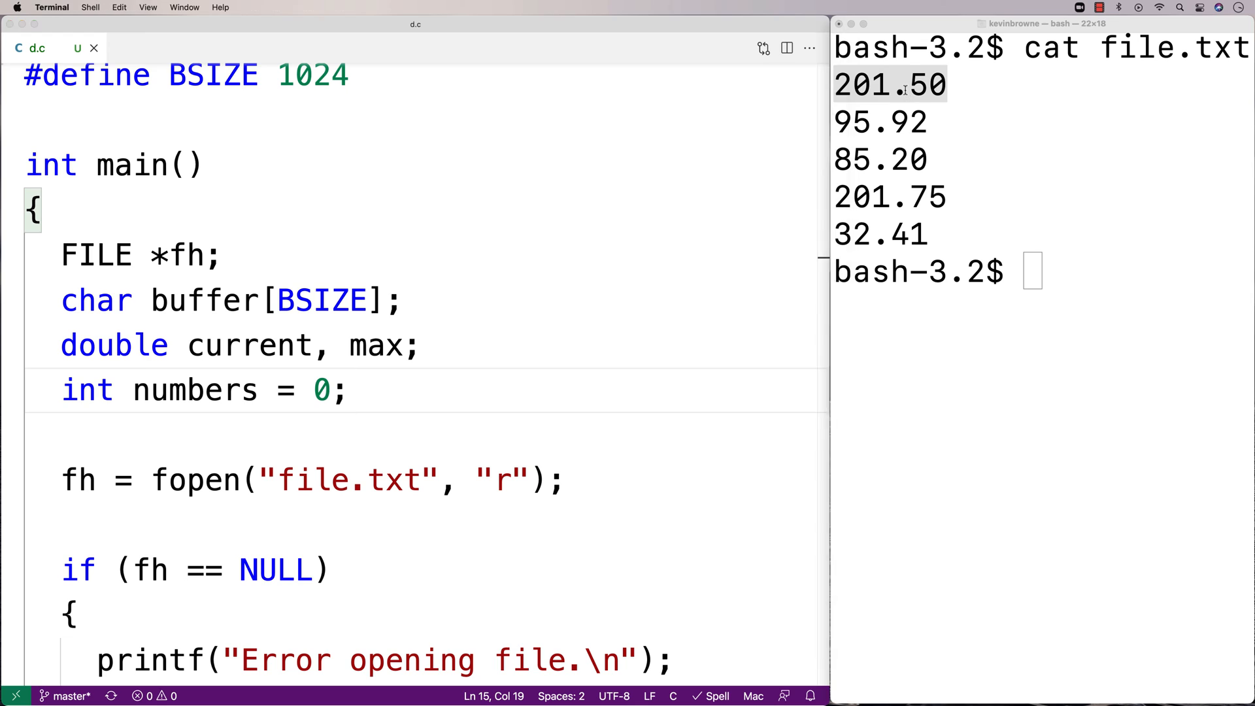
double_click(889, 85)
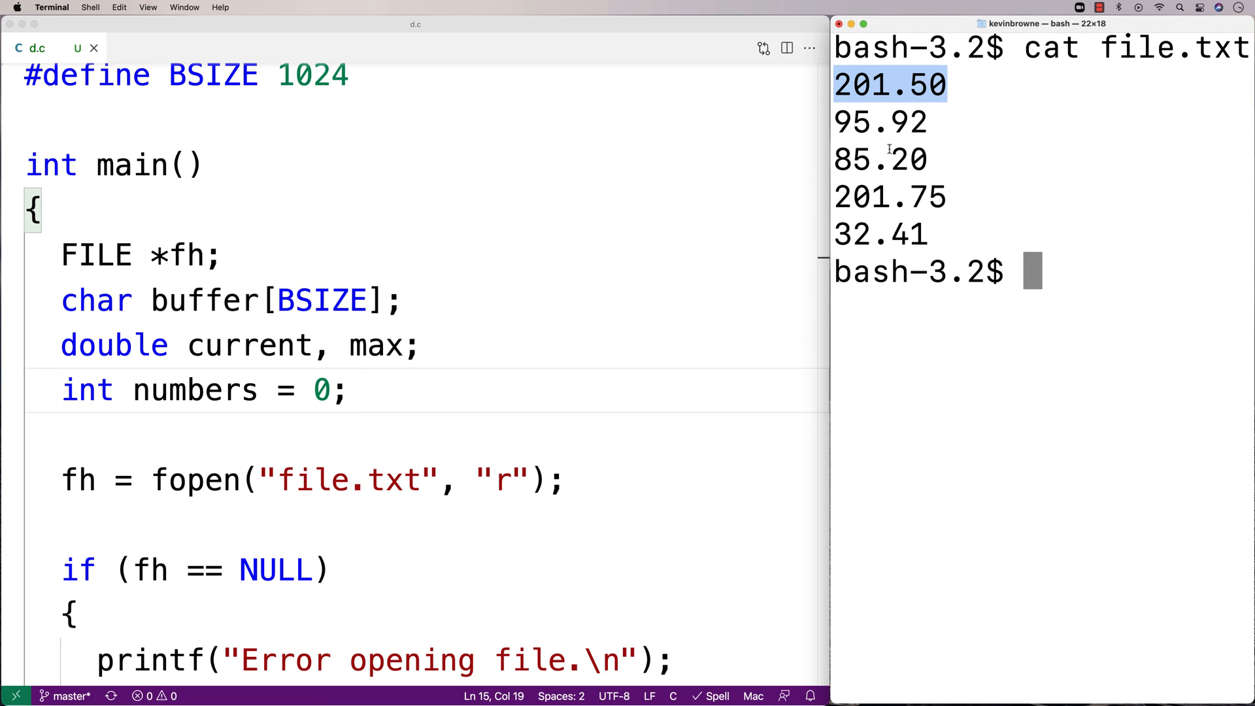
mouse_move(825, 185)
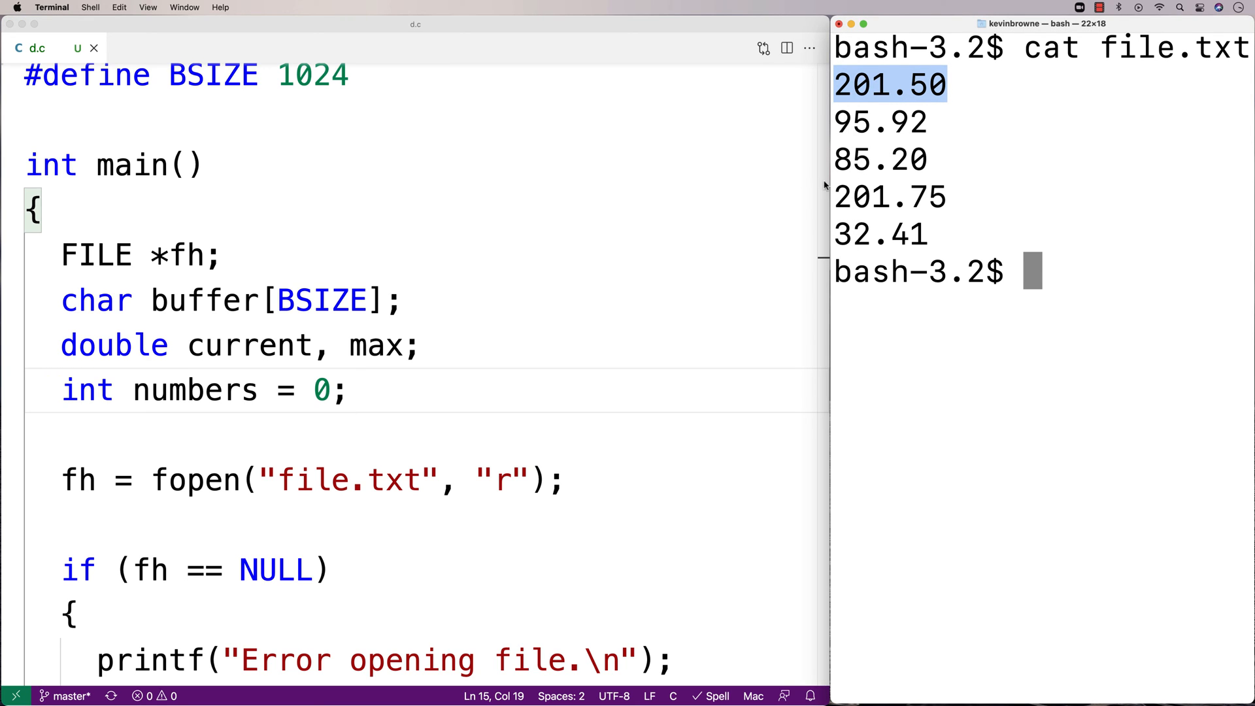
mouse_move(744, 204)
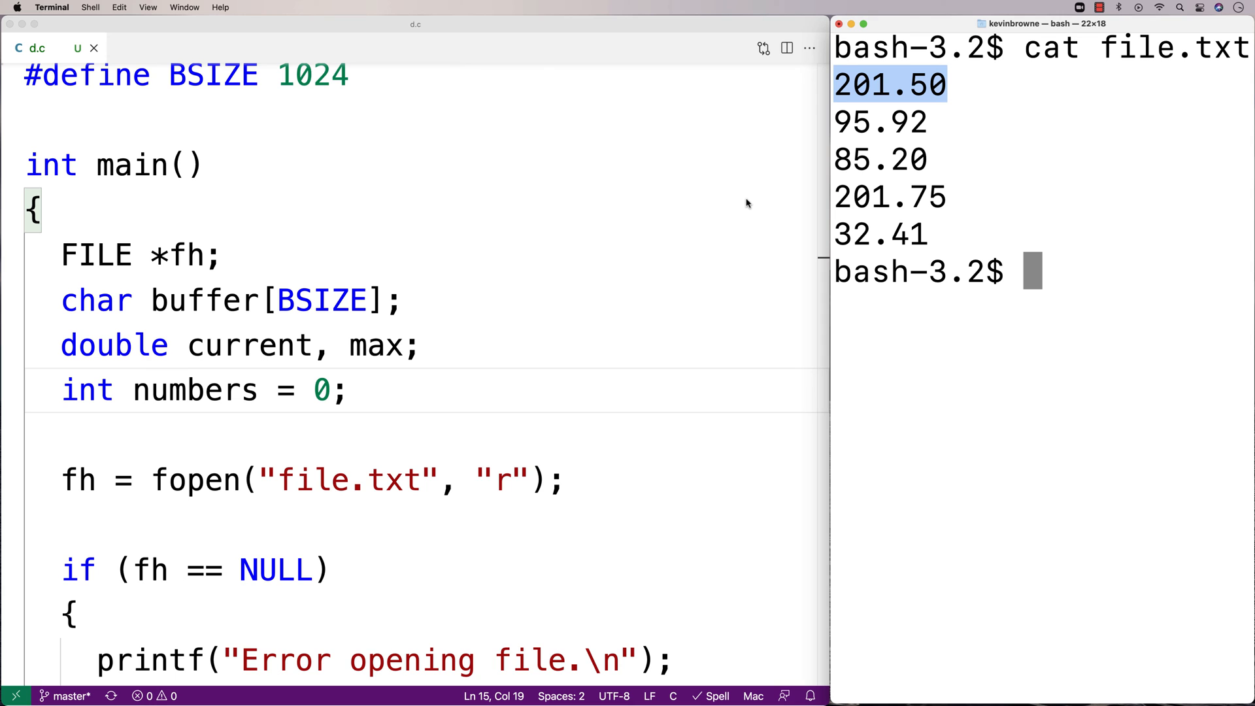
scroll("down", 3)
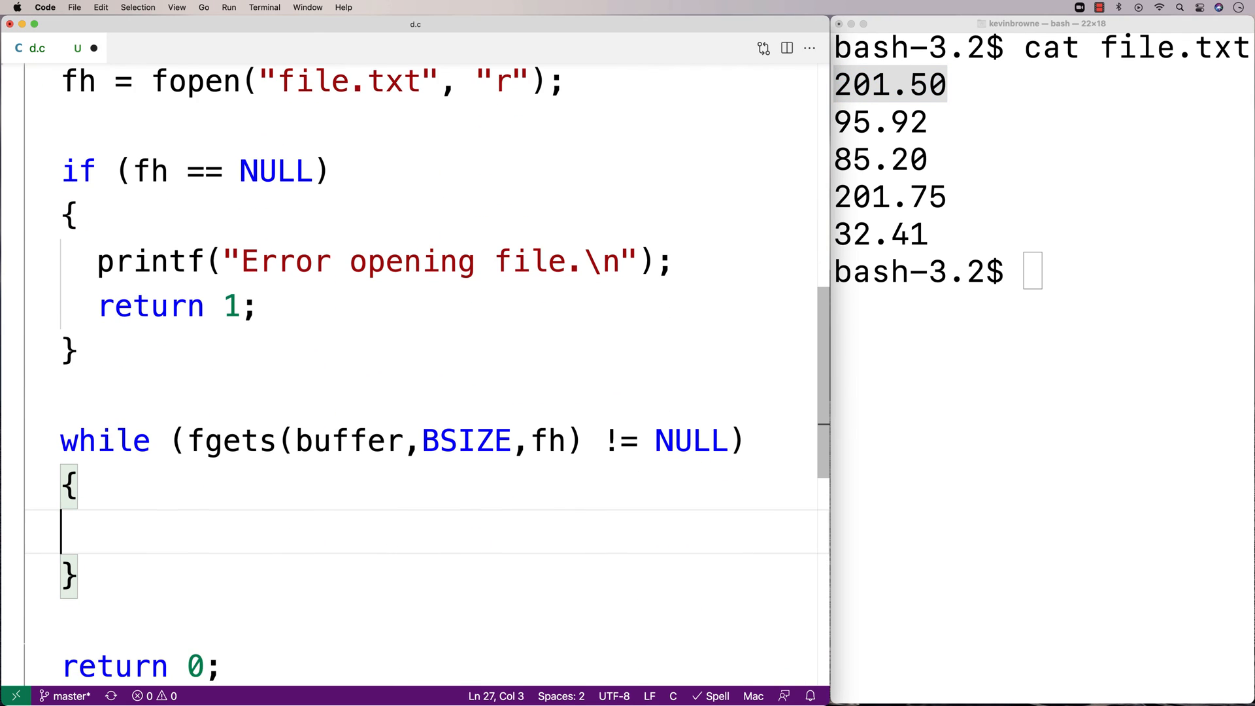
Step: Inside the loop, set current = atof(buffer); and increment numbers++
type("current =")
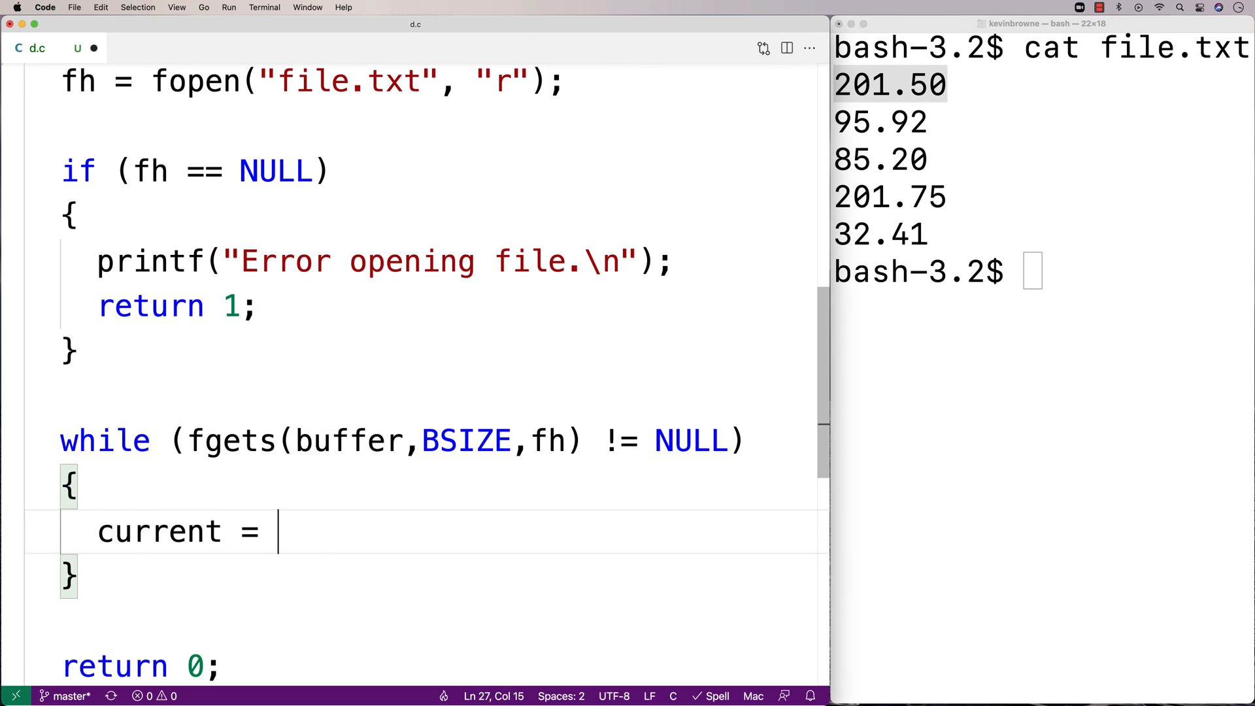
type("atof(buffer);")
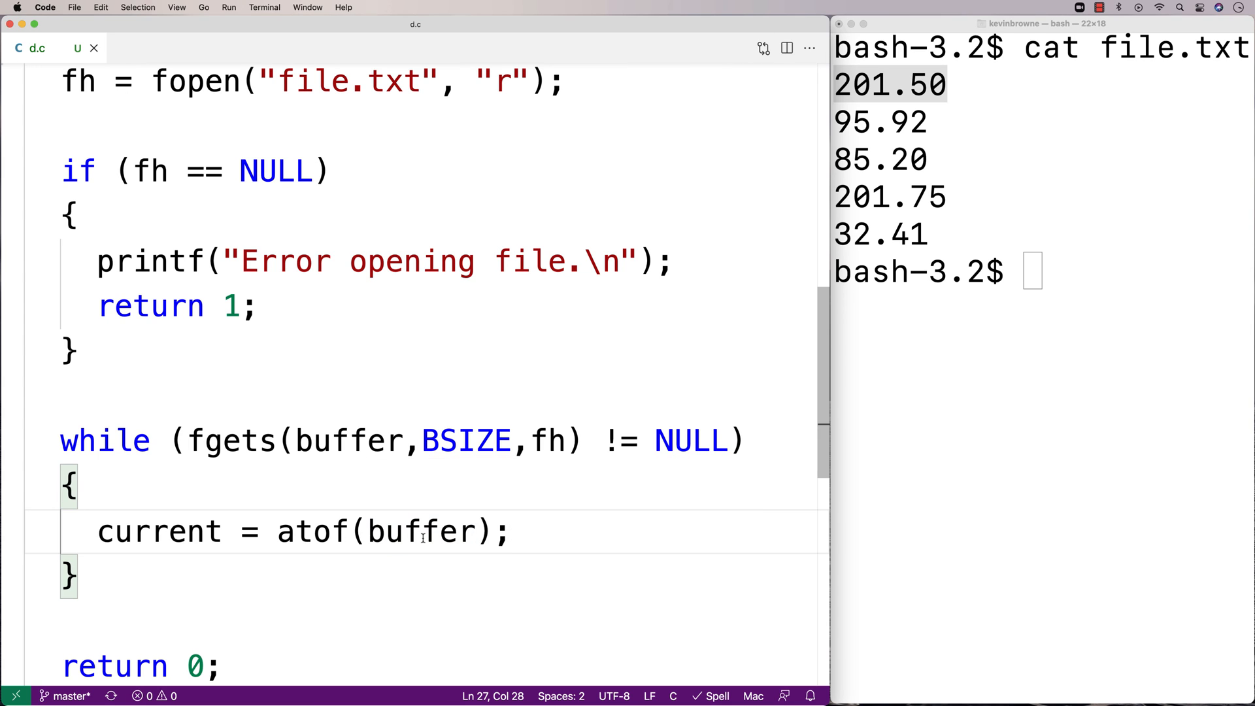
double_click(423, 531)
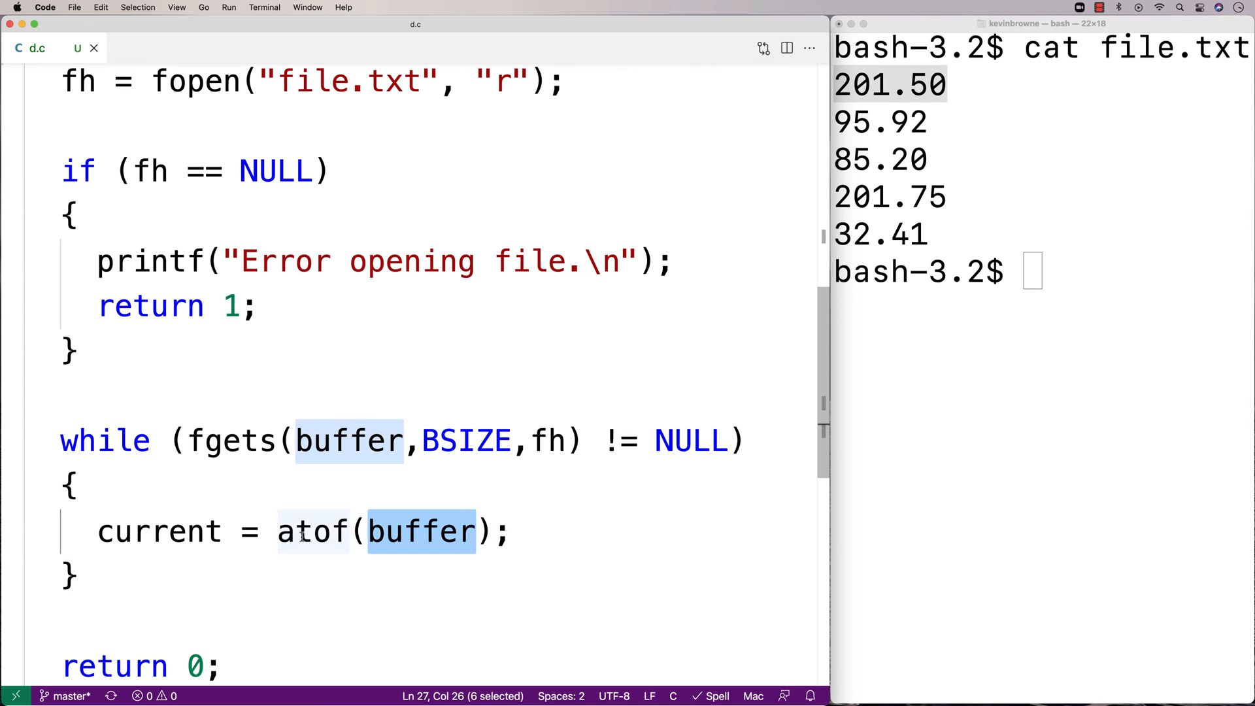
double_click(312, 531)
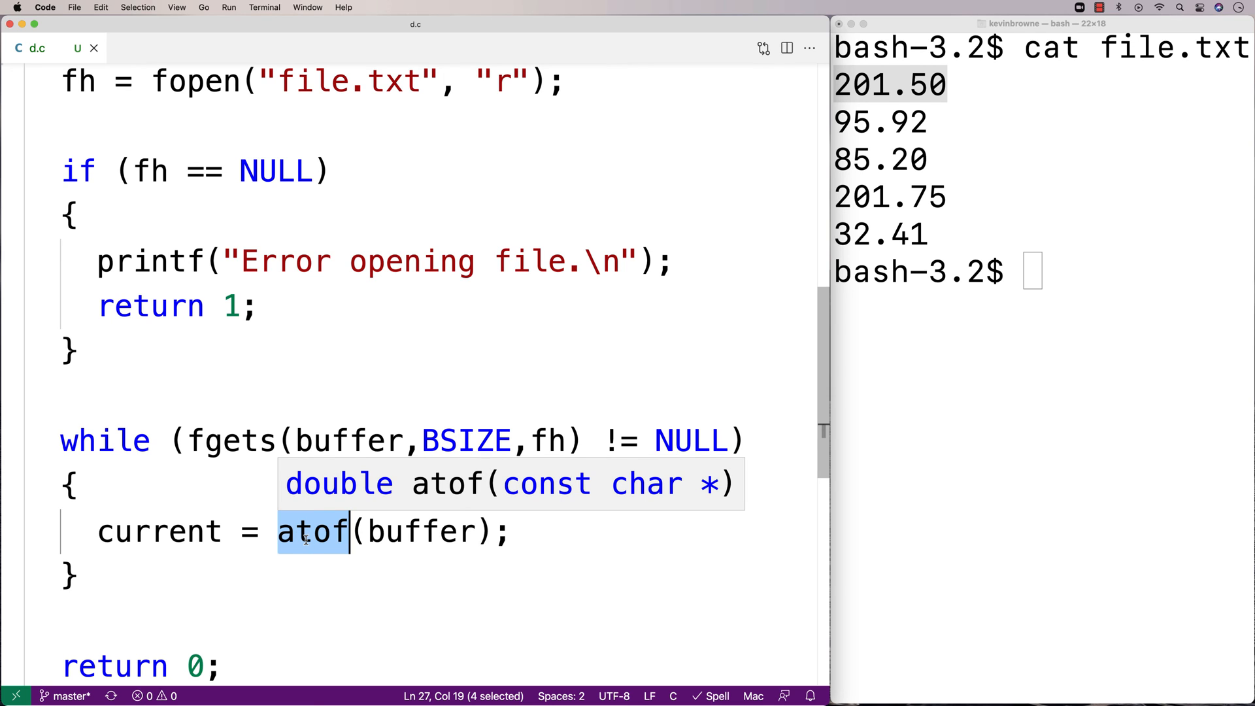
mouse_move(1048, 90)
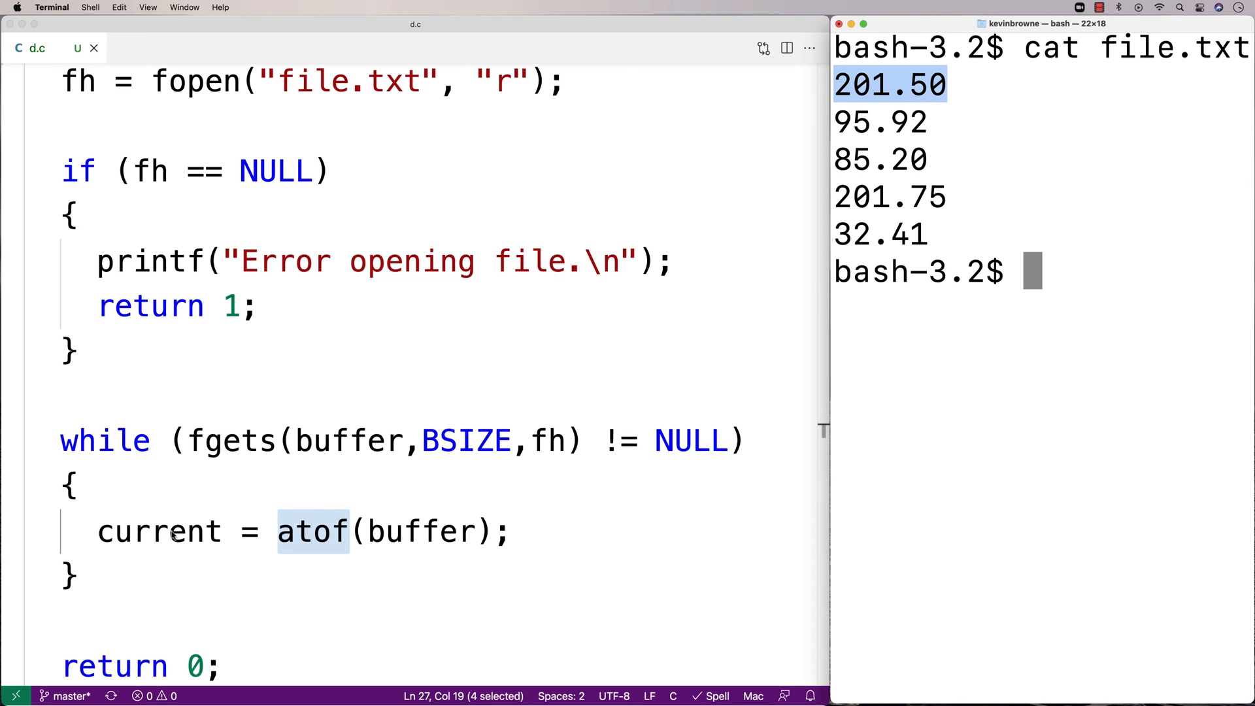
double_click(159, 531)
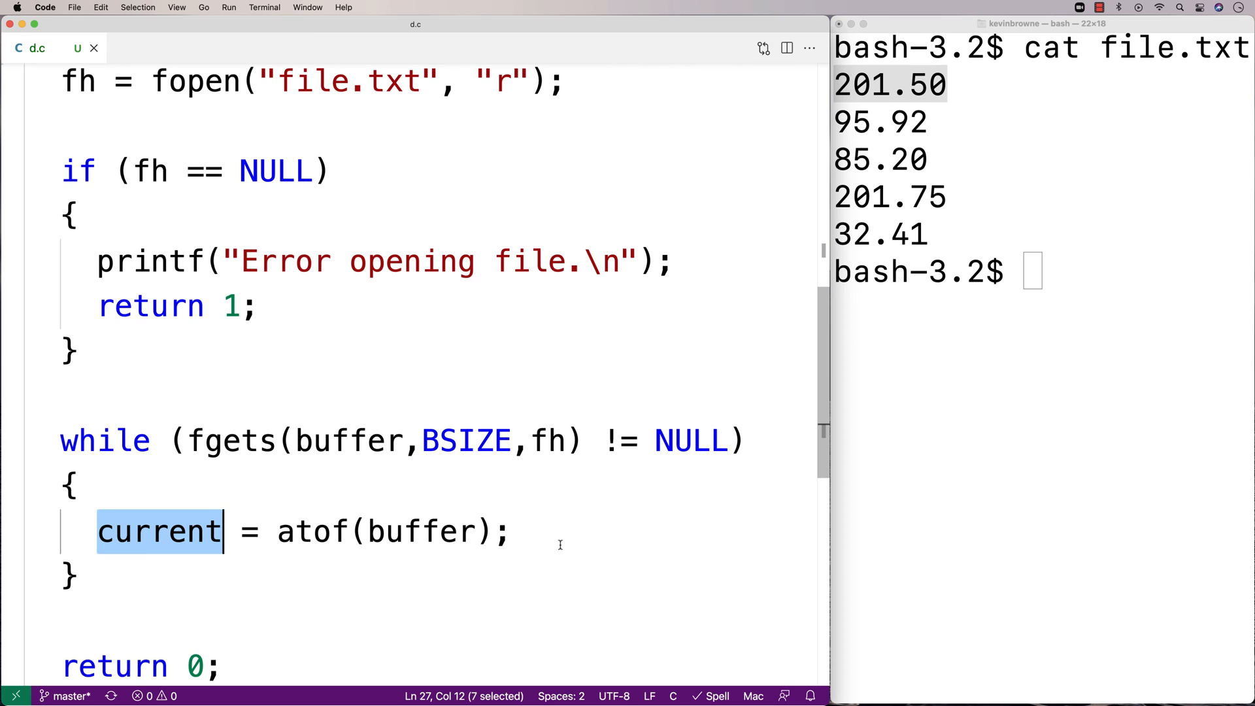
type("numbers++;")
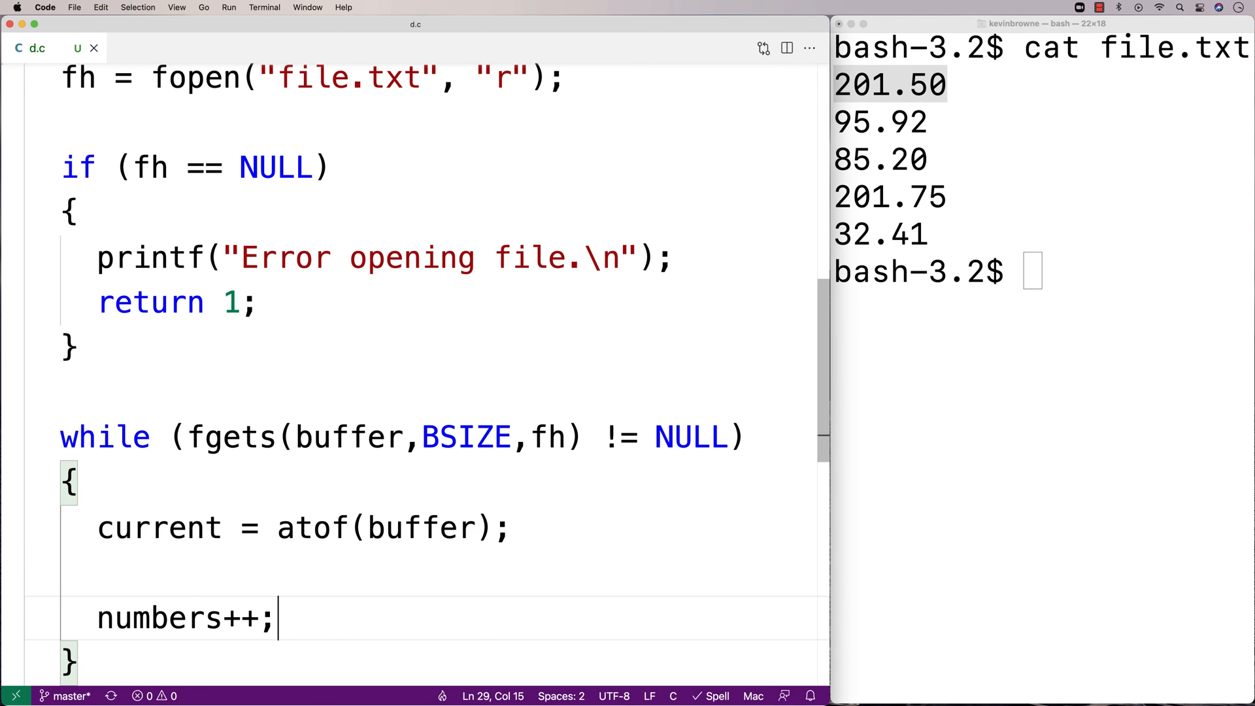
scroll("down", 3)
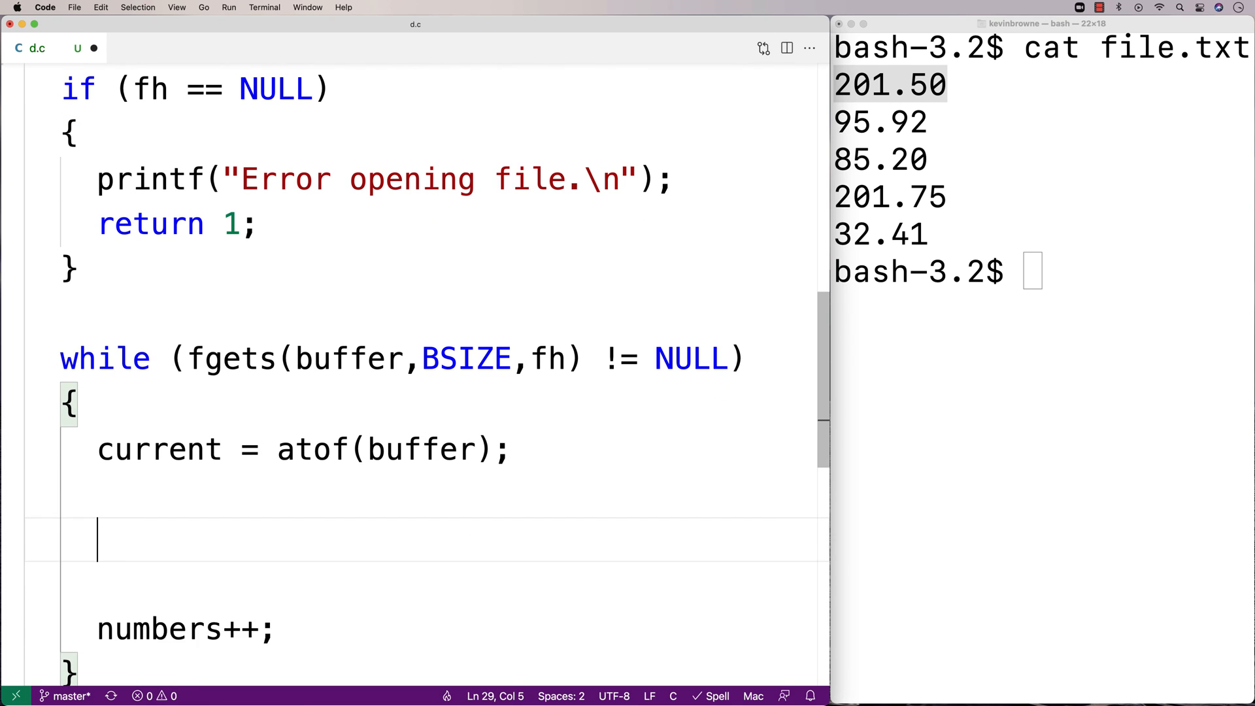
Step: Add if (numbers == 0) max = current; to take the first number as max
scroll("down", 3)
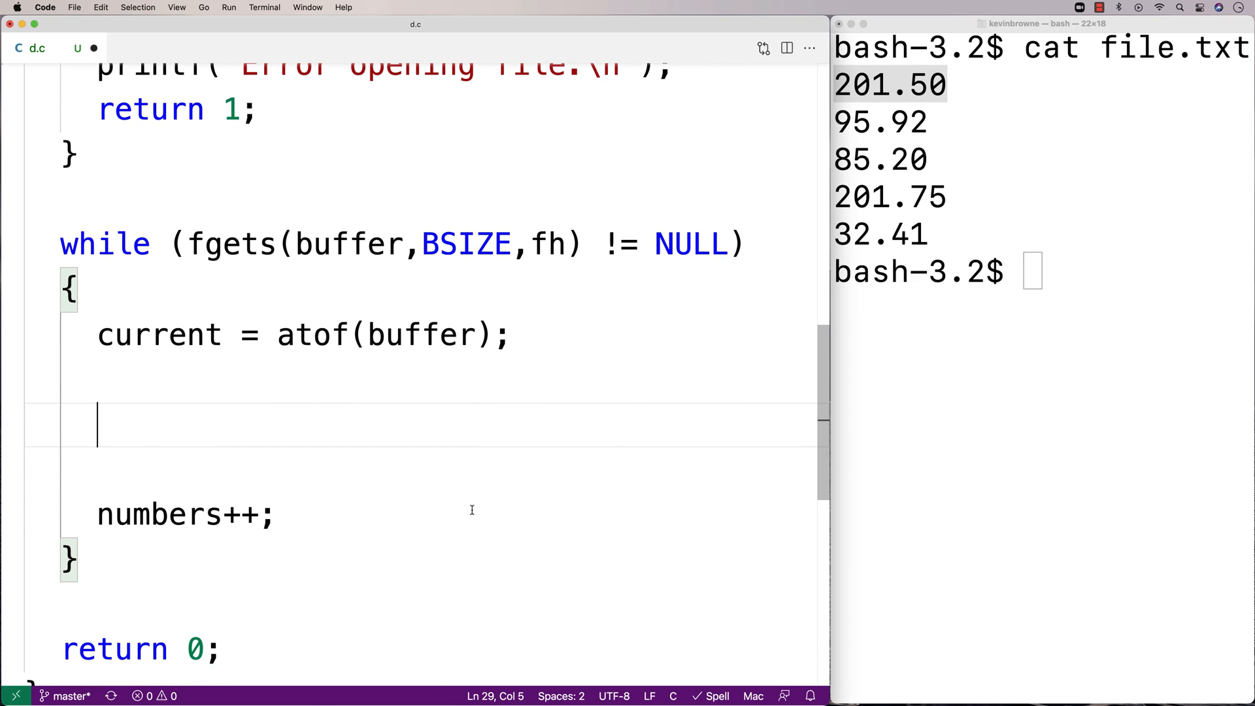
type("if (numb")
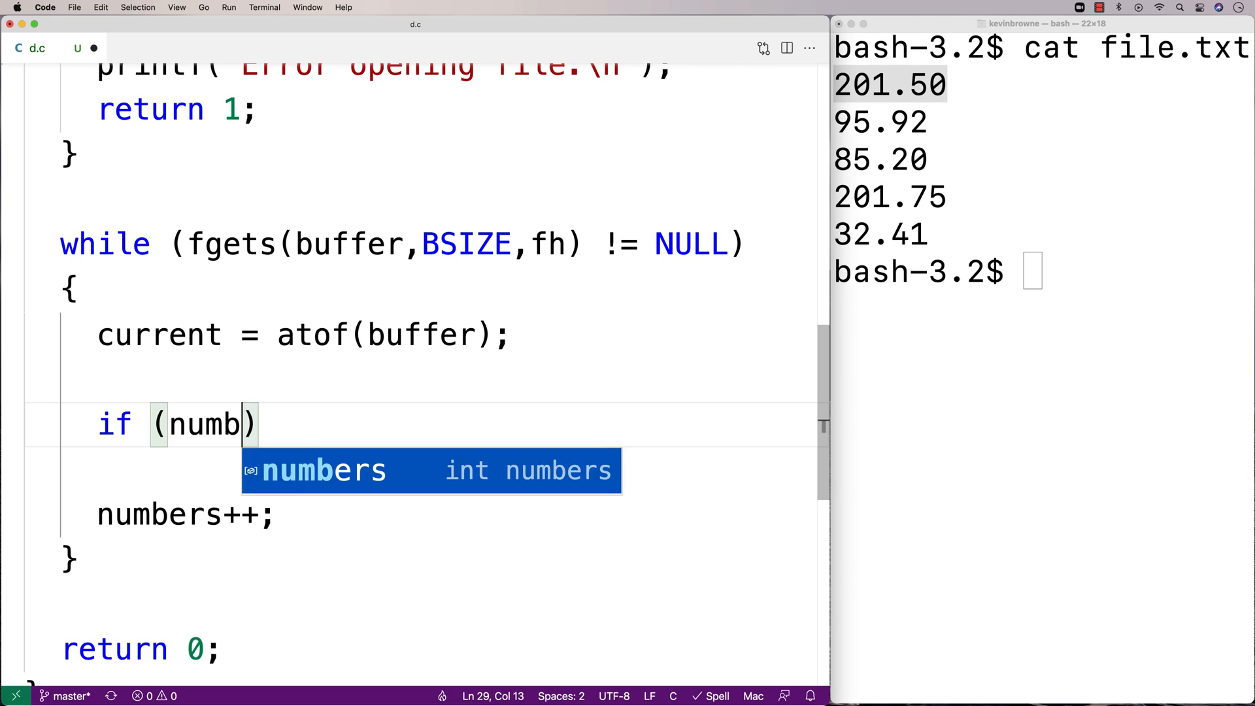
type("ers == 0")
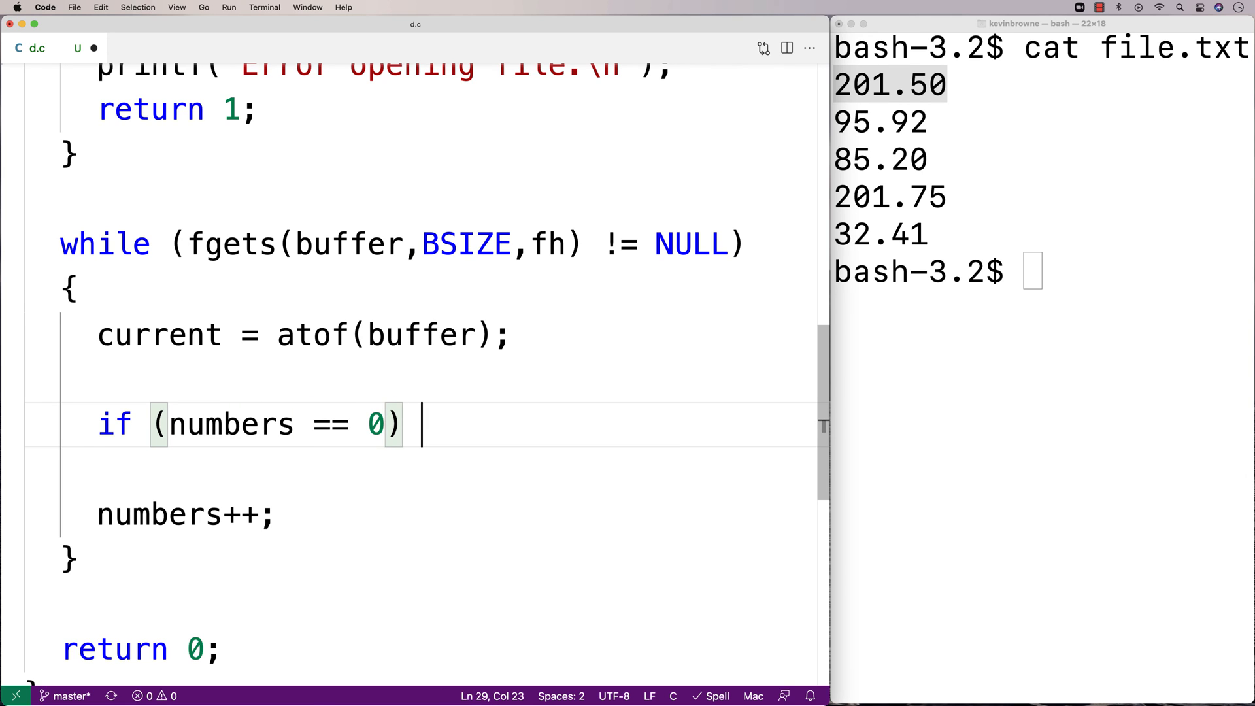
type("max =")
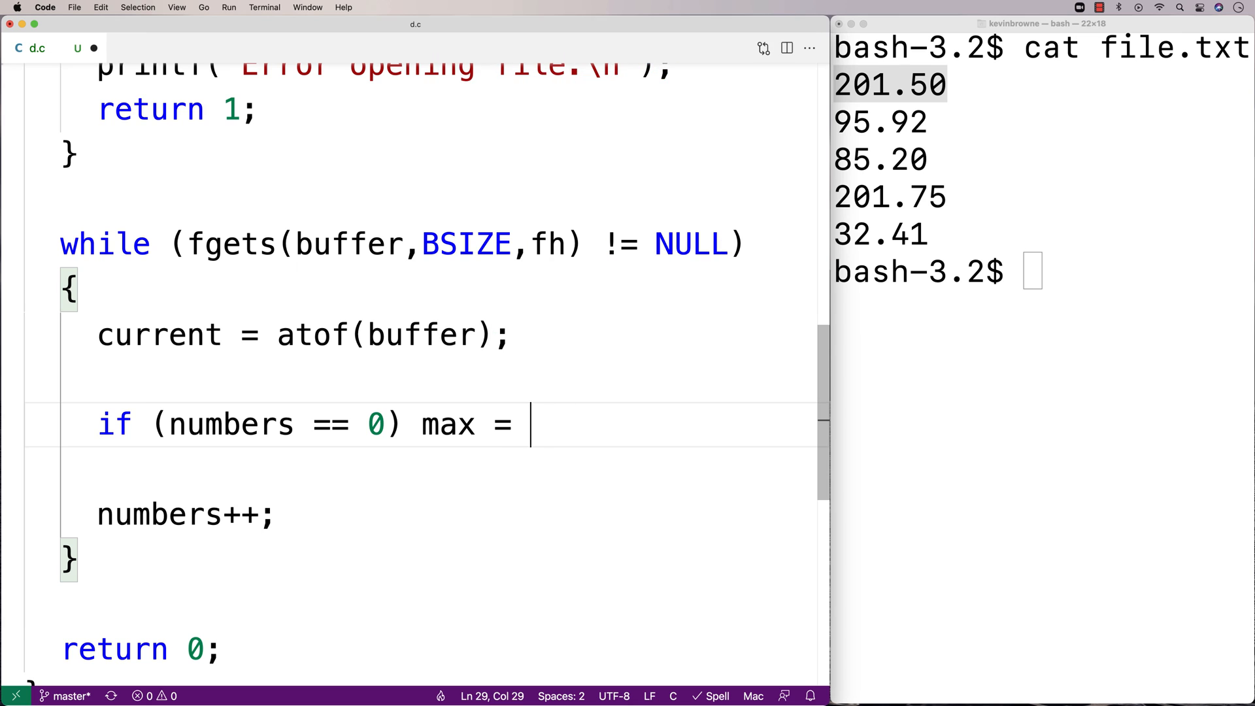
type("current;")
type("el")
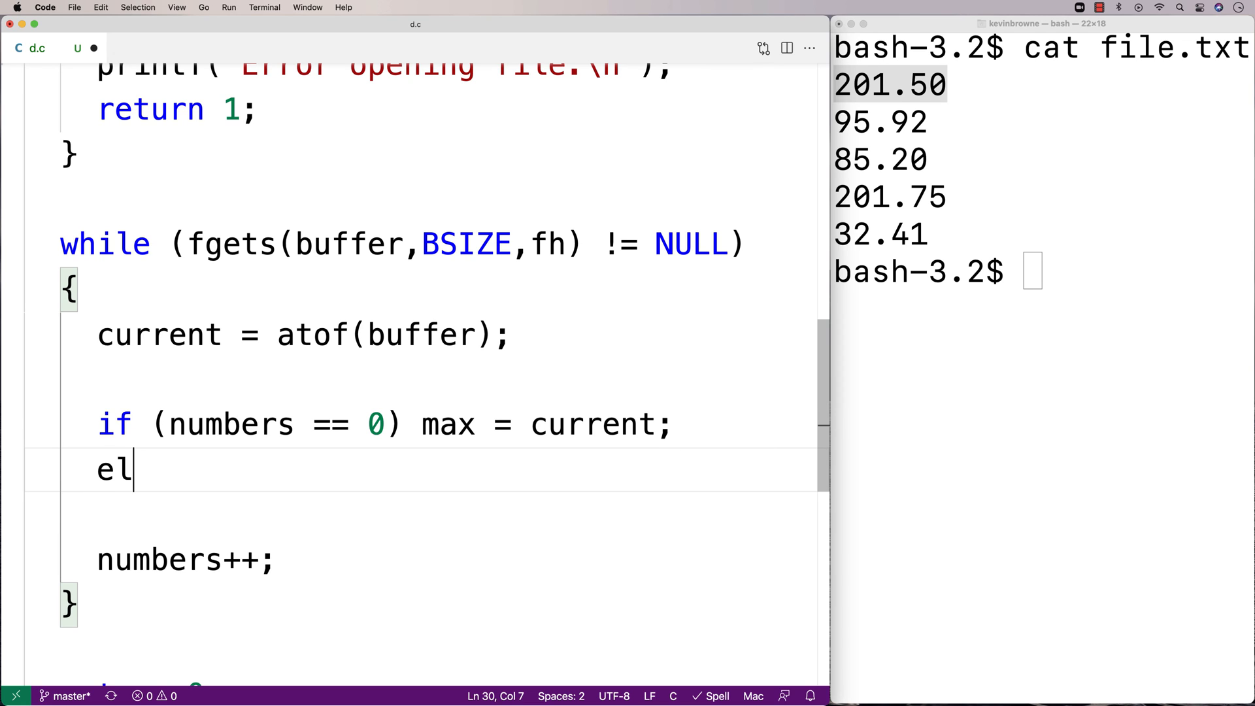
Step: Add else if (current > max) max = current; to update max on larger values
type("se if (n")
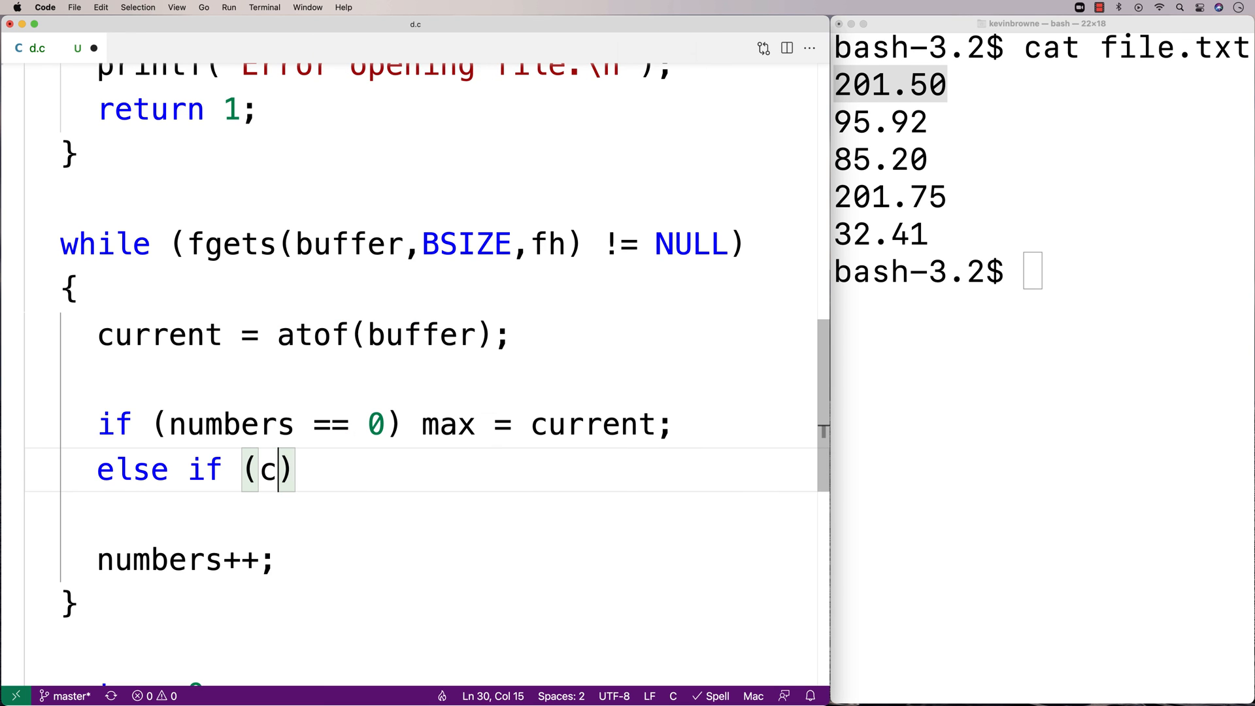
type("urrent > max")
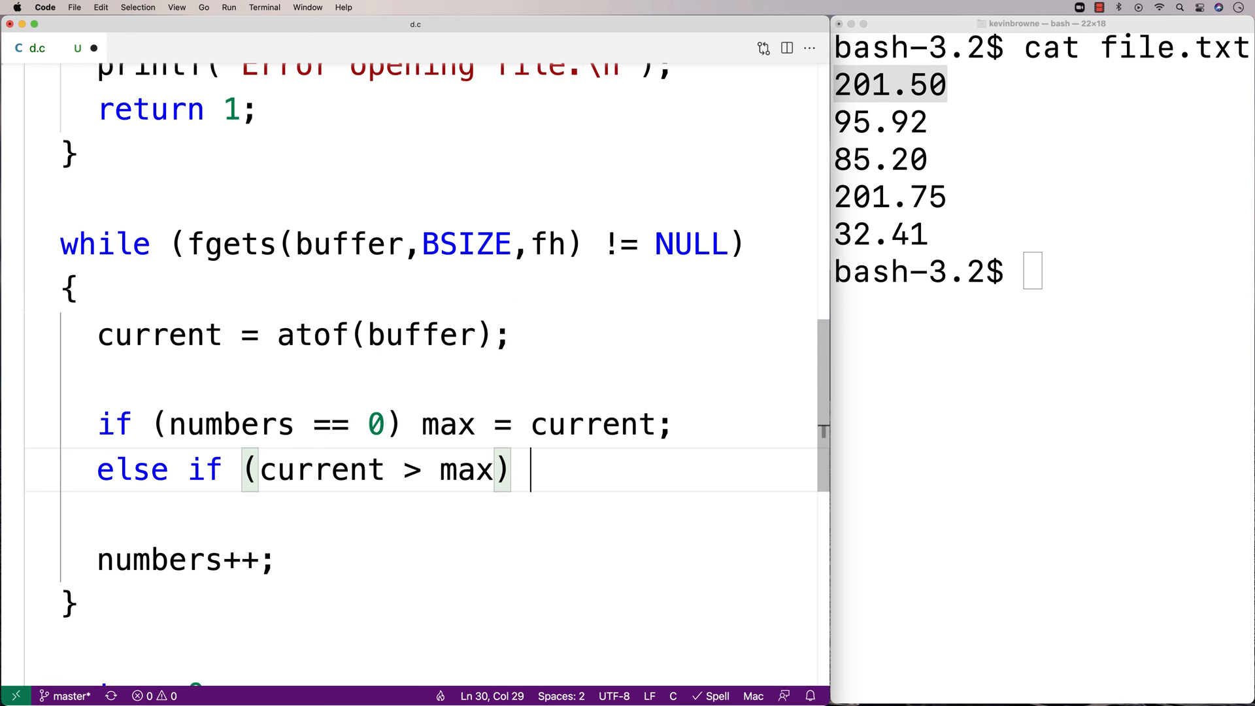
type("max =")
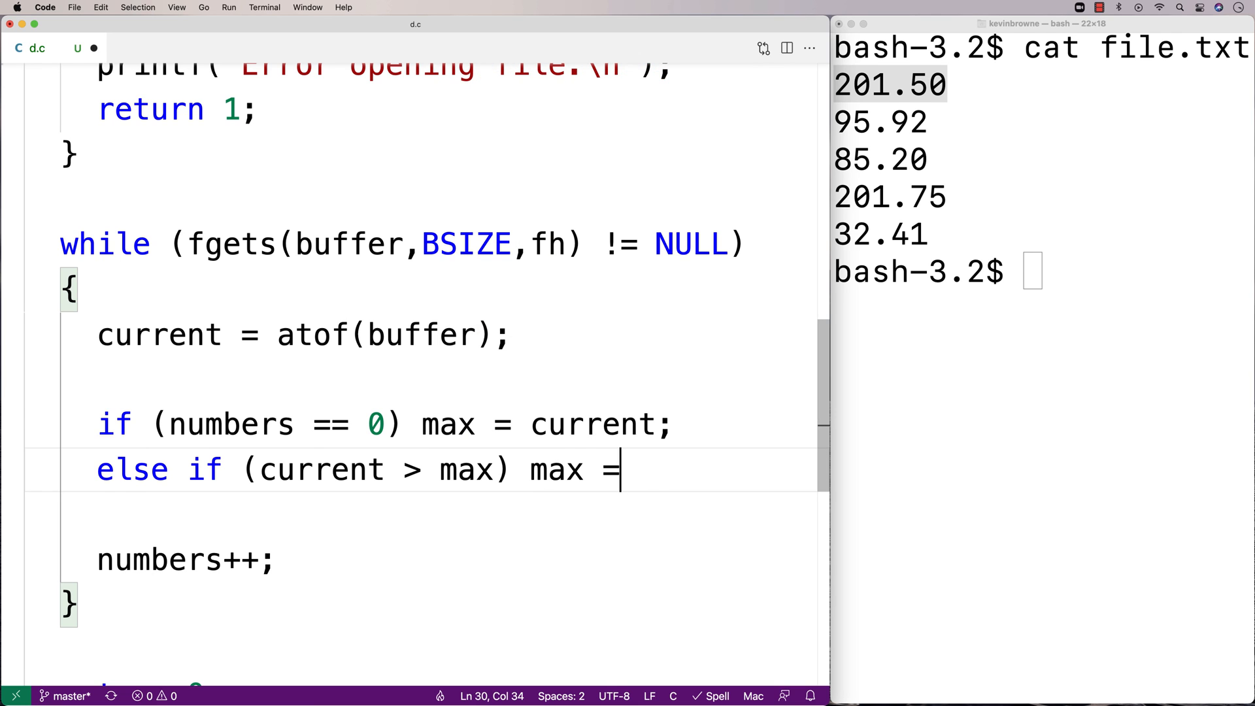
type("current;")
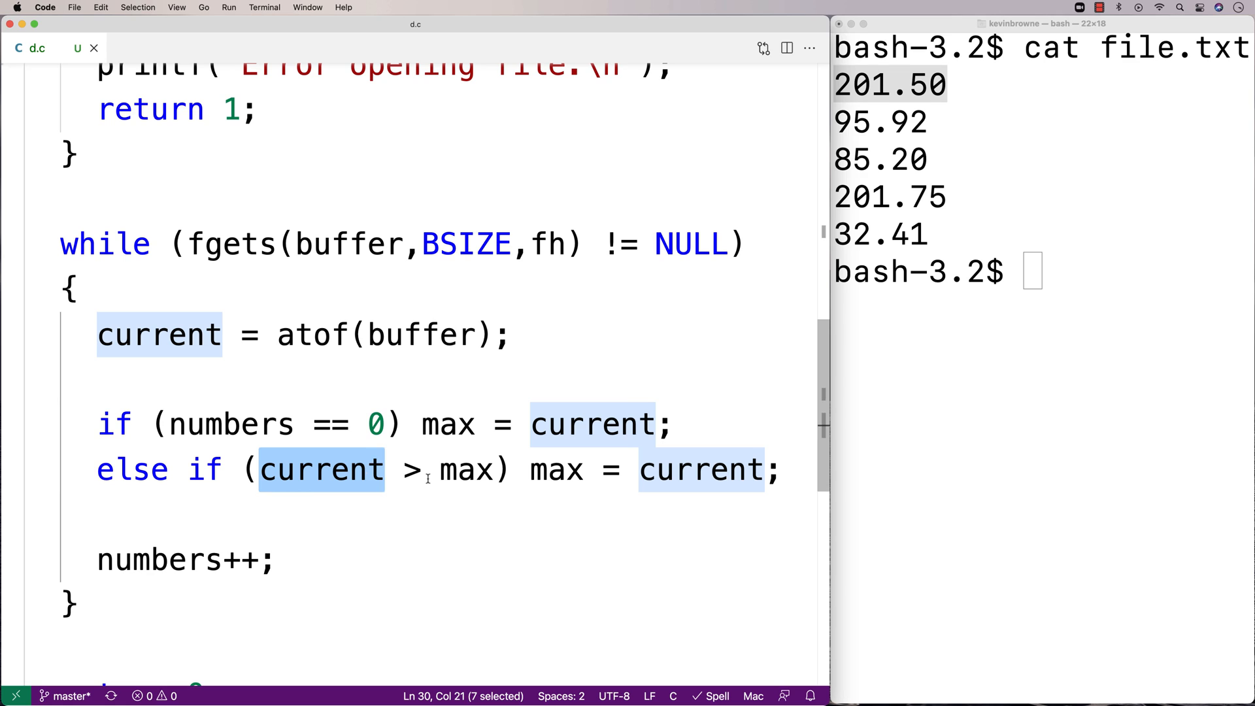
double_click(467, 469)
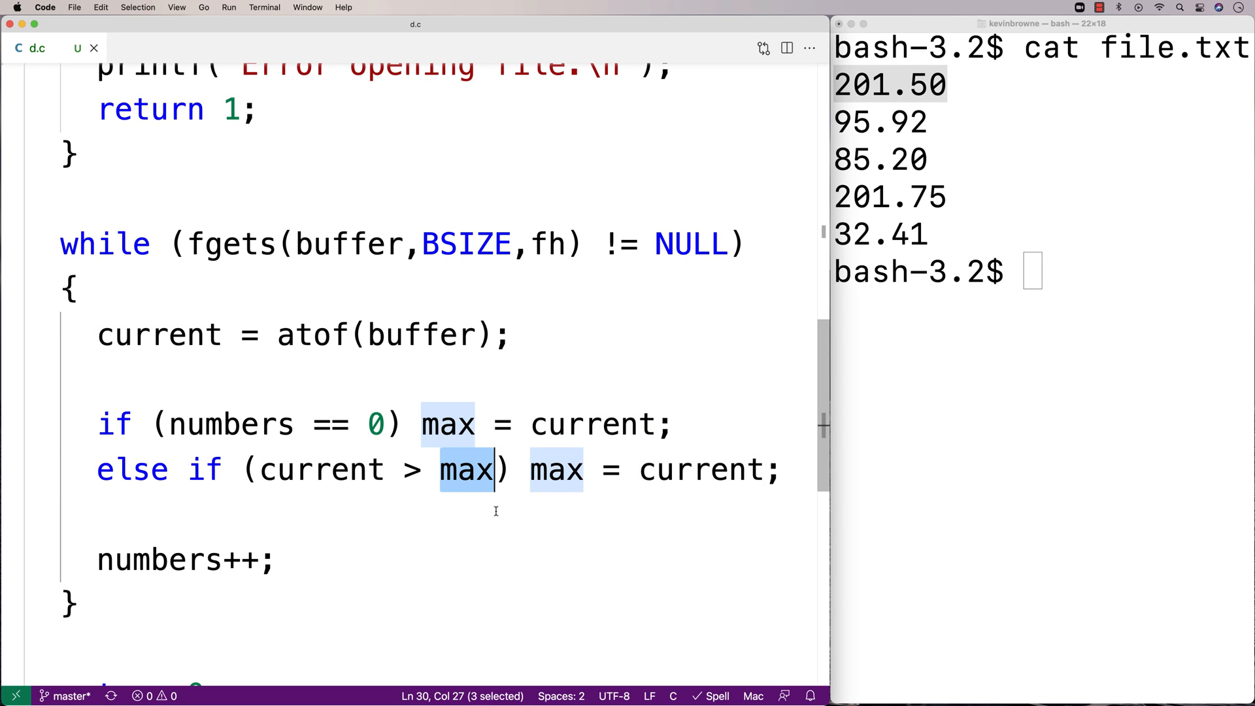
left_click(541, 469)
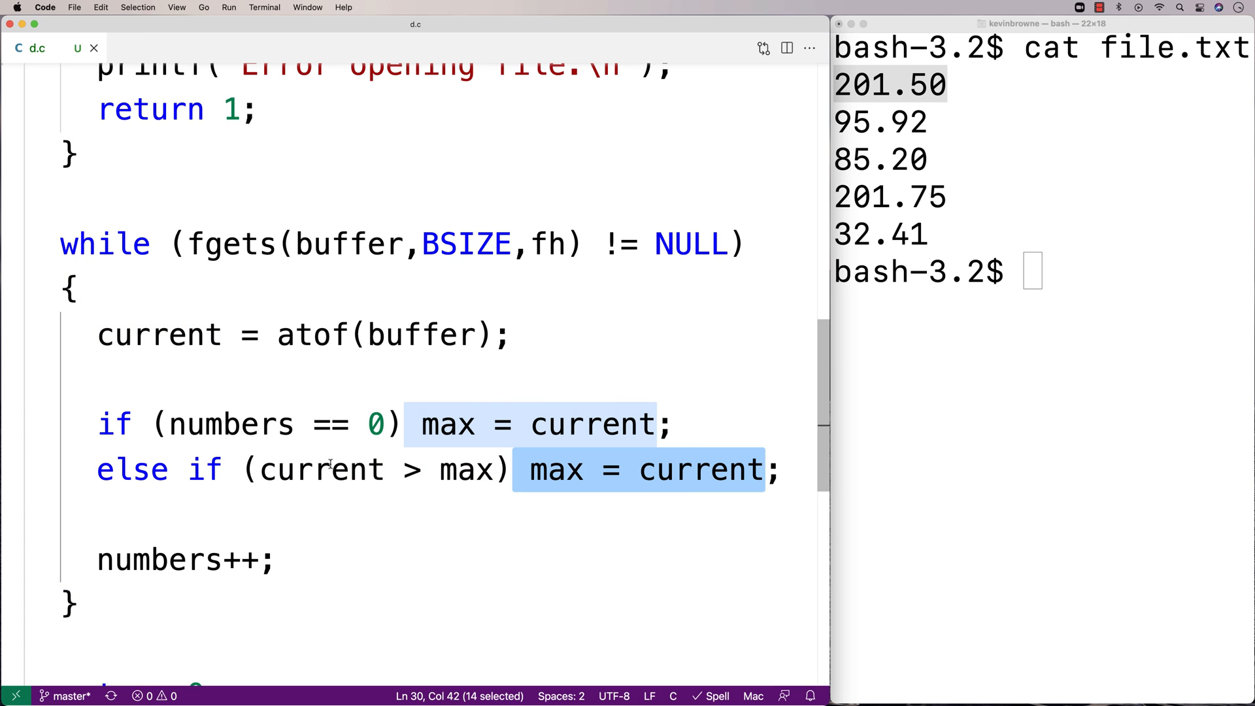
scroll("down", 3)
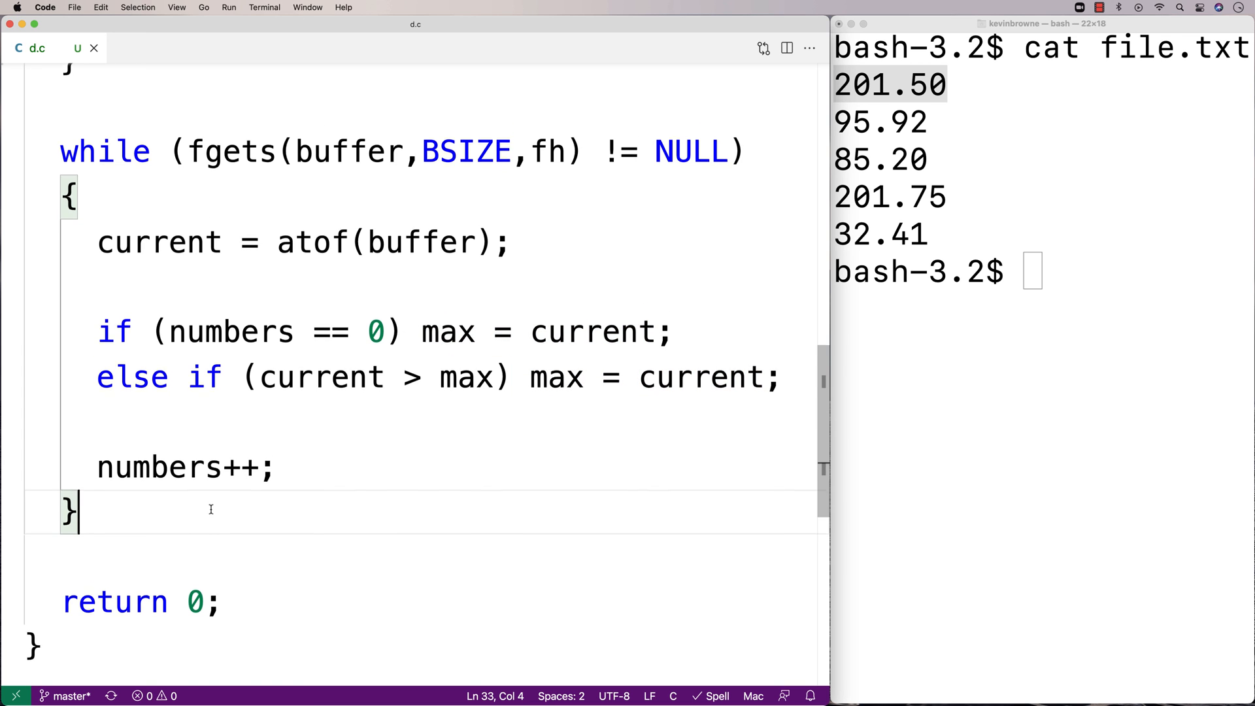
Step: Add fclose(fh); and printf("max: %.2f\n", max); after the loop, before return 0
type("fclose(fh);")
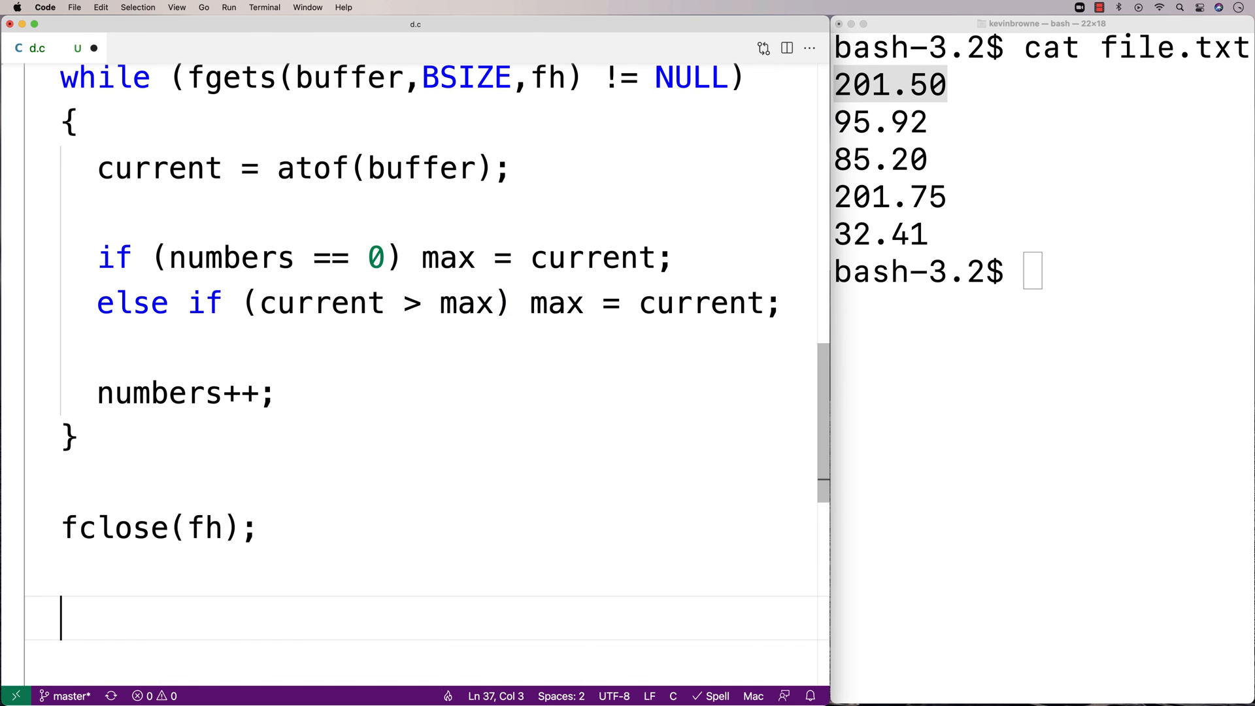
scroll("down", 3)
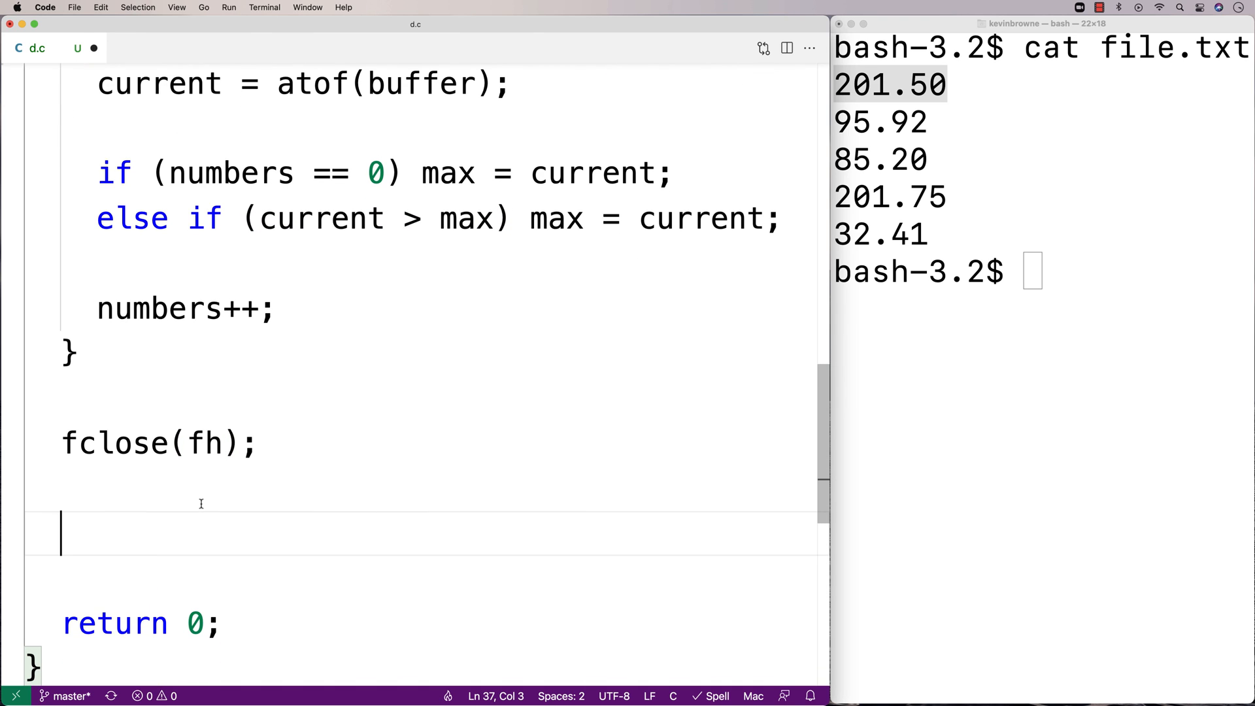
type("printf(\"max: %f")
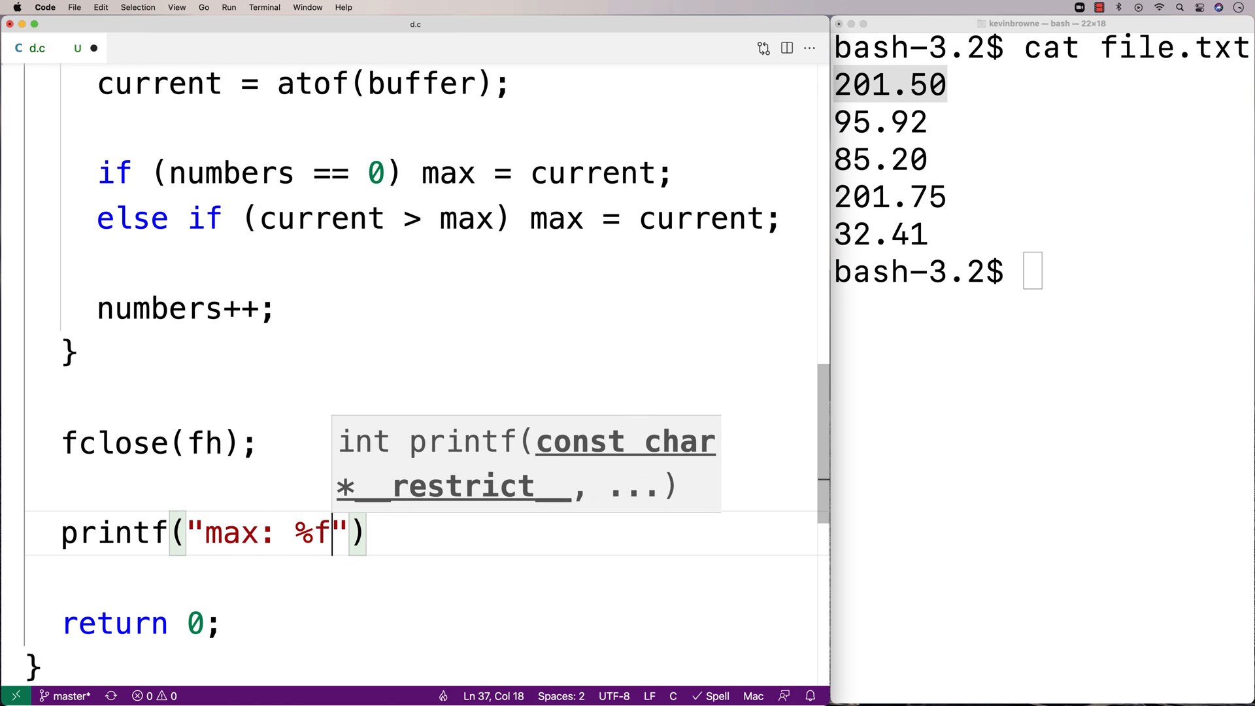
type(".2\\n")
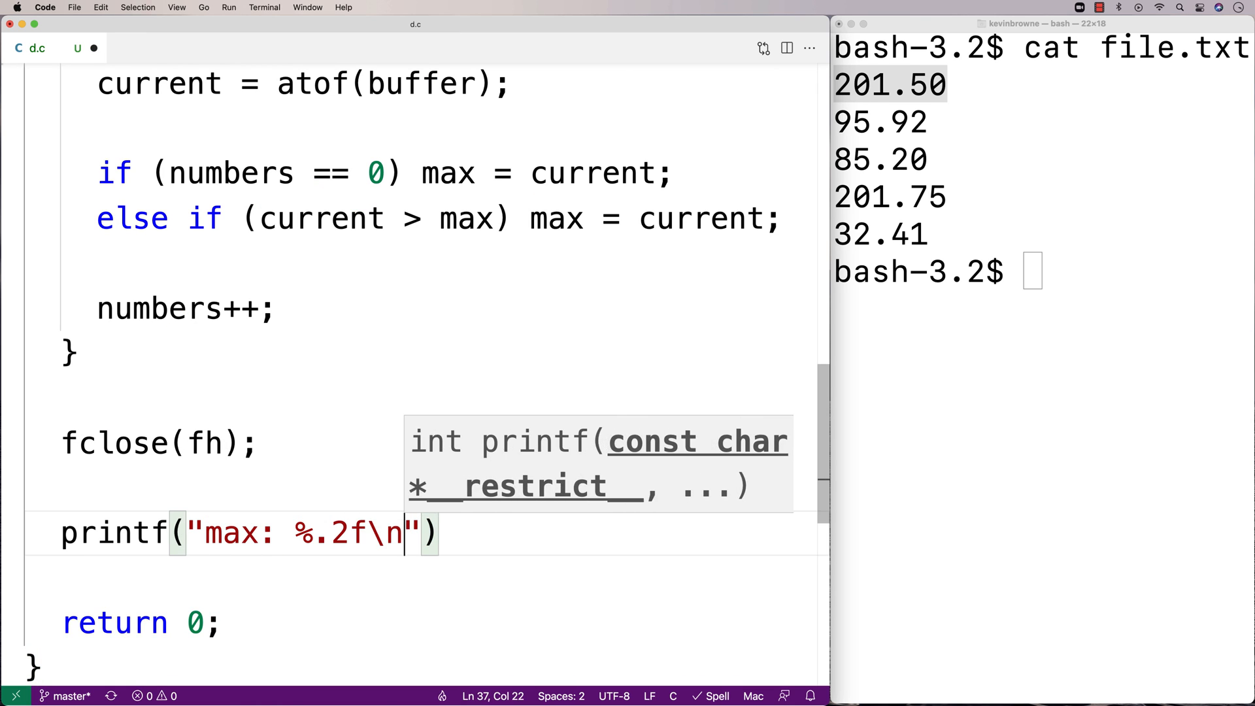
type(", max")
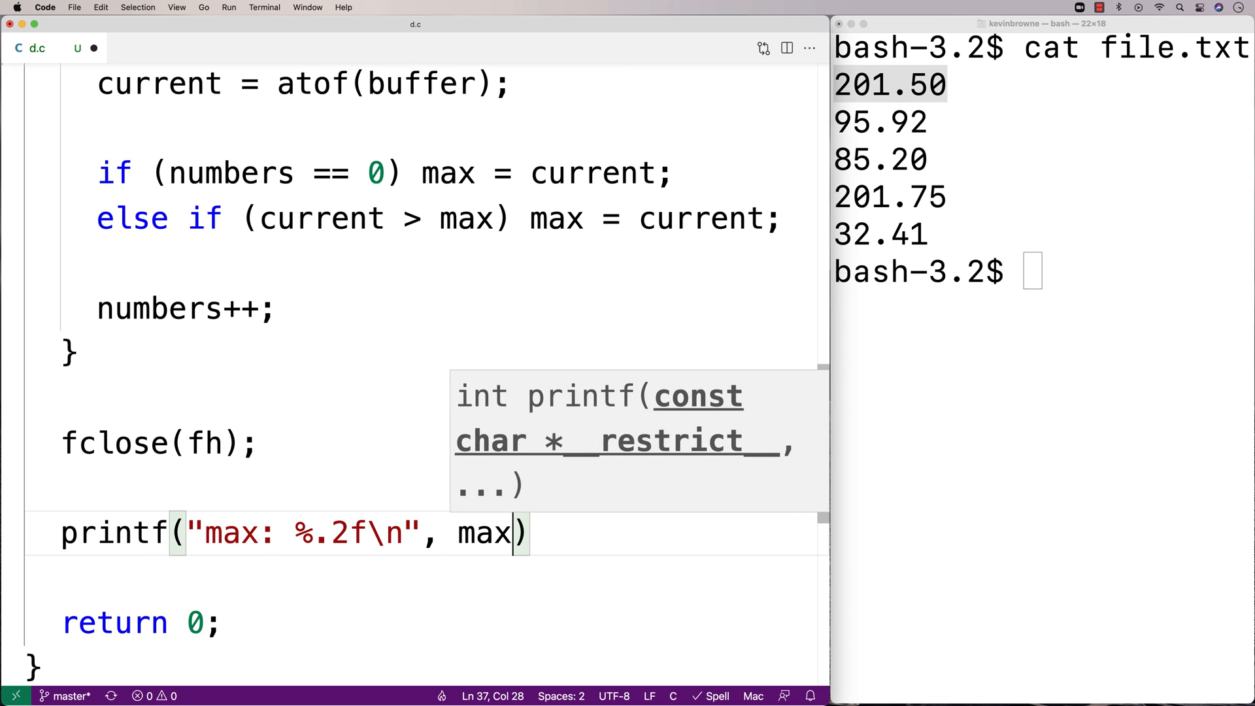
type(";")
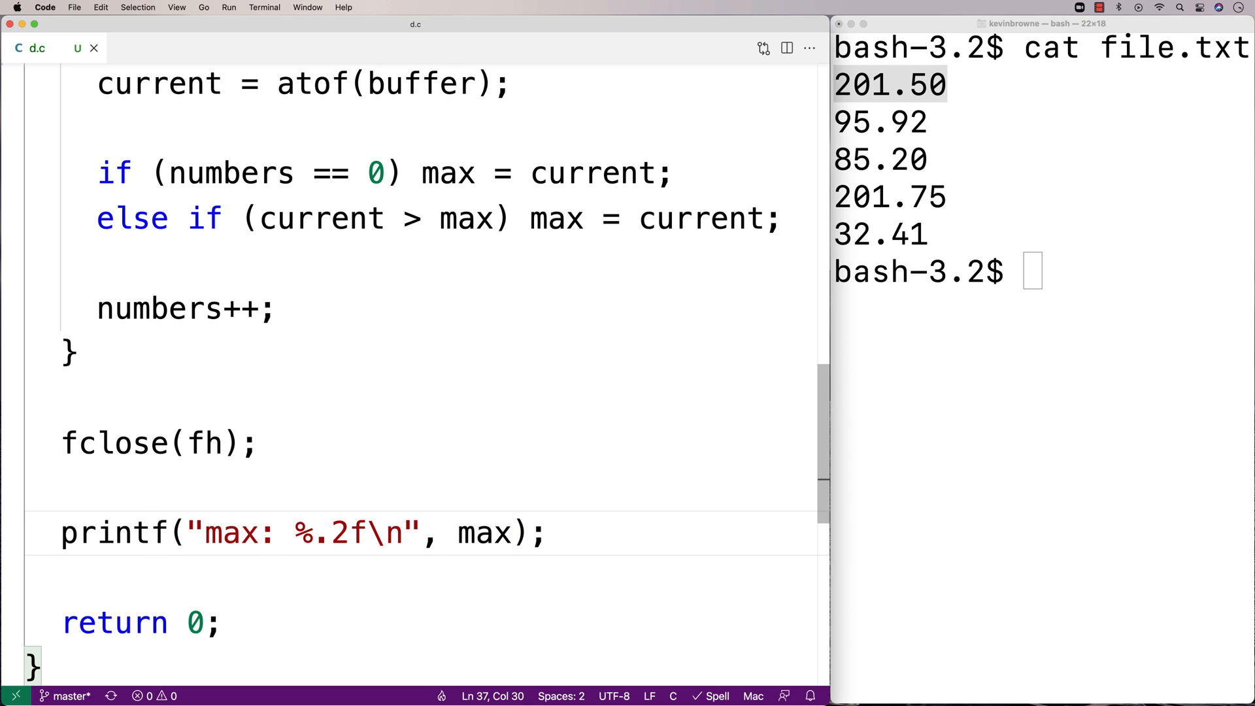
mouse_move(328, 533)
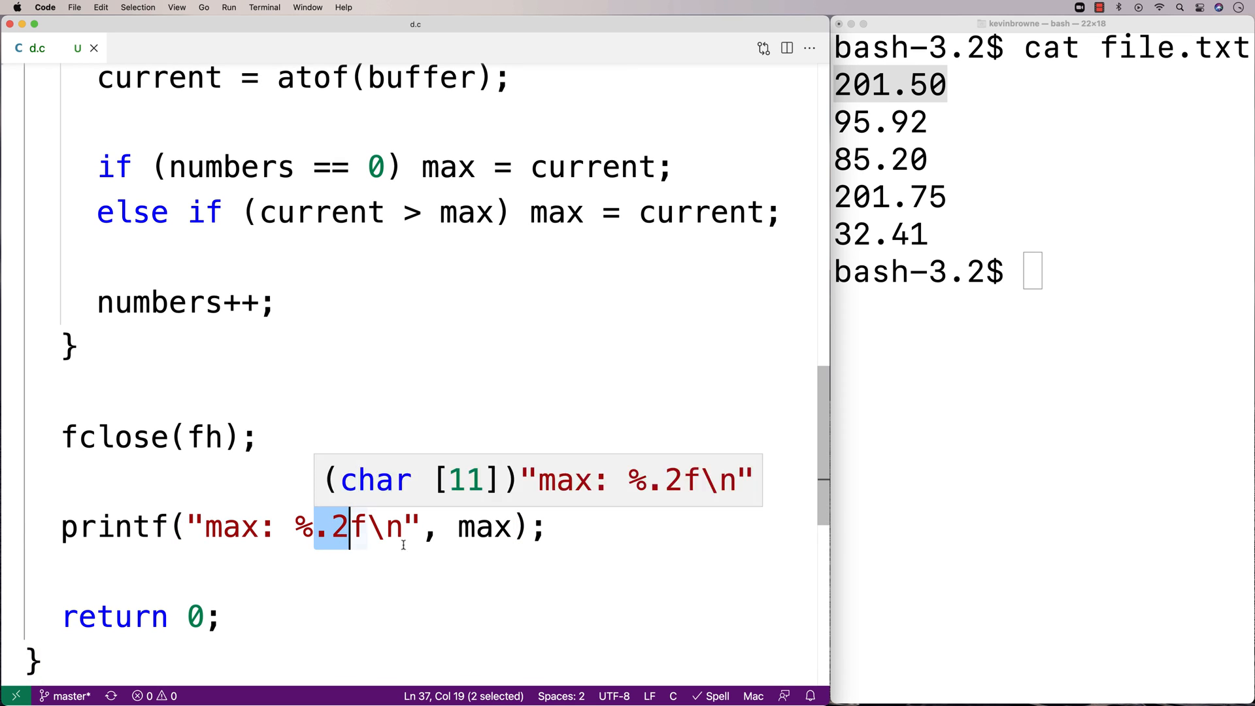
type("gcc -")
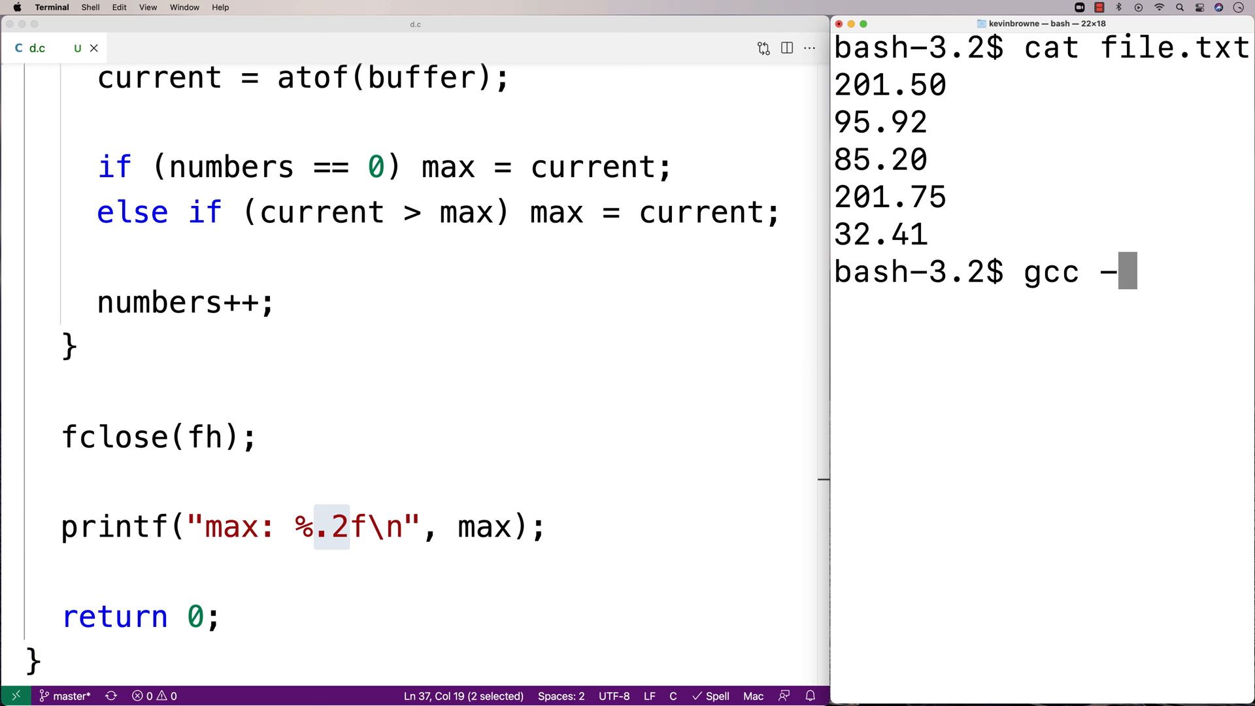
Step: Compile with gcc -o d d.c, run ./d, and highlight the printed max: 201.75
key("Return")
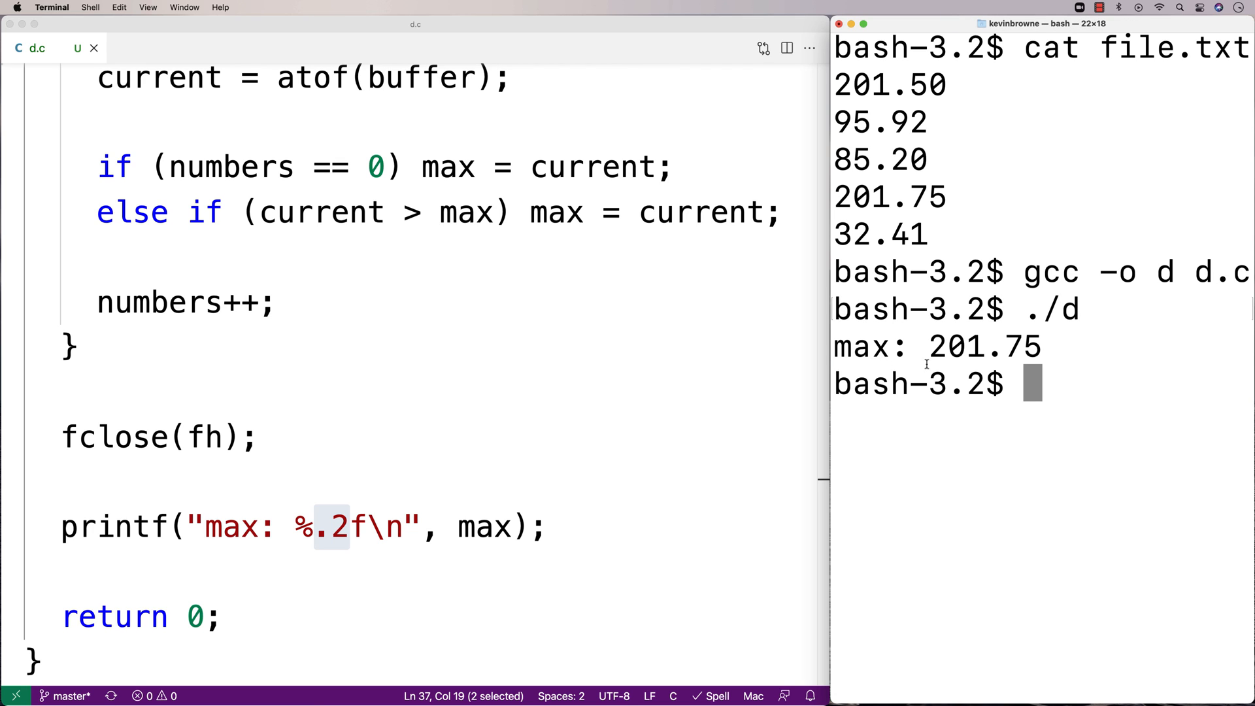
double_click(986, 347)
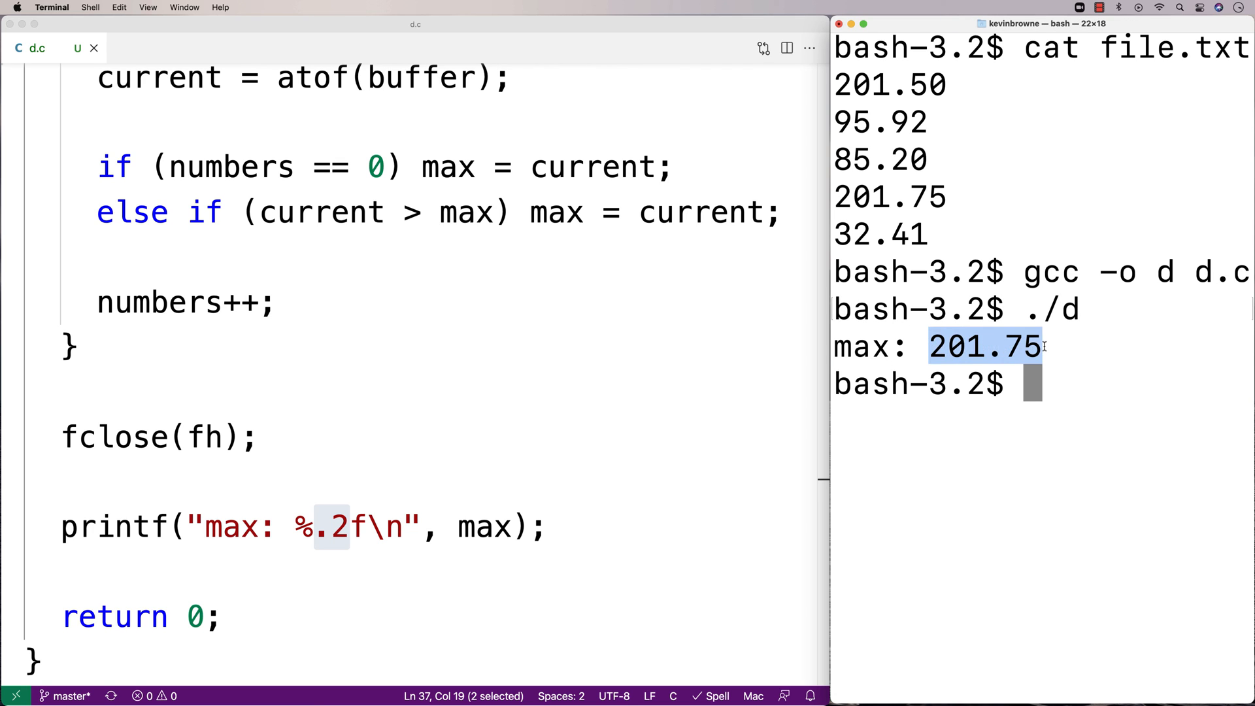
scroll("up", 3)
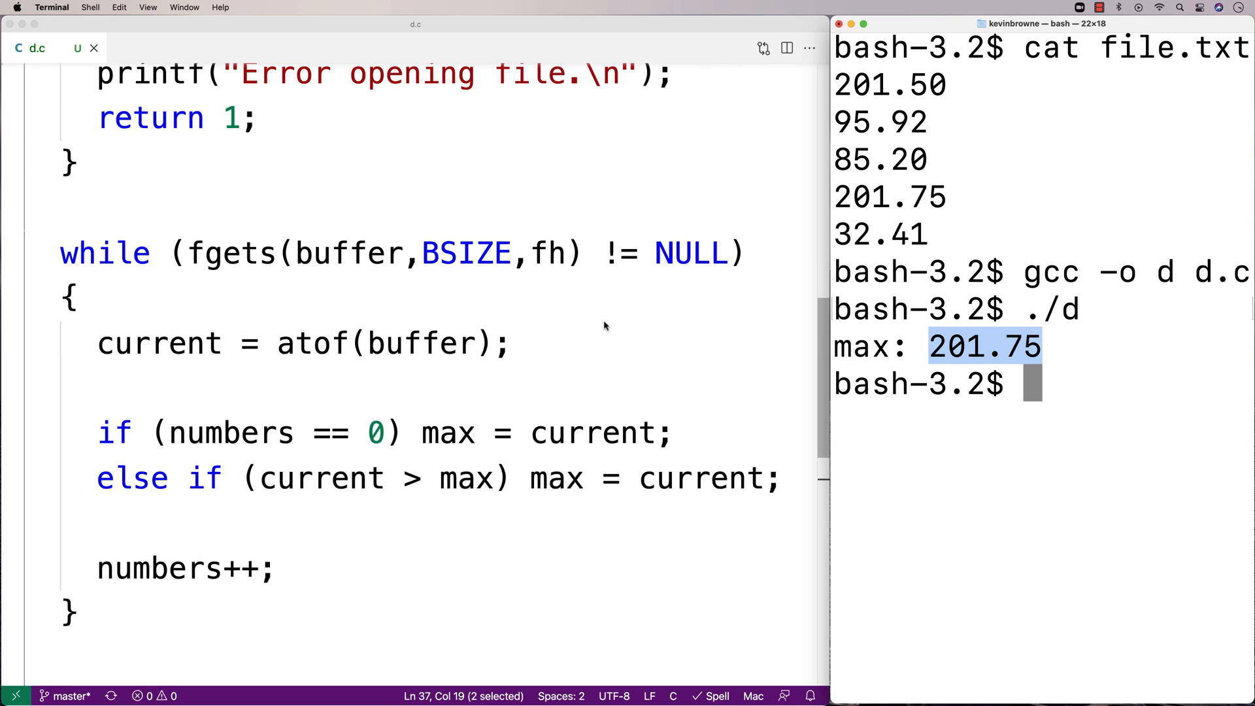
scroll("up", 3)
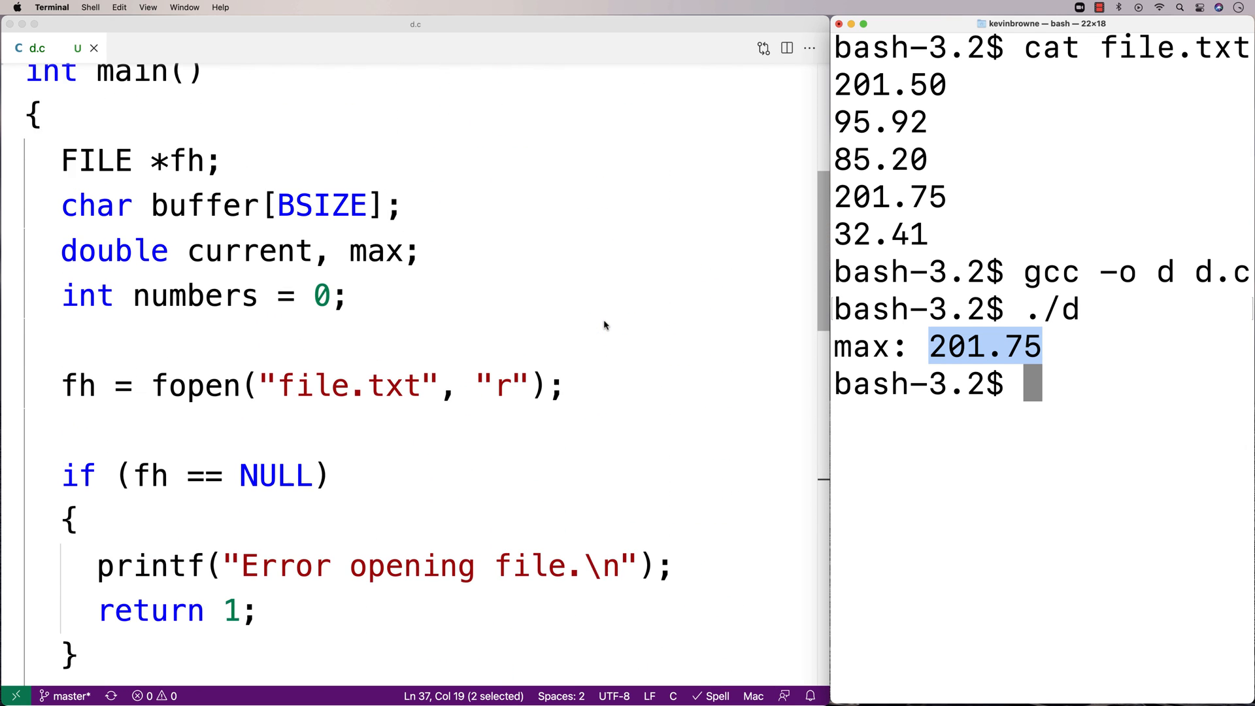